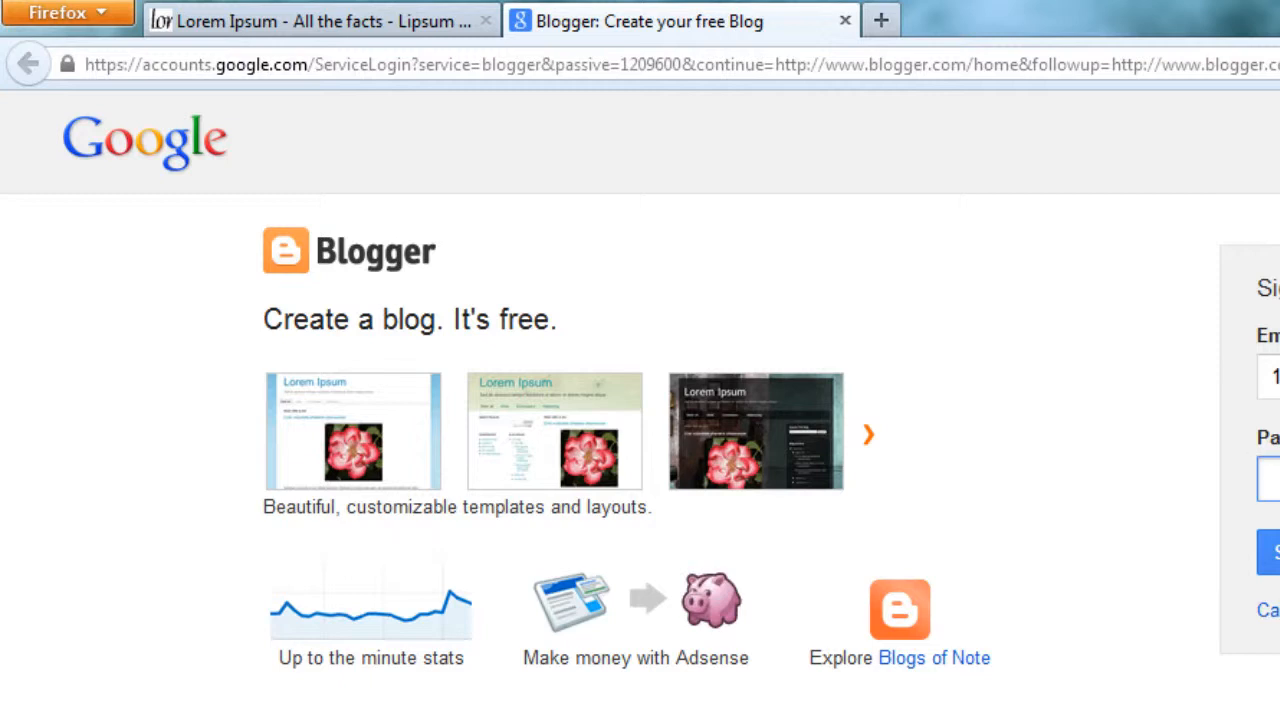
- Enter the Google account password to sign in to Blogger
text(•)
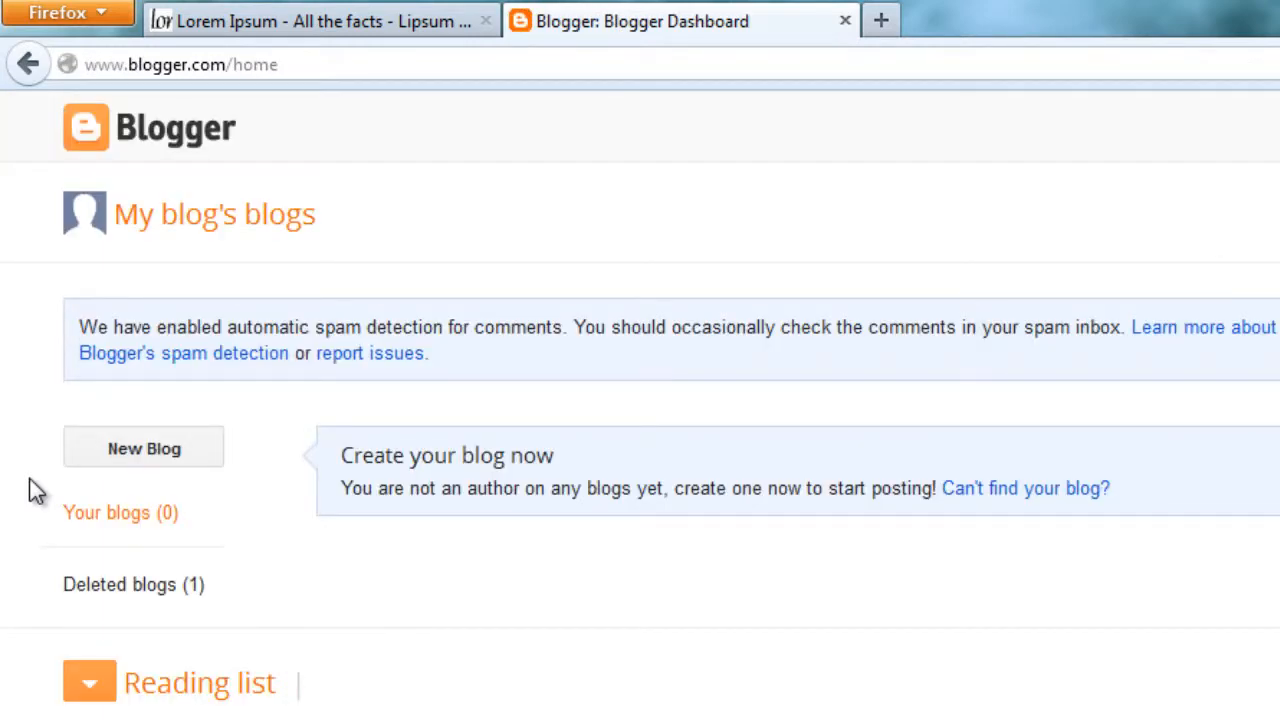
- Start a new blog titled 'My 1st Blog'
click(143, 446)
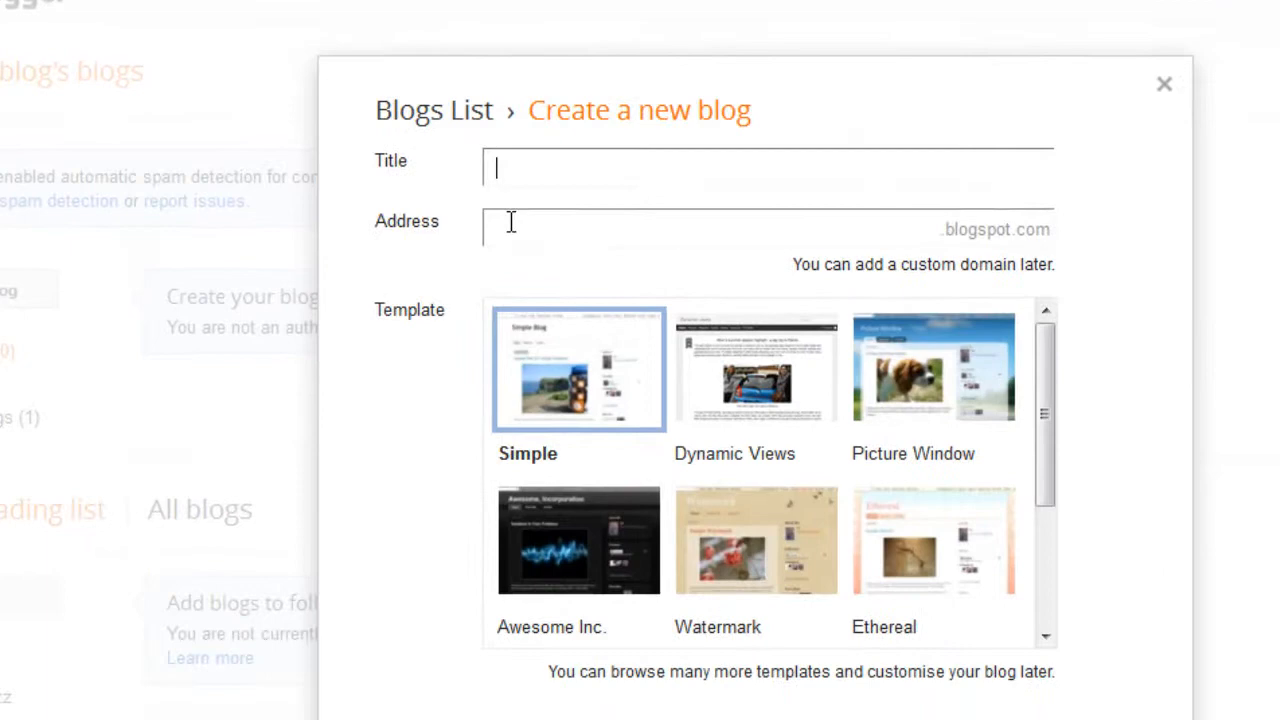
text(My)
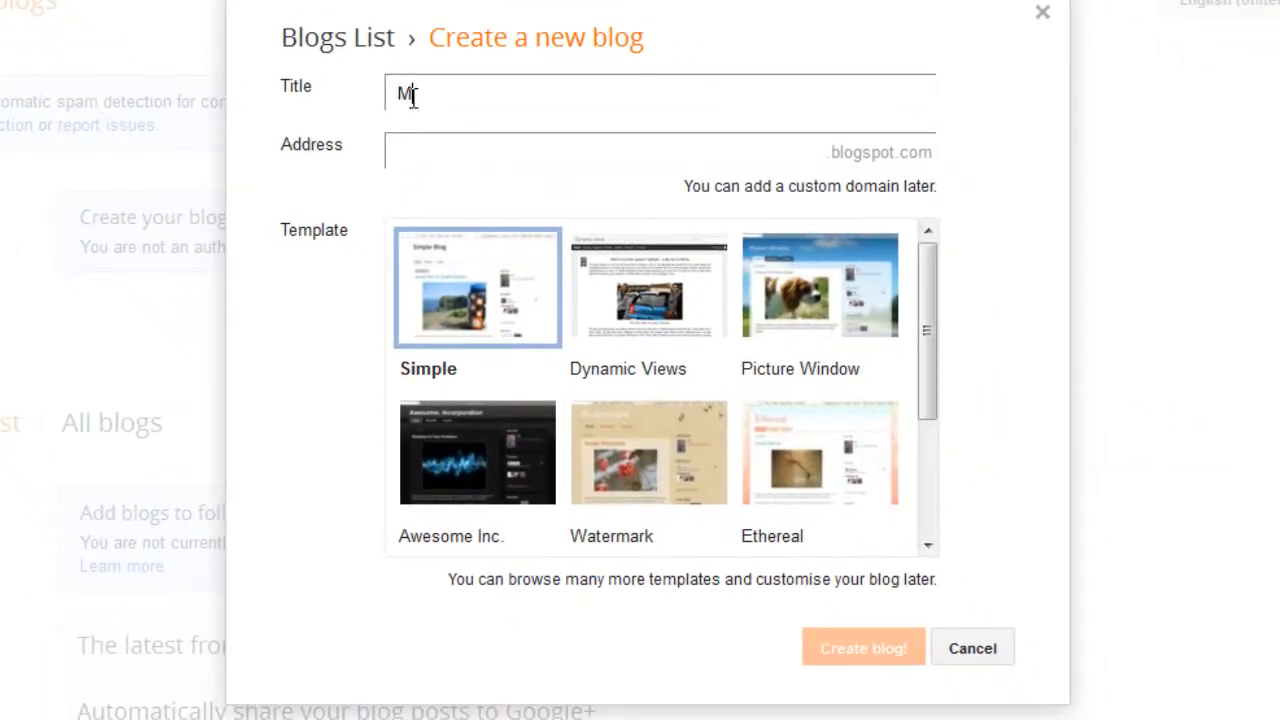
text(y 1st Blog)
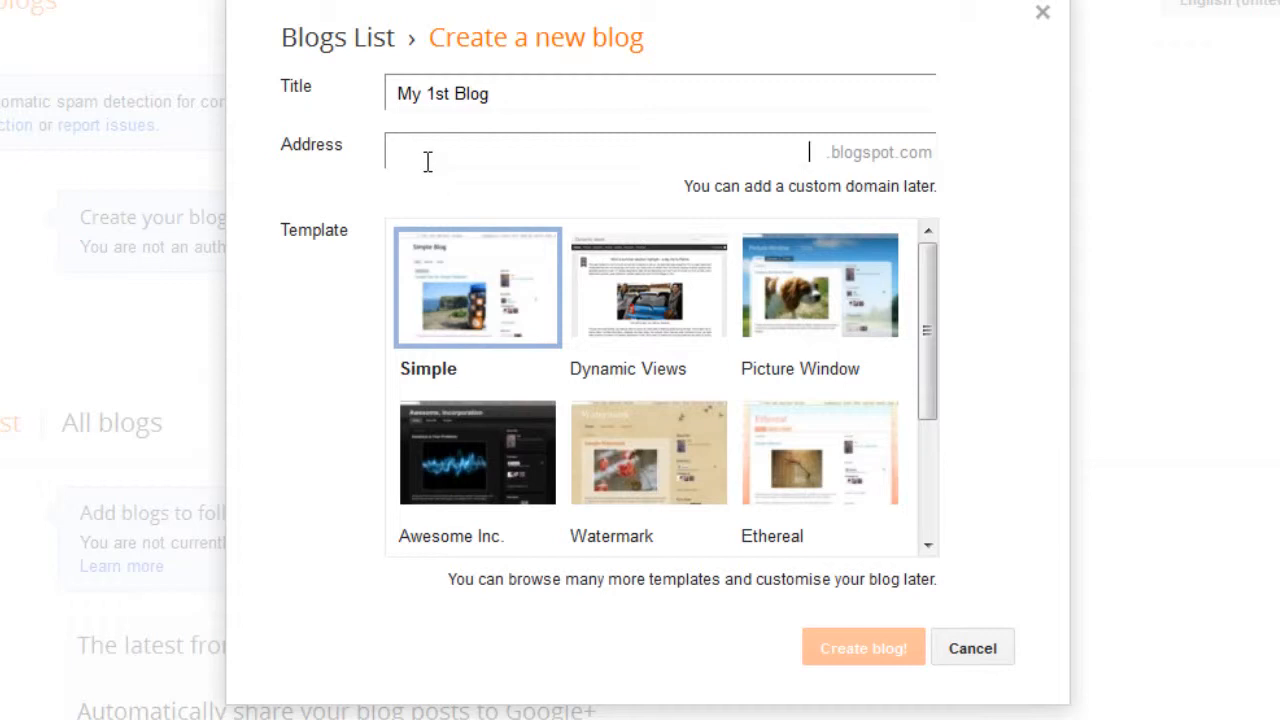
text(b)
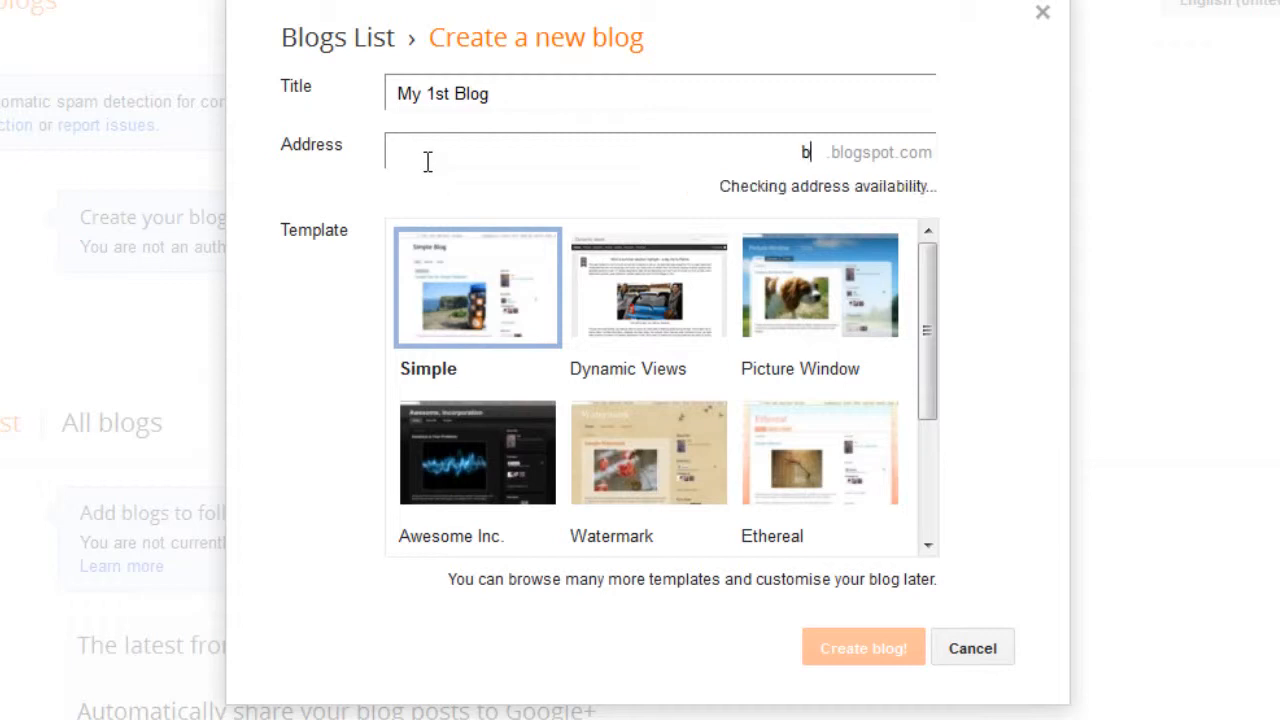
- Replace the unavailable blog address with the available ohmy1stblog.blogspot.com
text(lablablablabal)
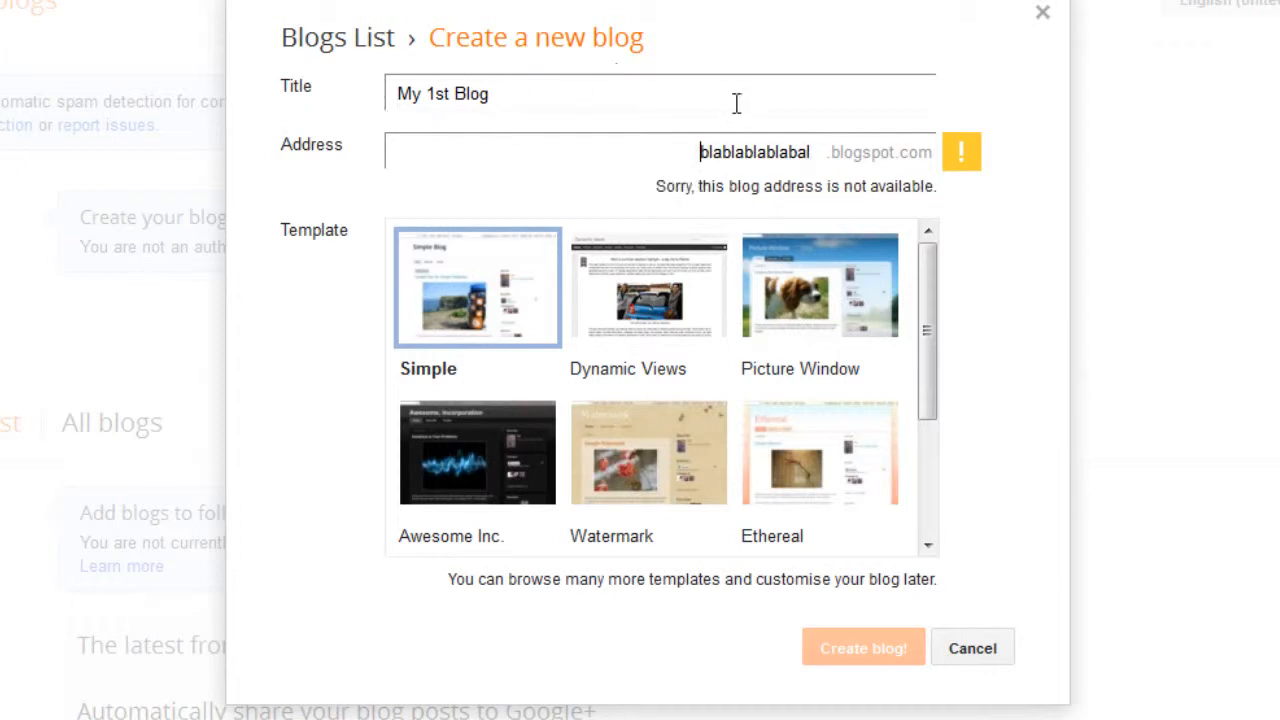
mouse_move(617, 183)
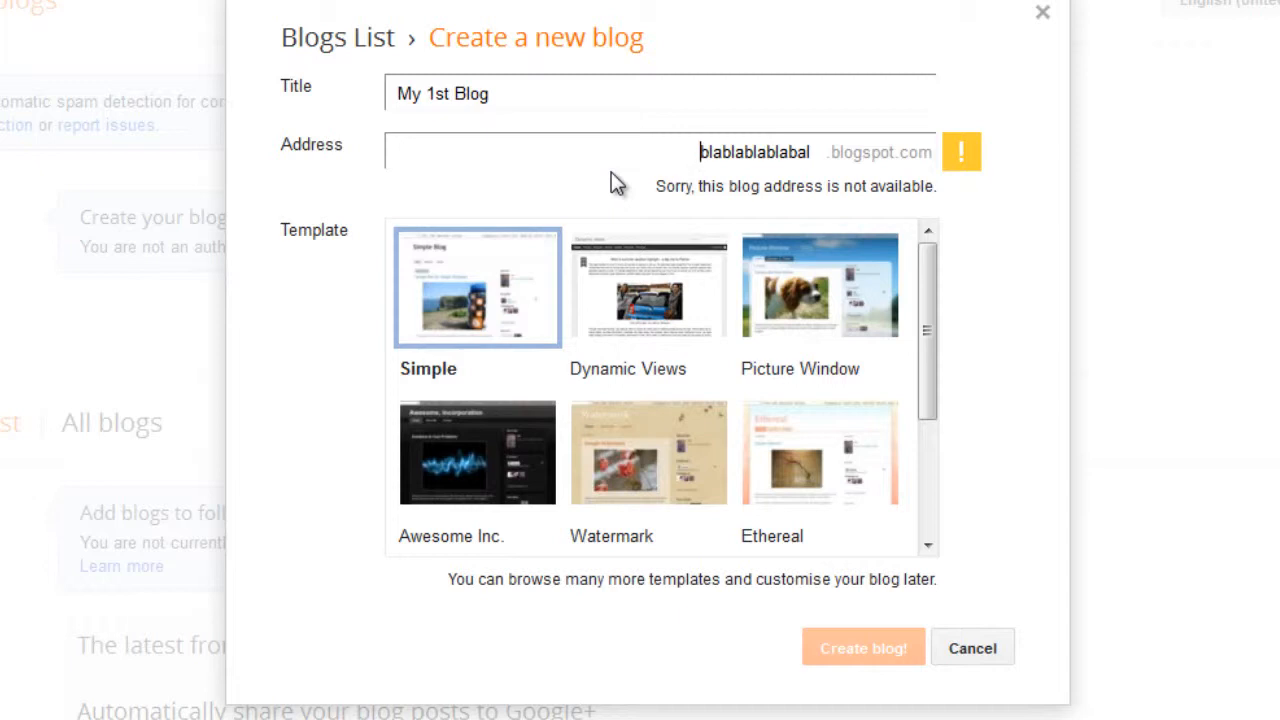
double_click(878, 152)
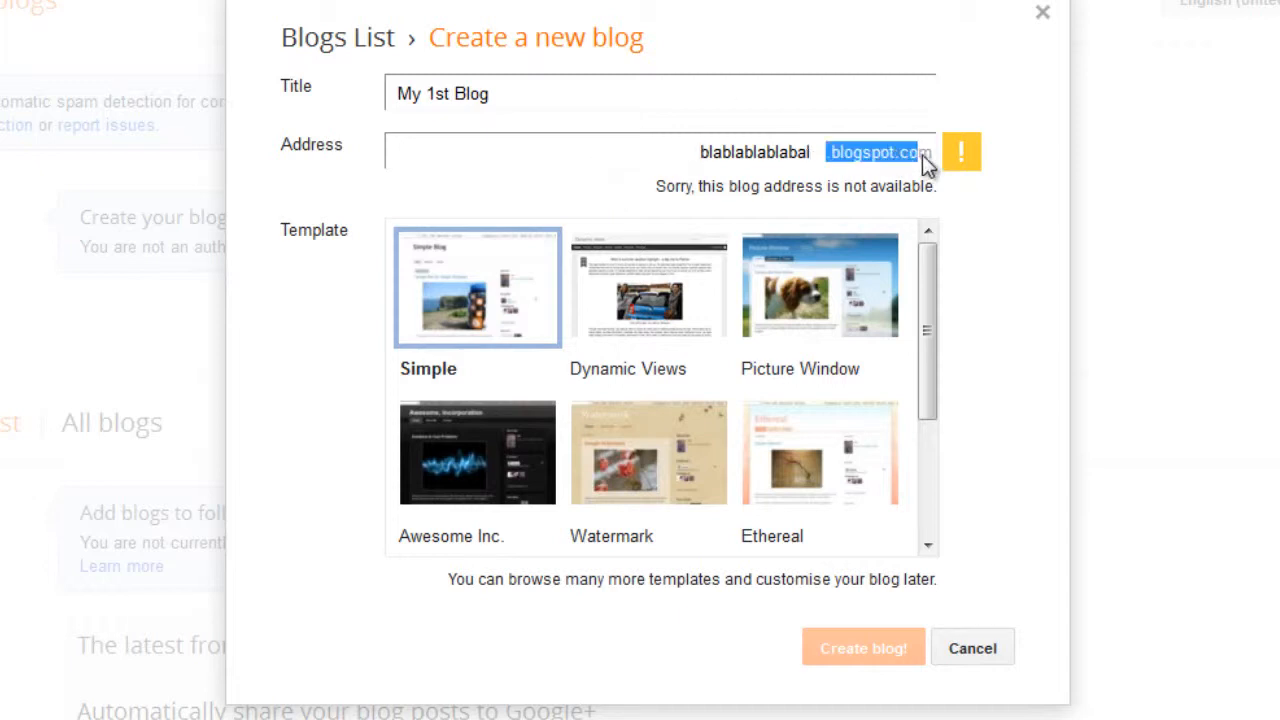
click(826, 152)
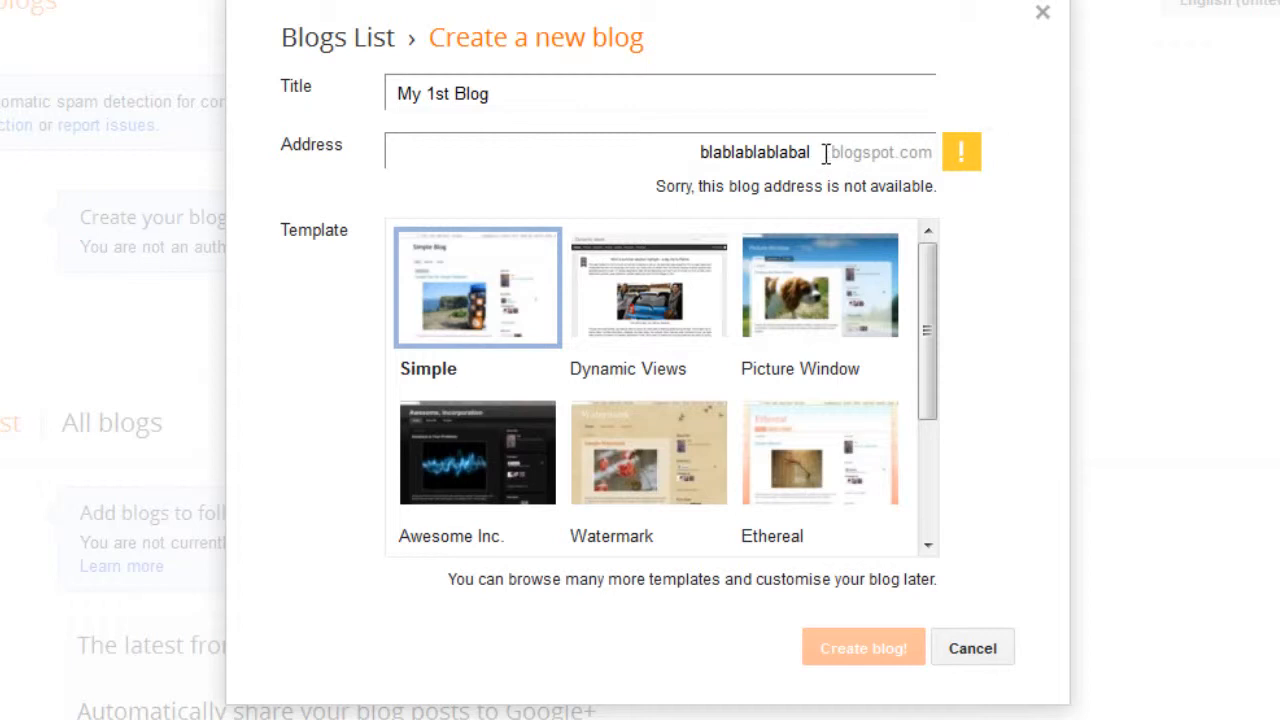
double_click(756, 152)
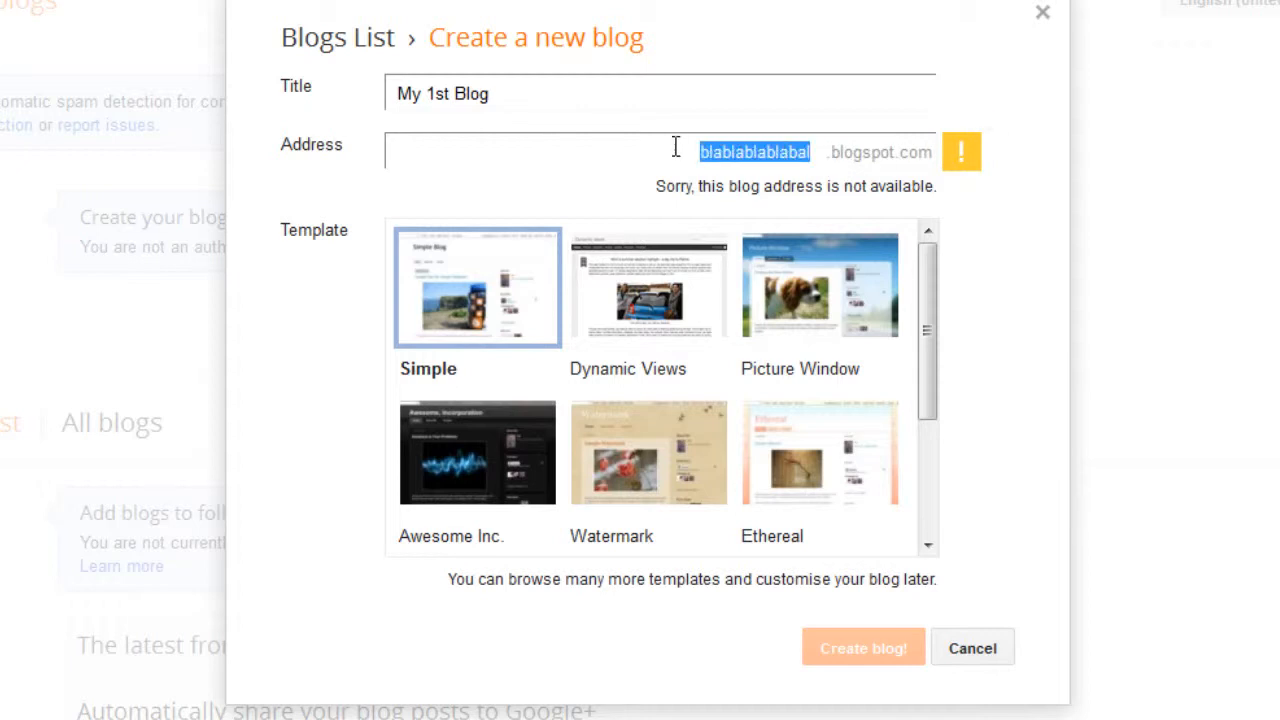
text(my1stblo)
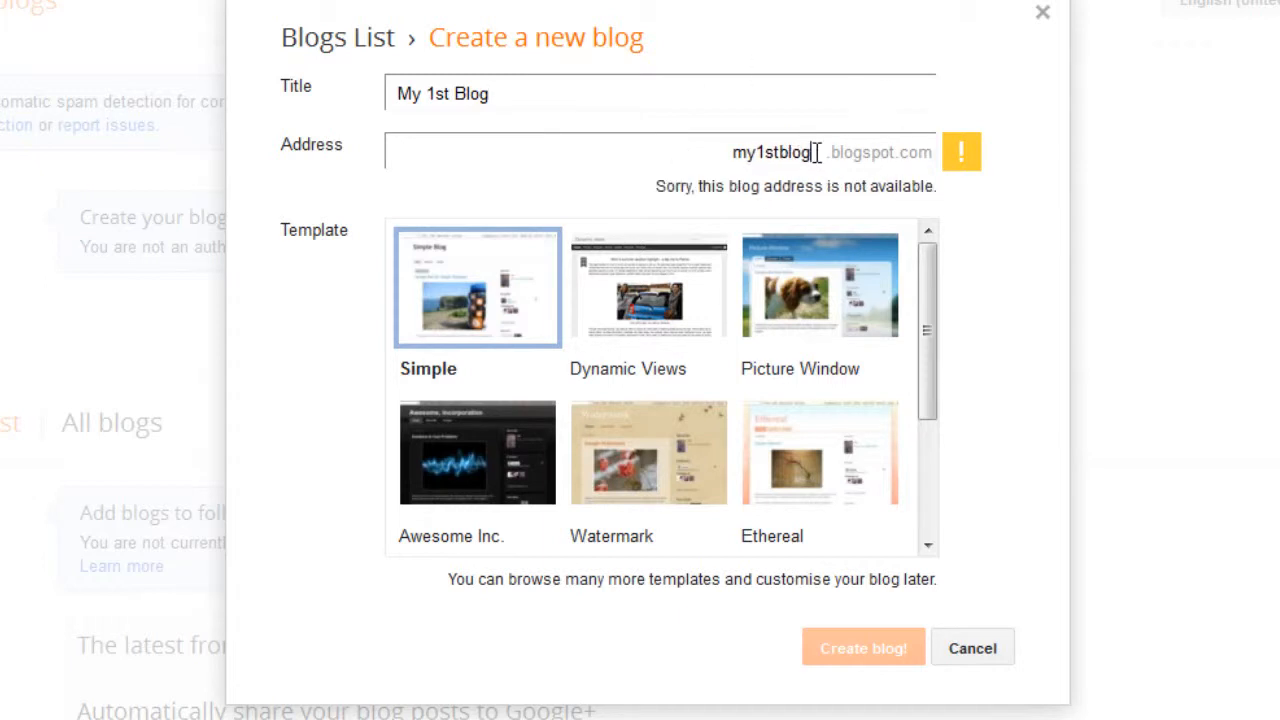
text(g)
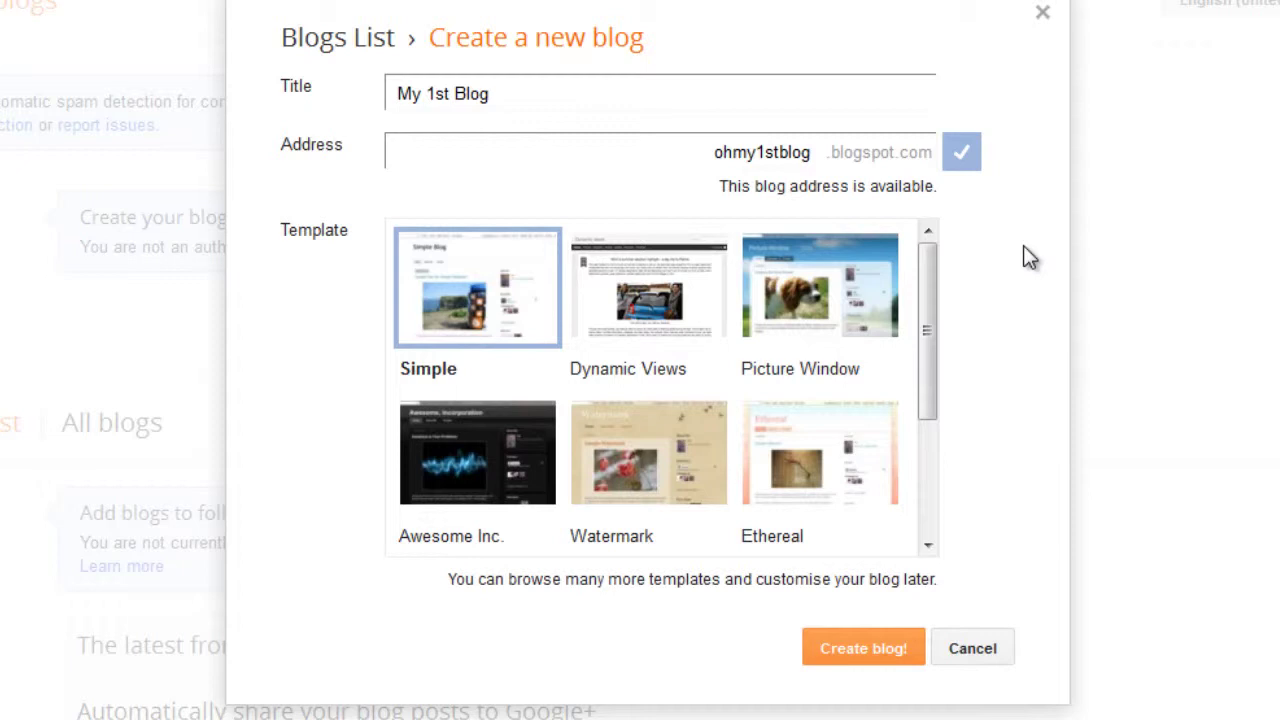
mouse_move(754, 348)
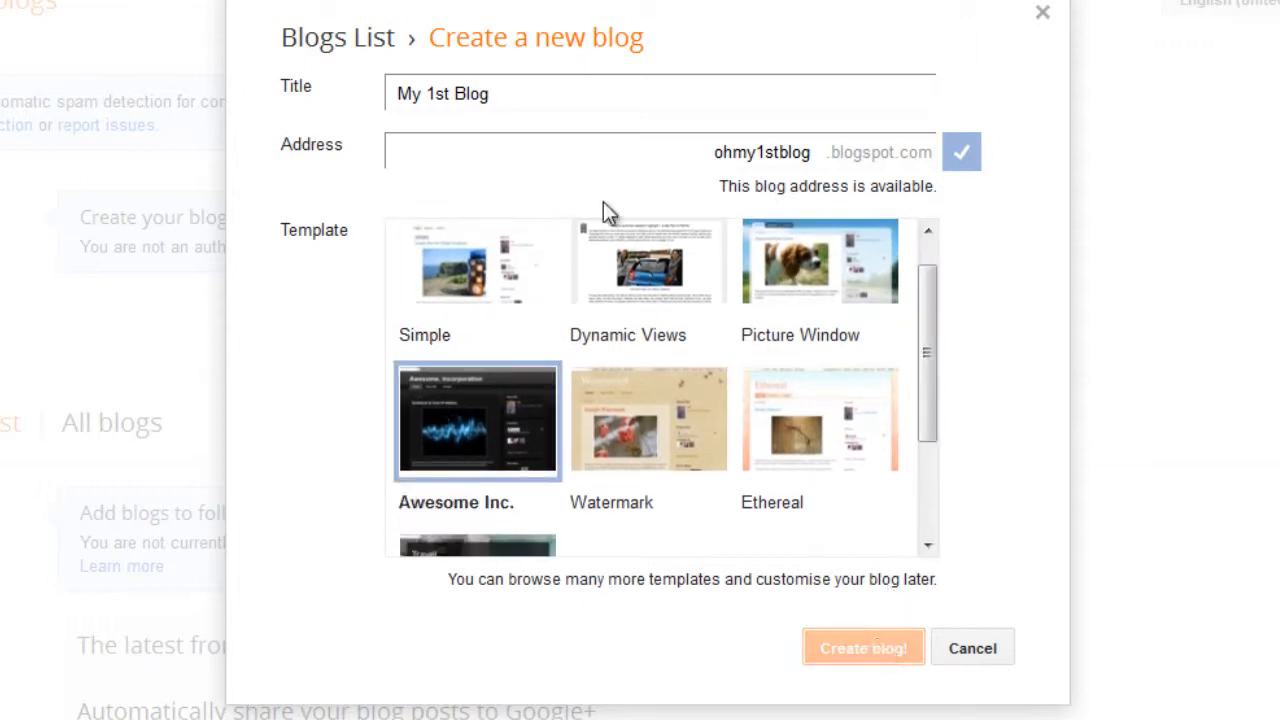
- Create 'My 1st Blog' using the Awesome Inc. template
click(863, 647)
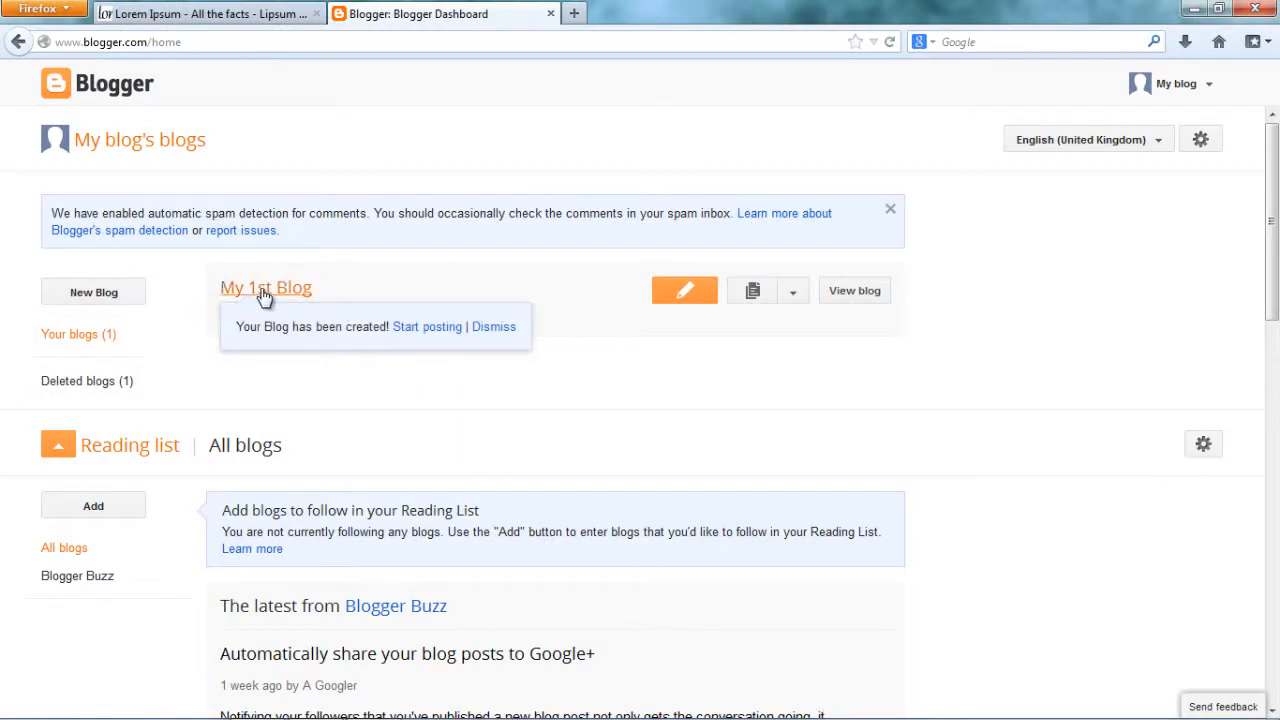
- Open My 1st Blog's Overview page from the dashboard
click(266, 287)
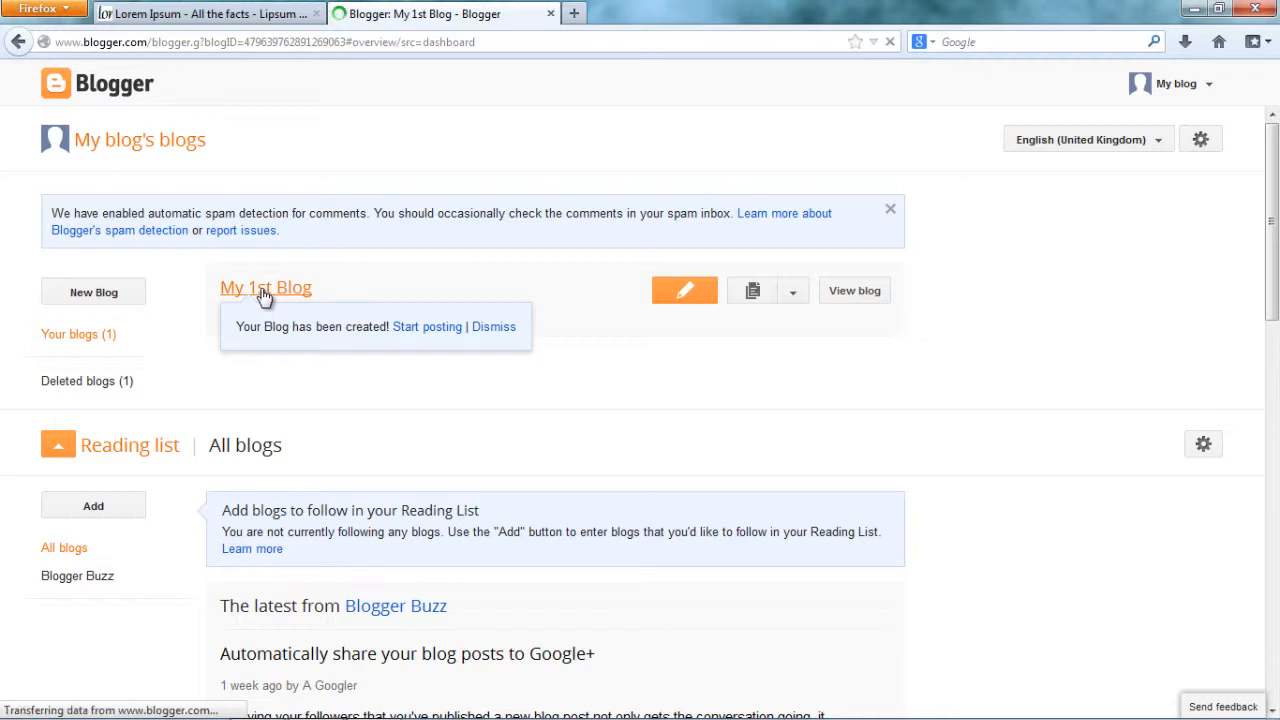
click(265, 287)
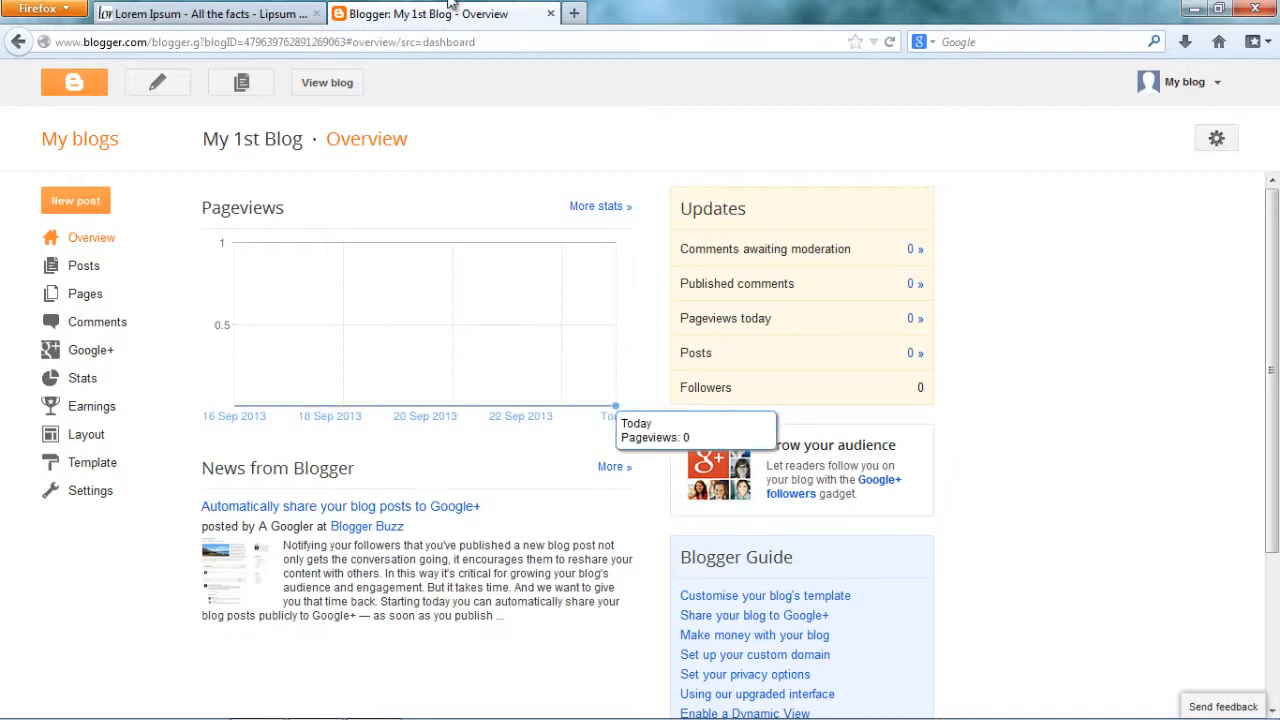
mouse_move(744, 334)
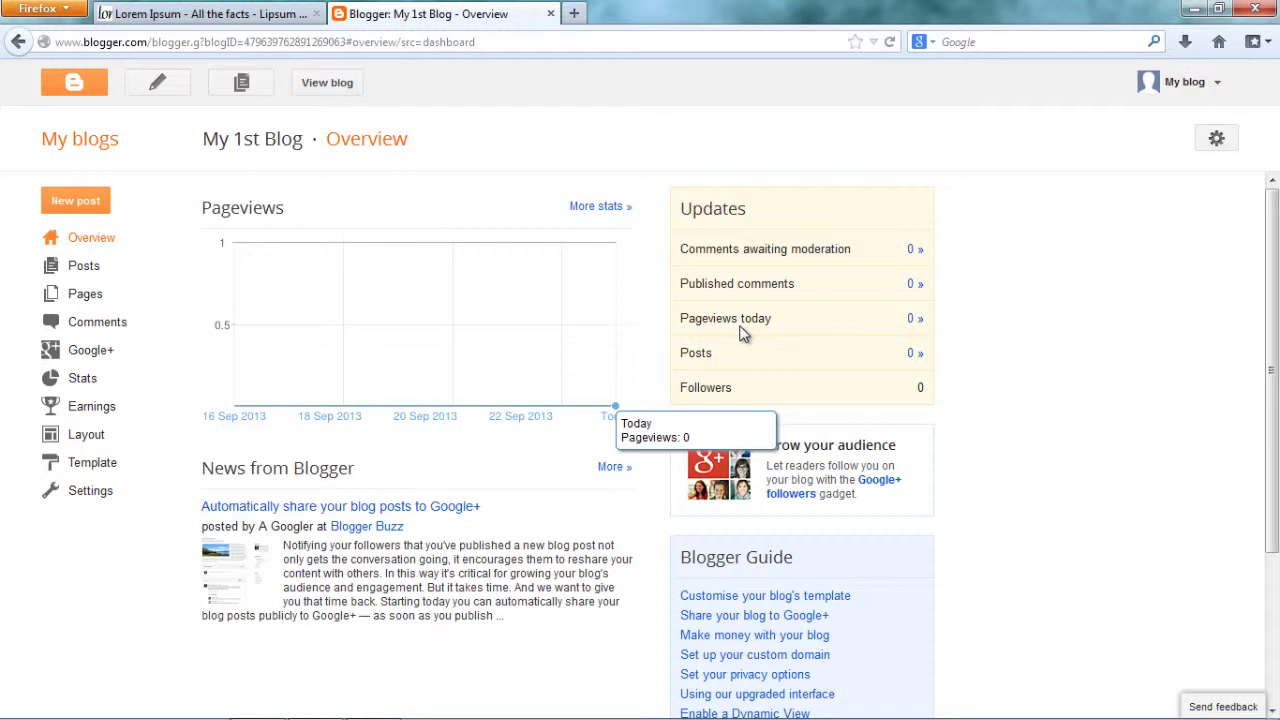
mouse_move(380, 378)
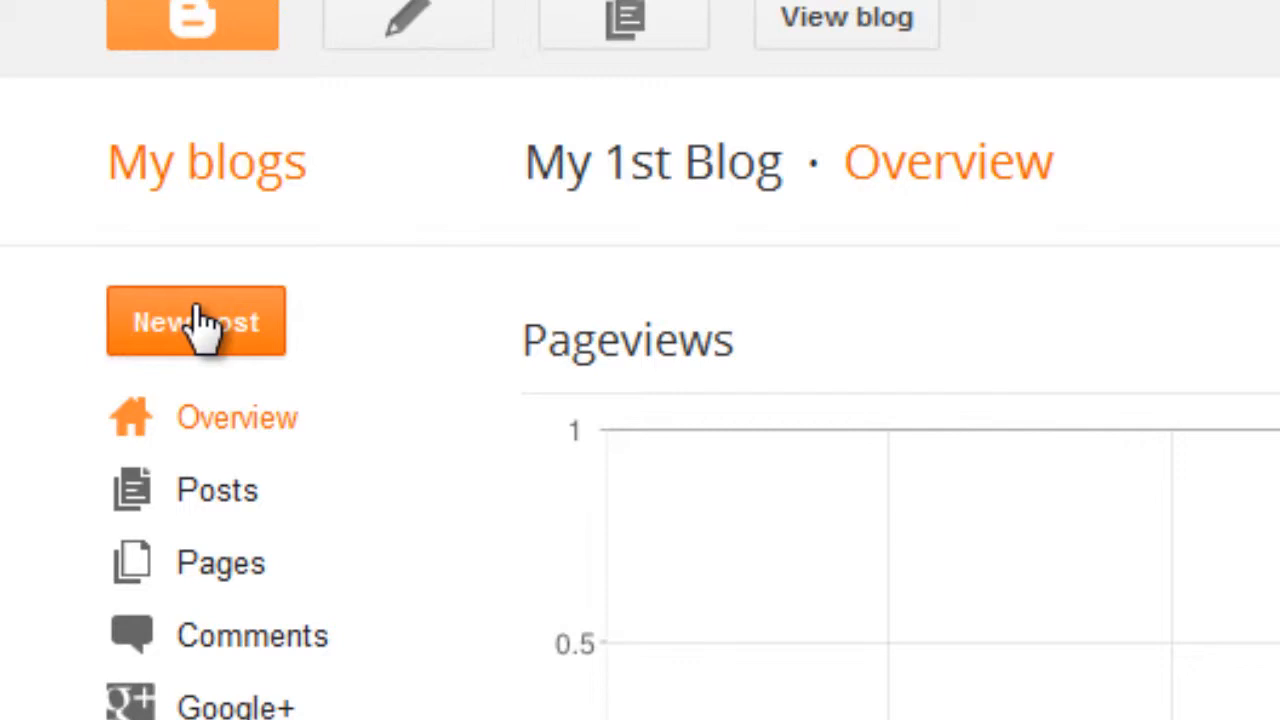
- Start a new post for My 1st Blog in the raw HTML view
click(196, 321)
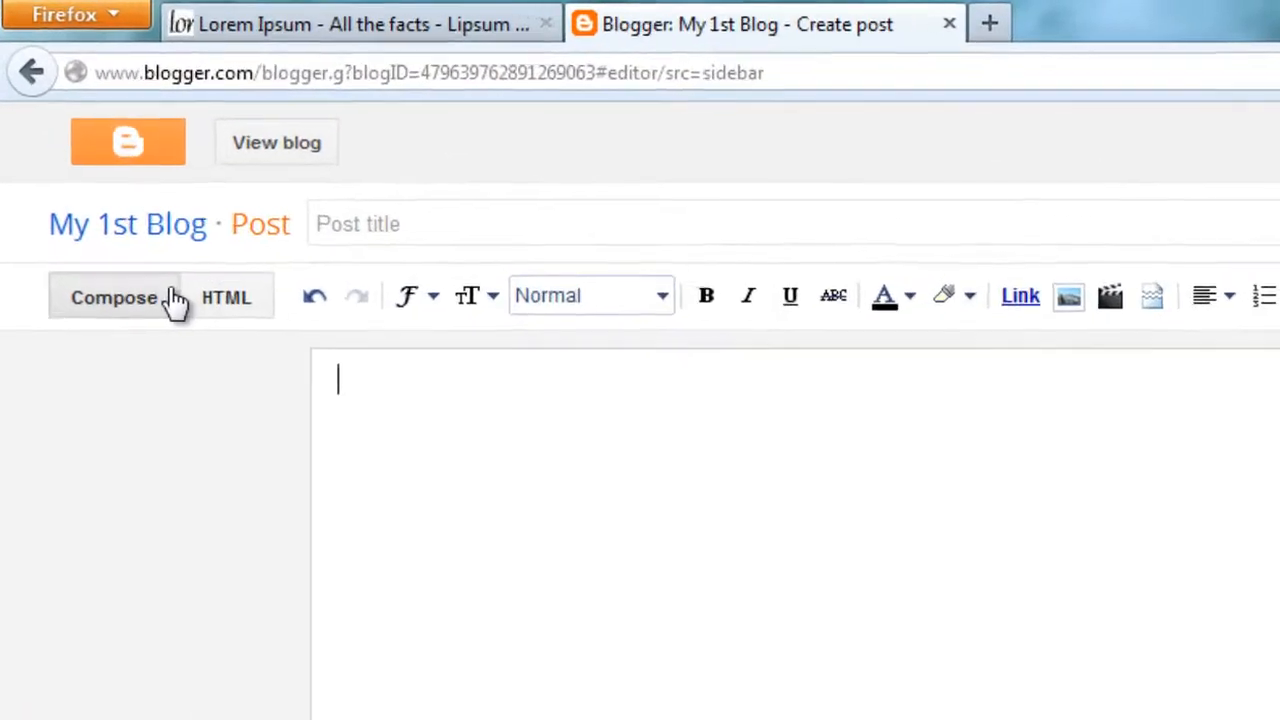
click(226, 297)
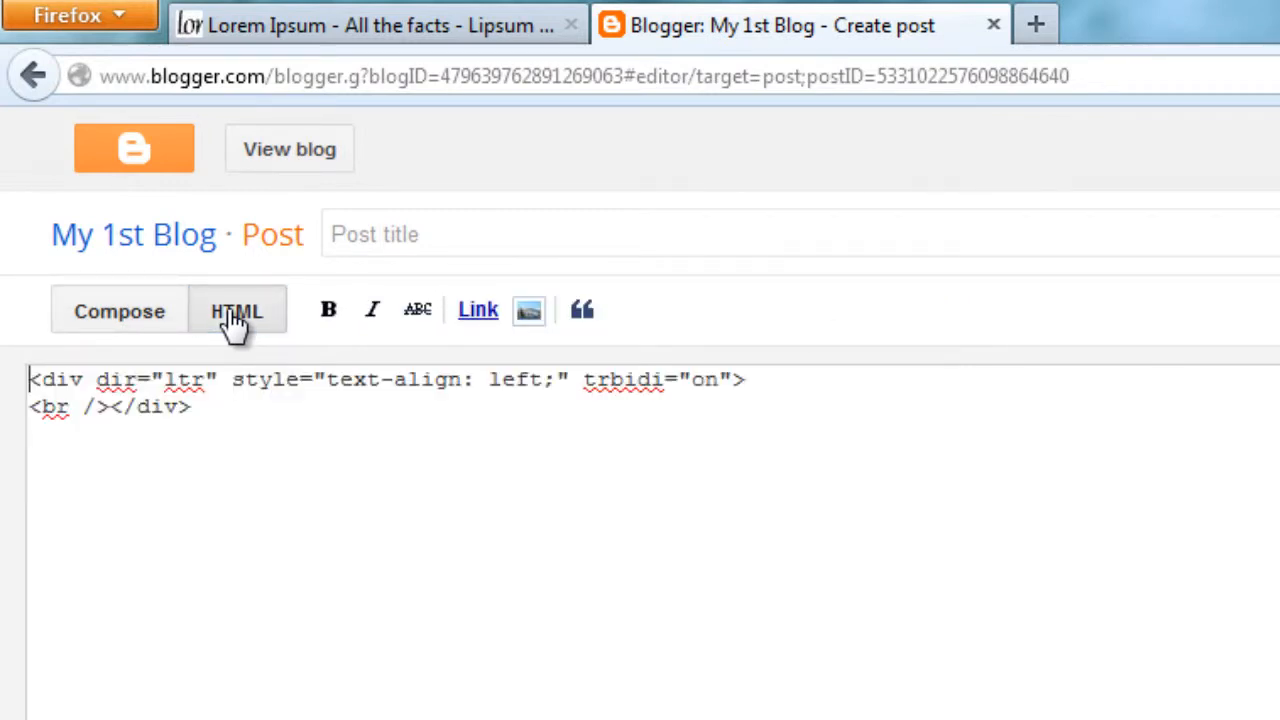
click(119, 311)
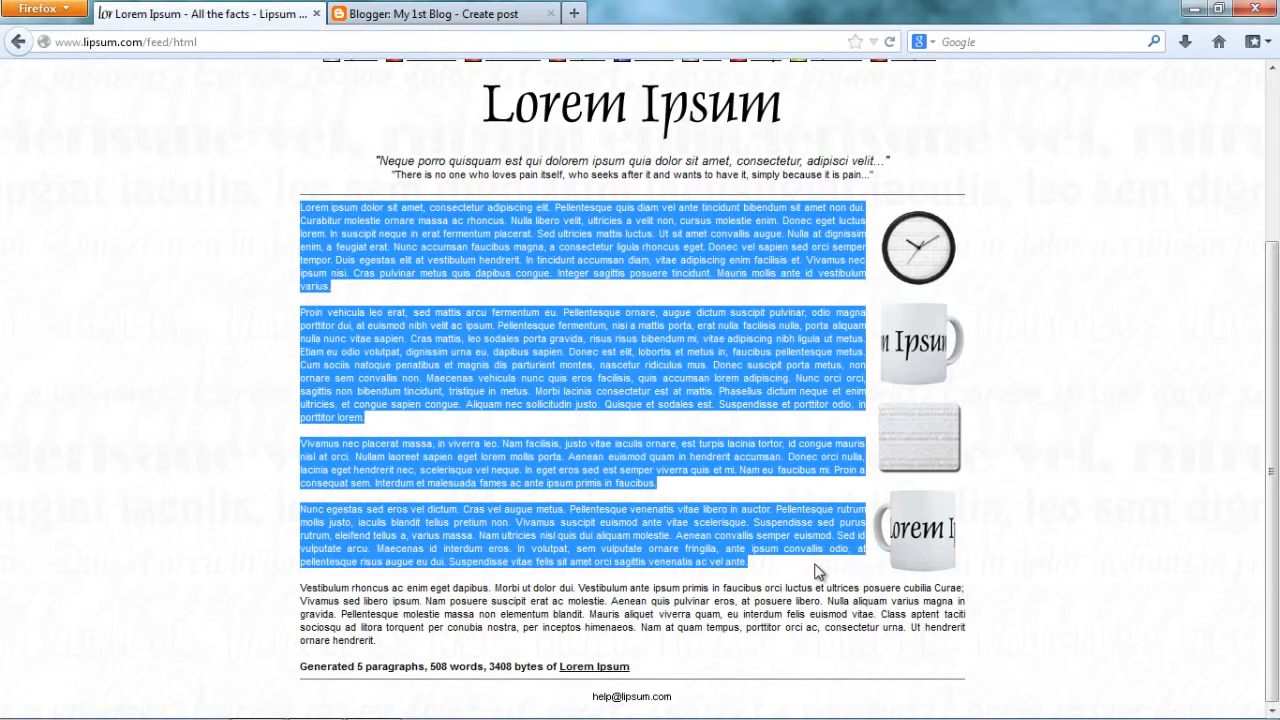
- Copy the selected Lorem Ipsum paragraphs and return to the Blogger post editor
key(ctrl+s)
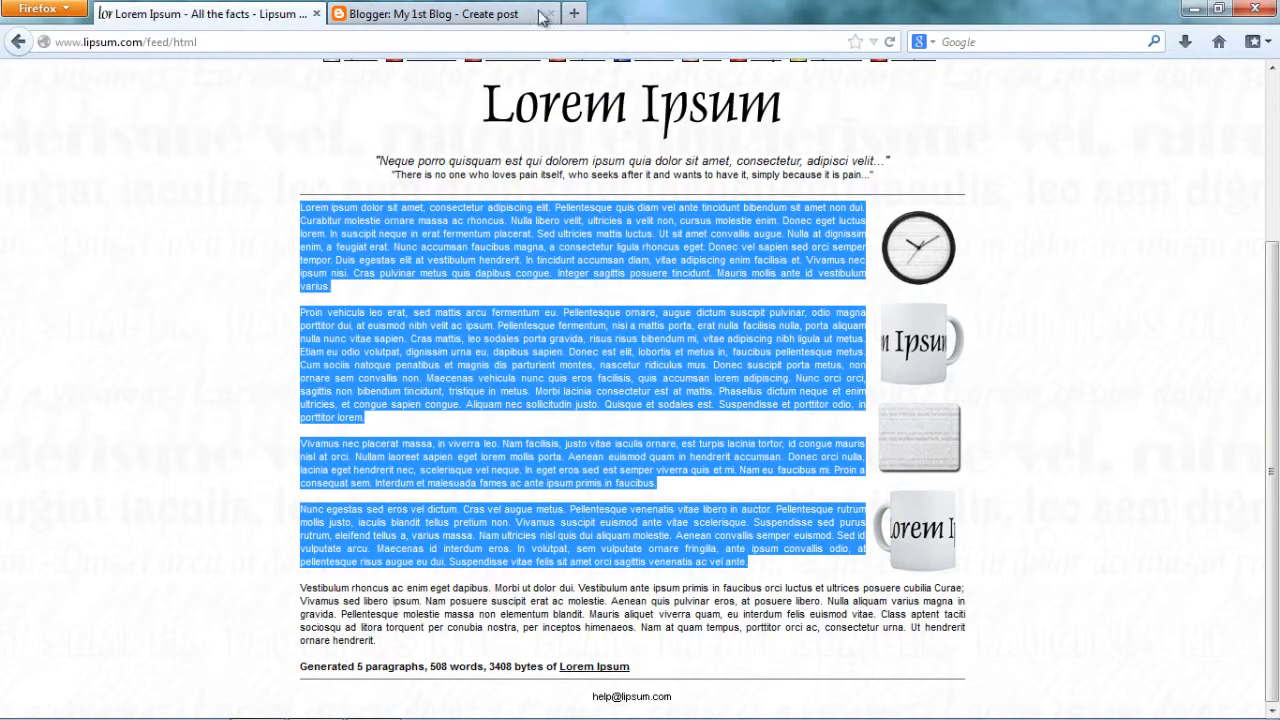
click(450, 14)
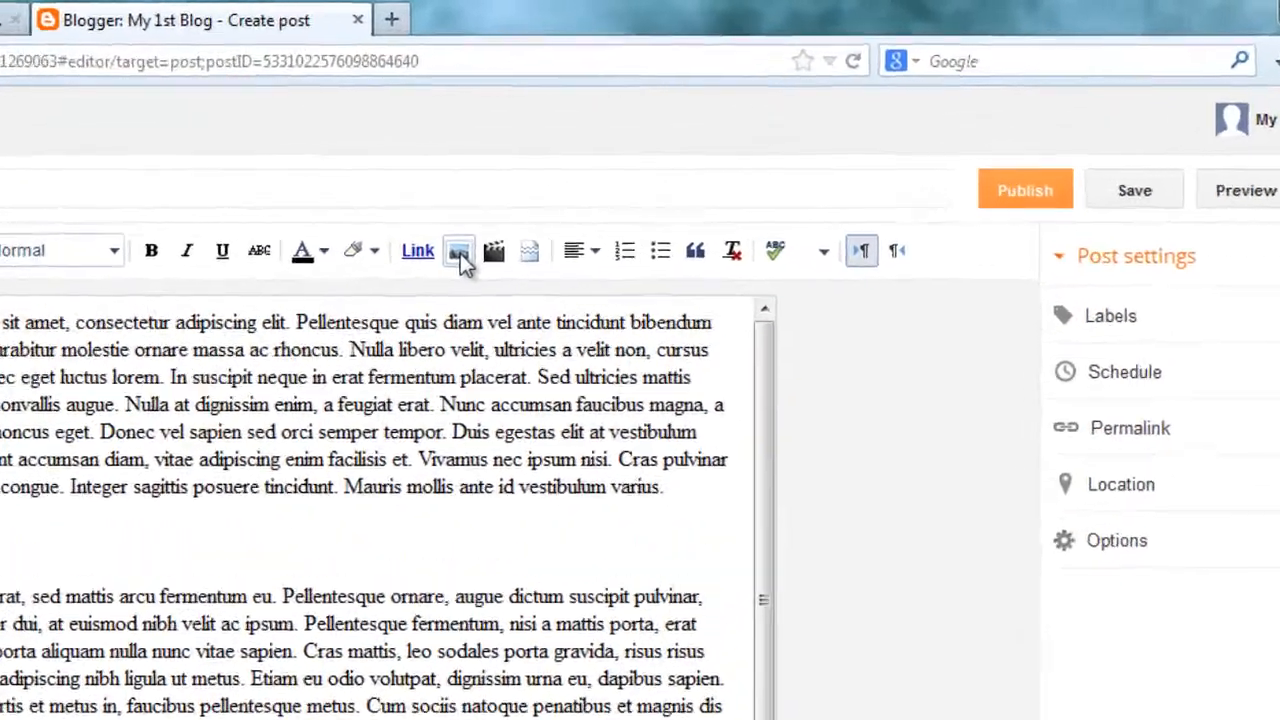
- Upload the picard image and insert it between the first two paragraphs
click(458, 250)
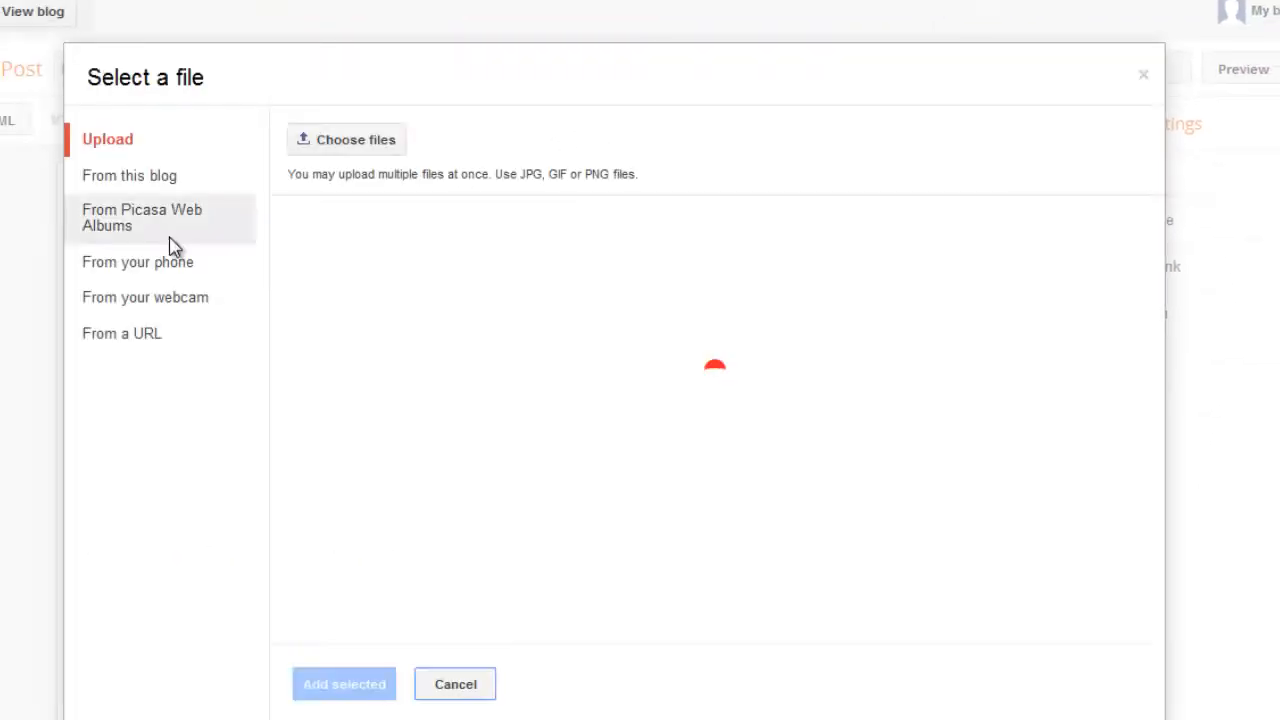
click(346, 139)
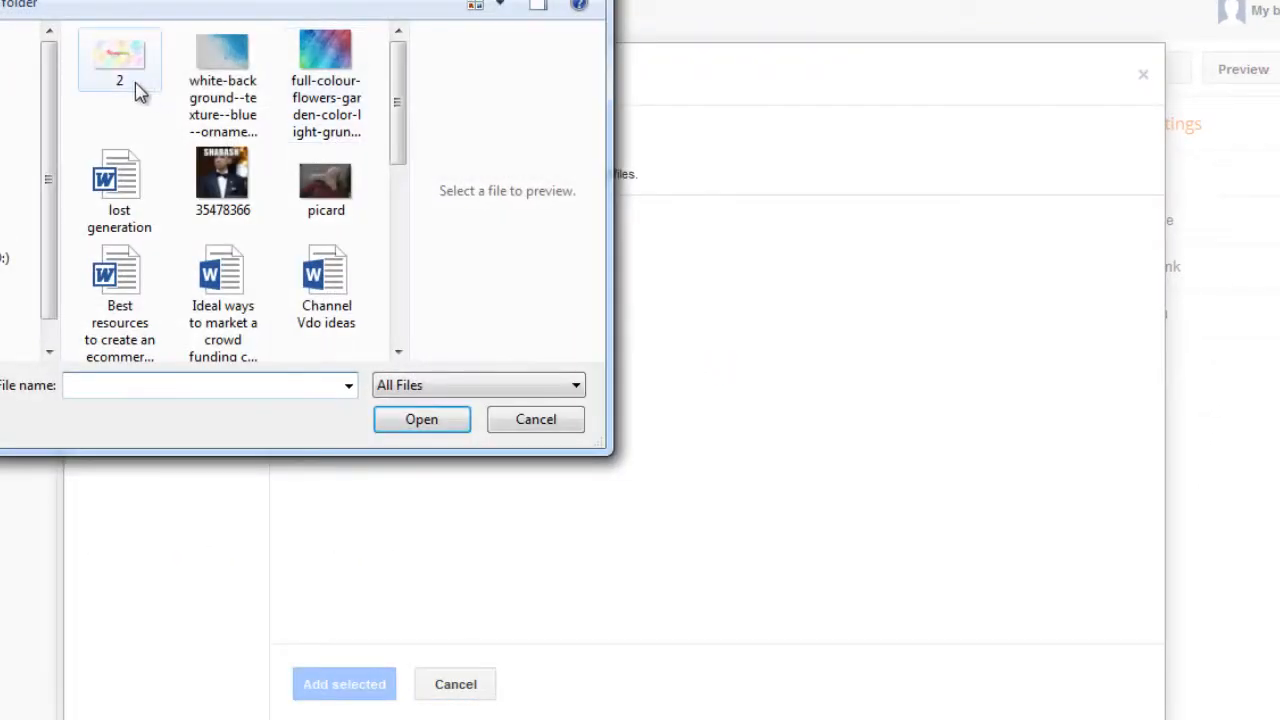
click(326, 183)
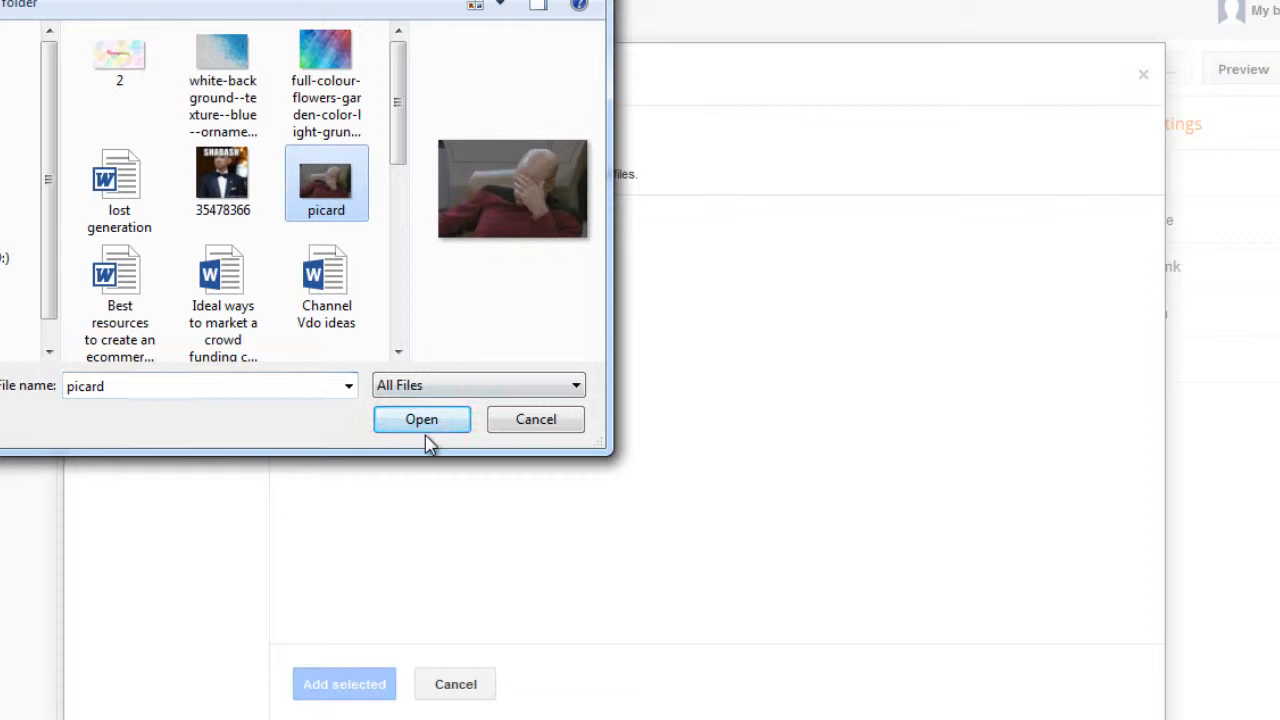
click(421, 419)
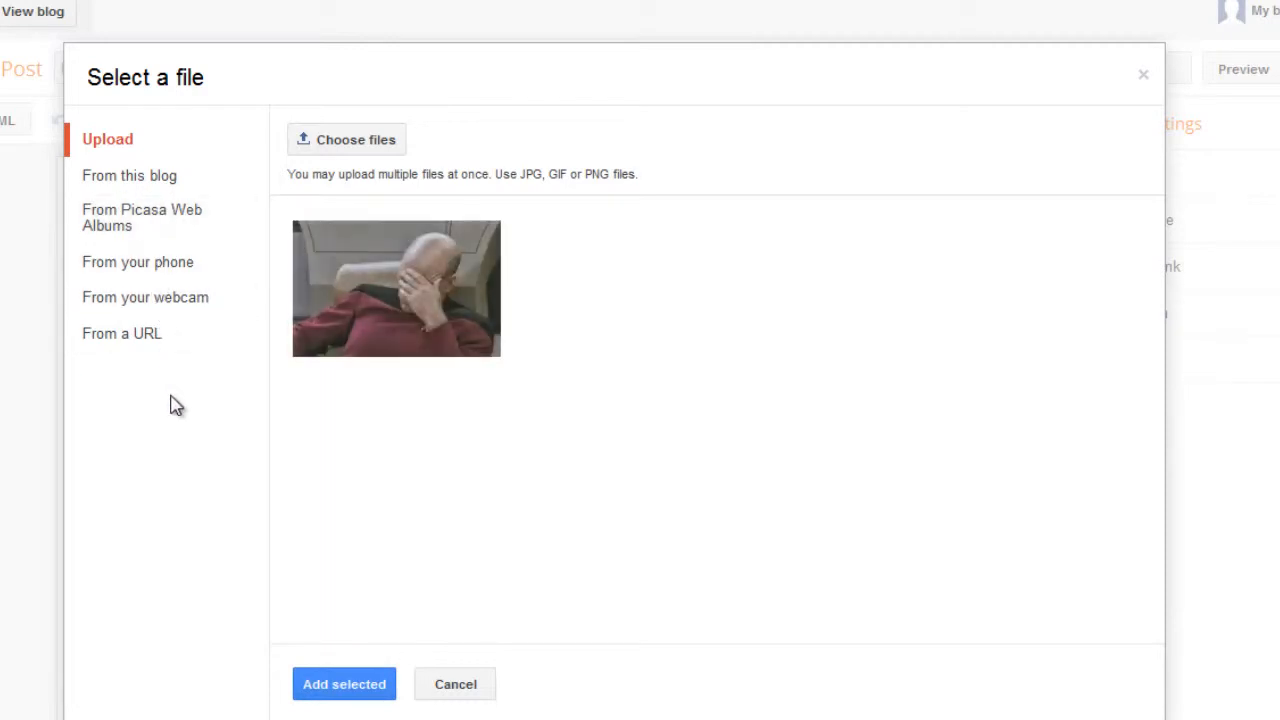
mouse_move(360, 684)
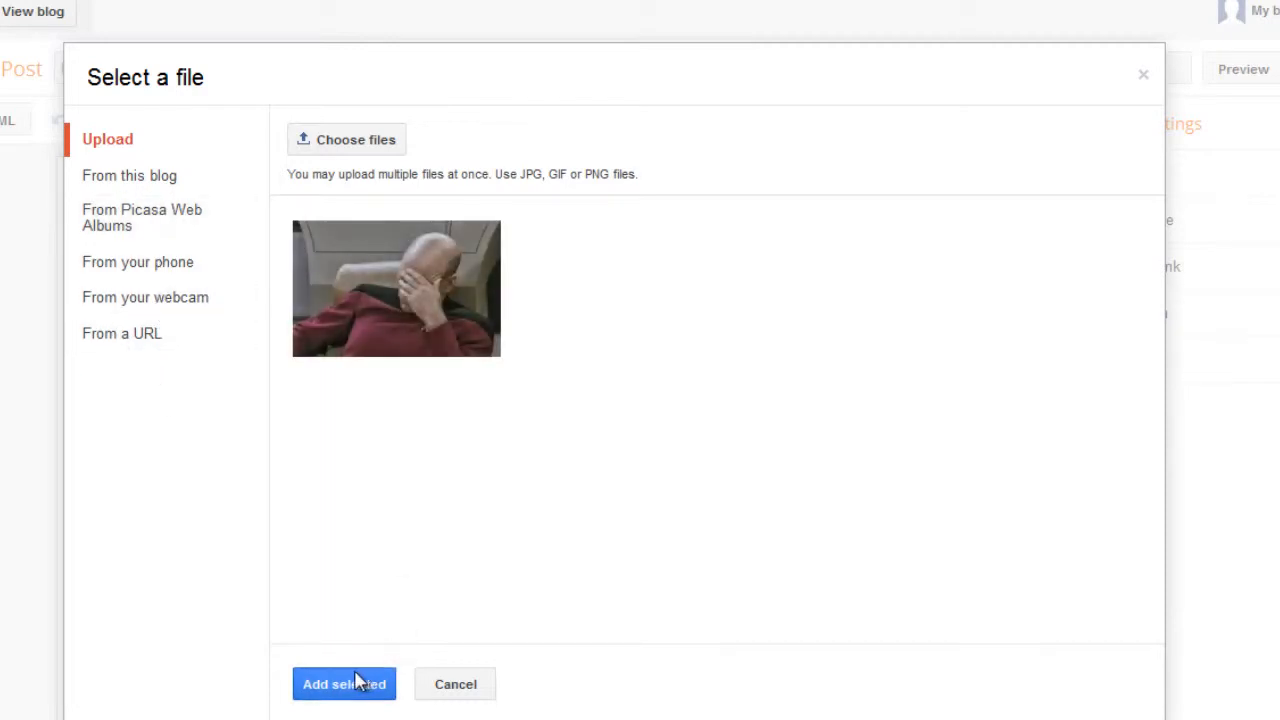
click(344, 684)
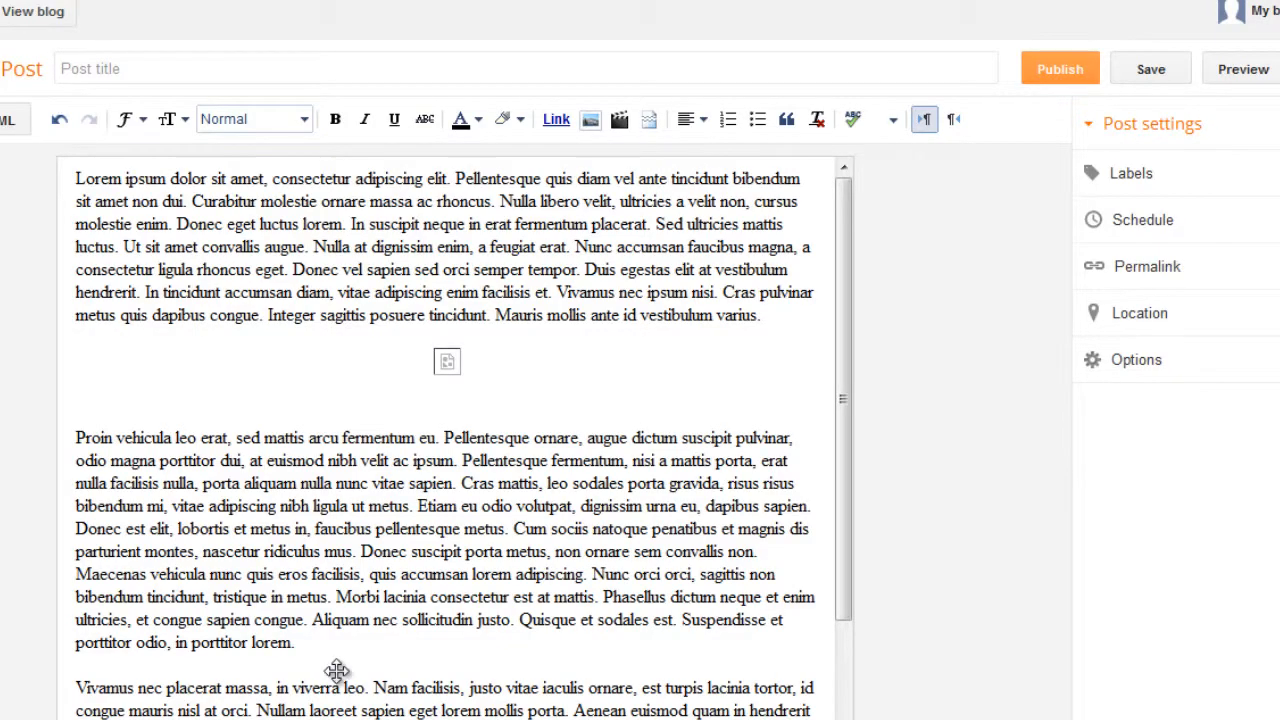
- Resize the picard image to Large and align it left
click(446, 362)
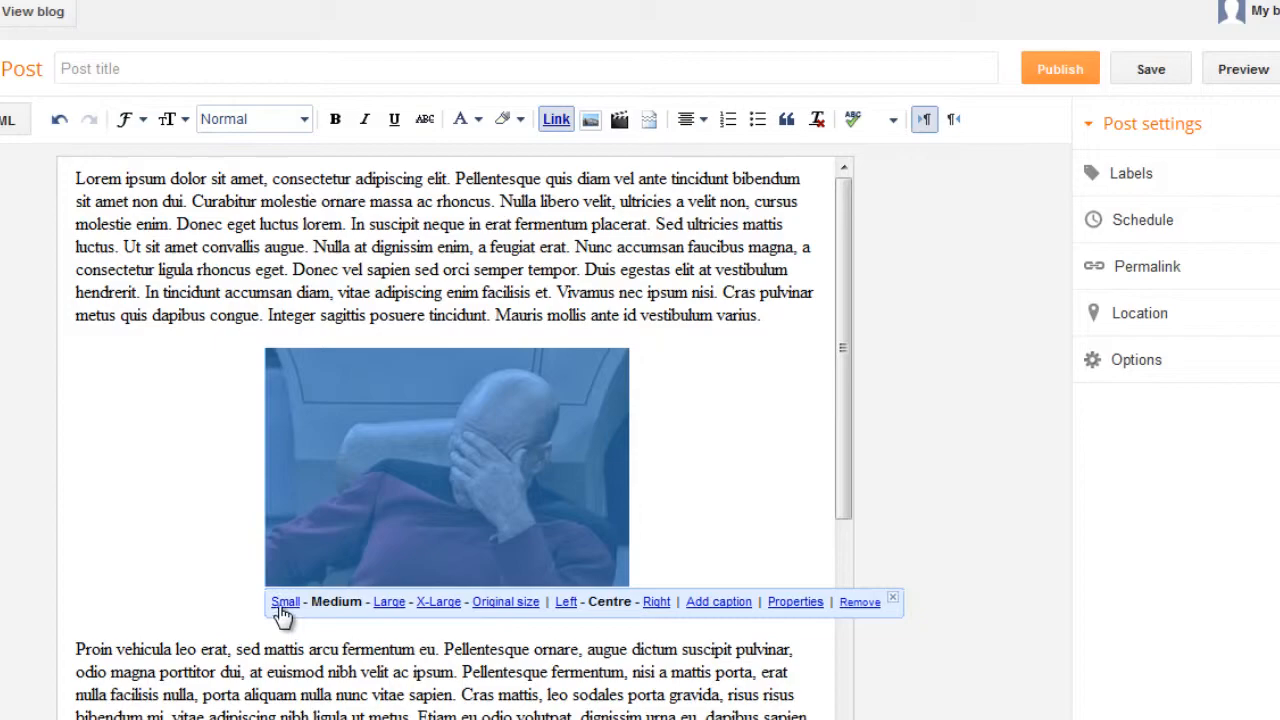
click(387, 602)
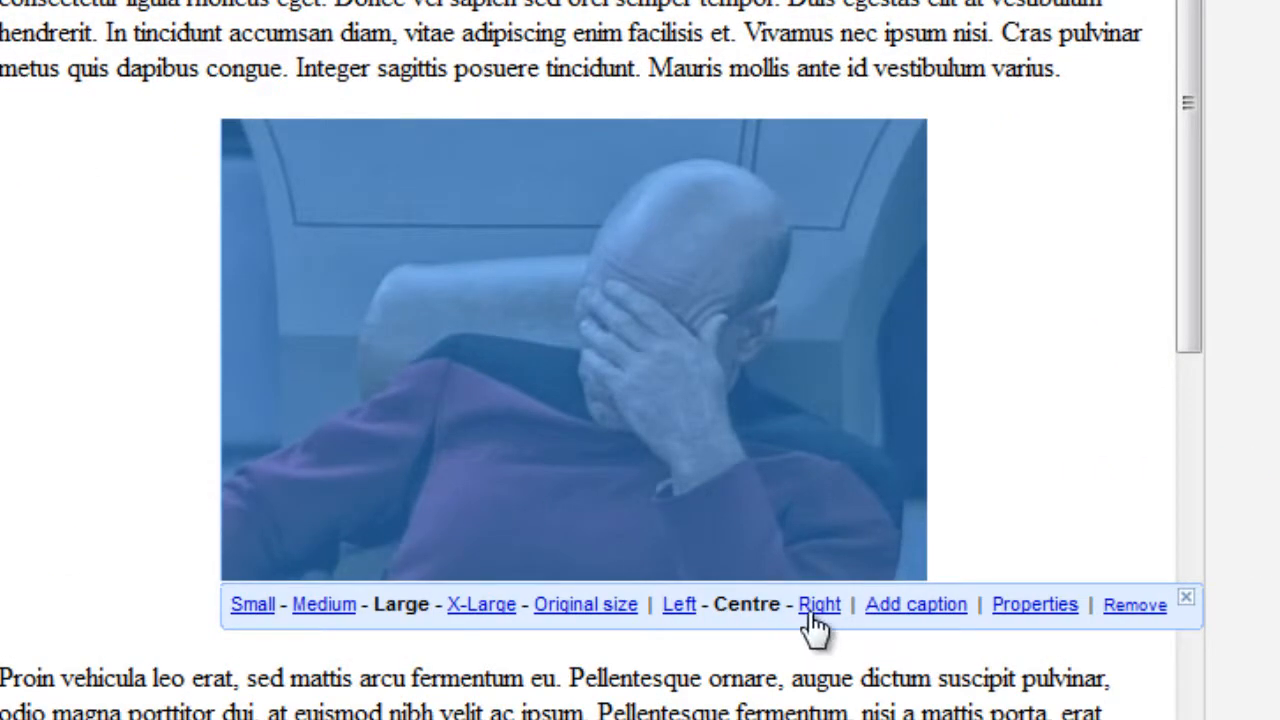
click(822, 605)
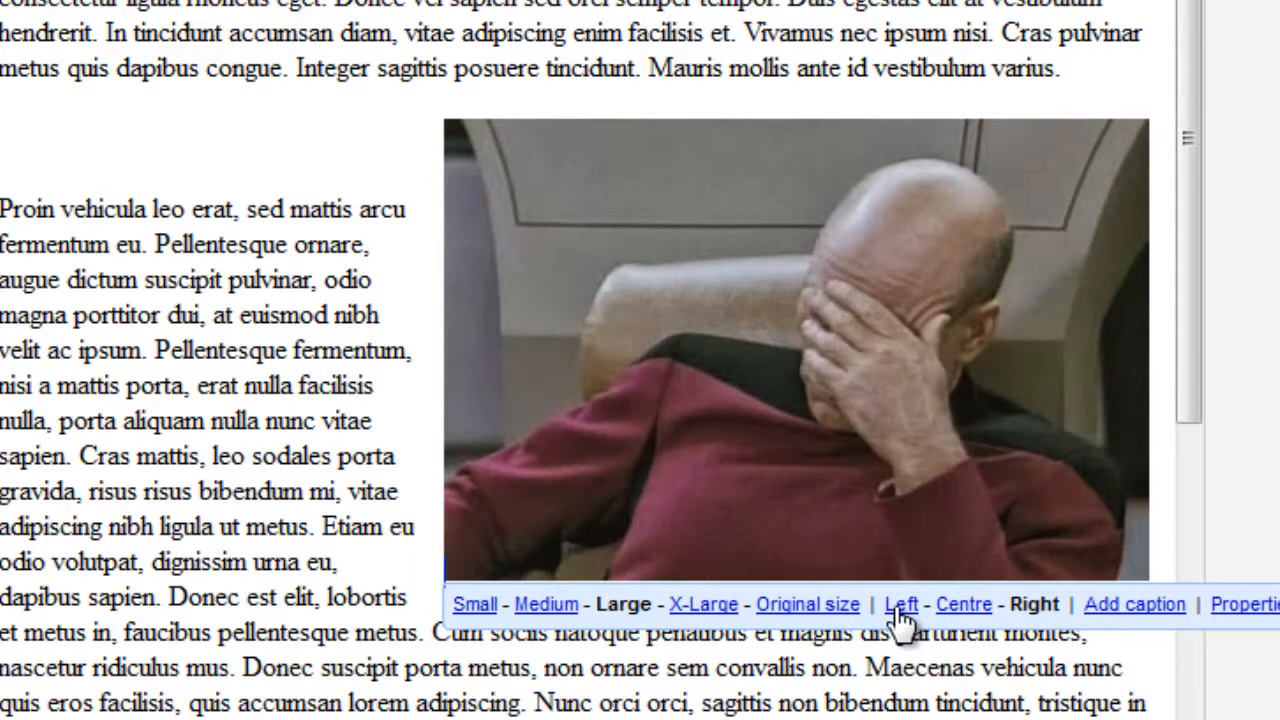
click(907, 604)
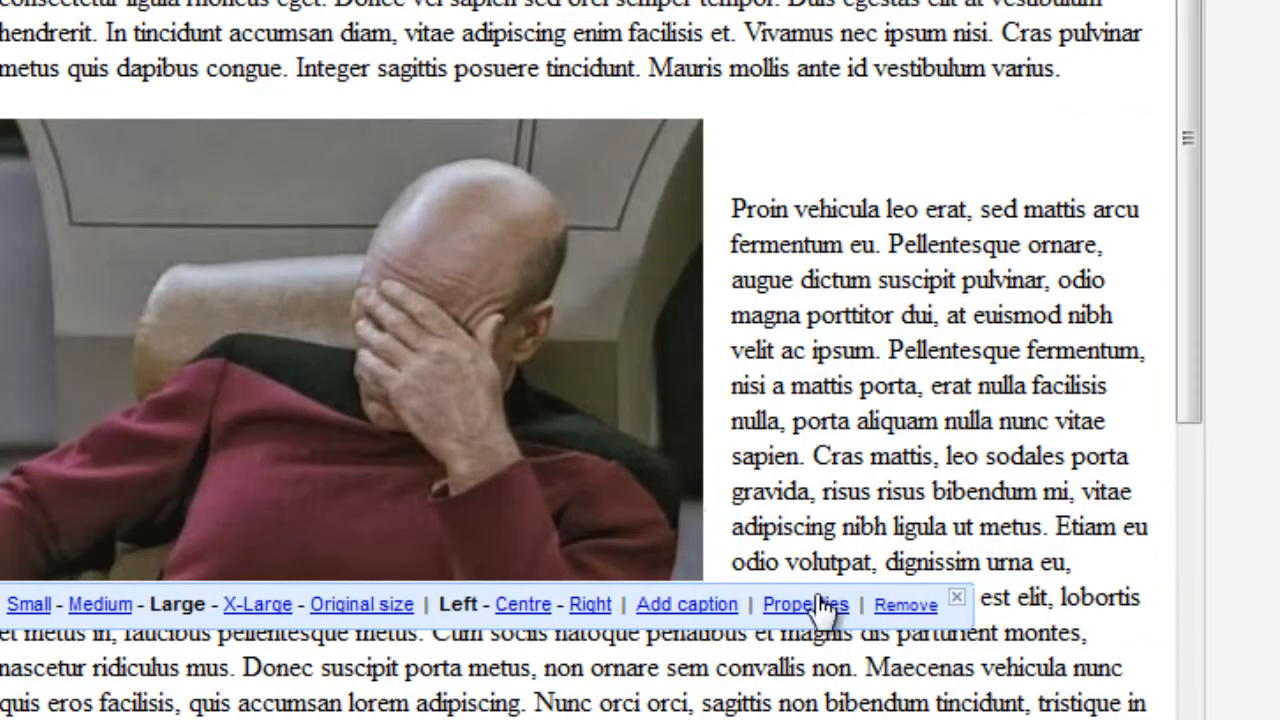
click(808, 605)
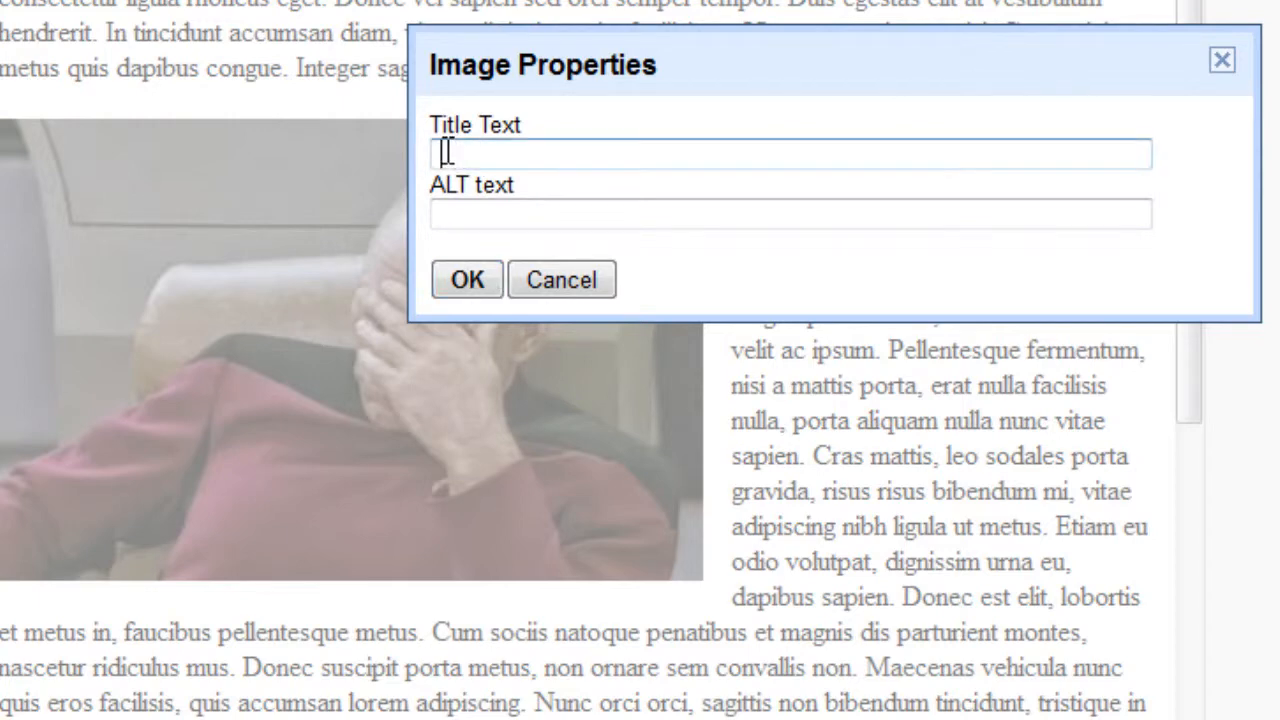
- Enter 'Face palm' as the picard image's title and ALT text and confirm
text(Face)
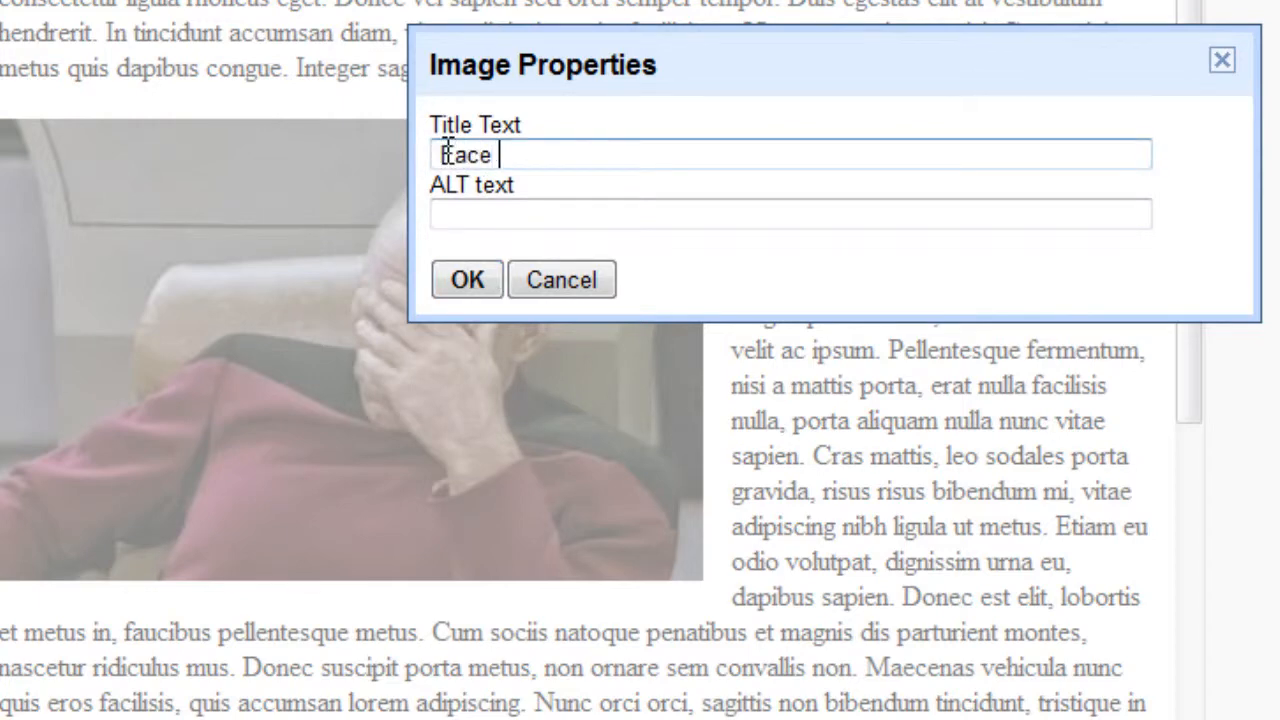
text(palm)
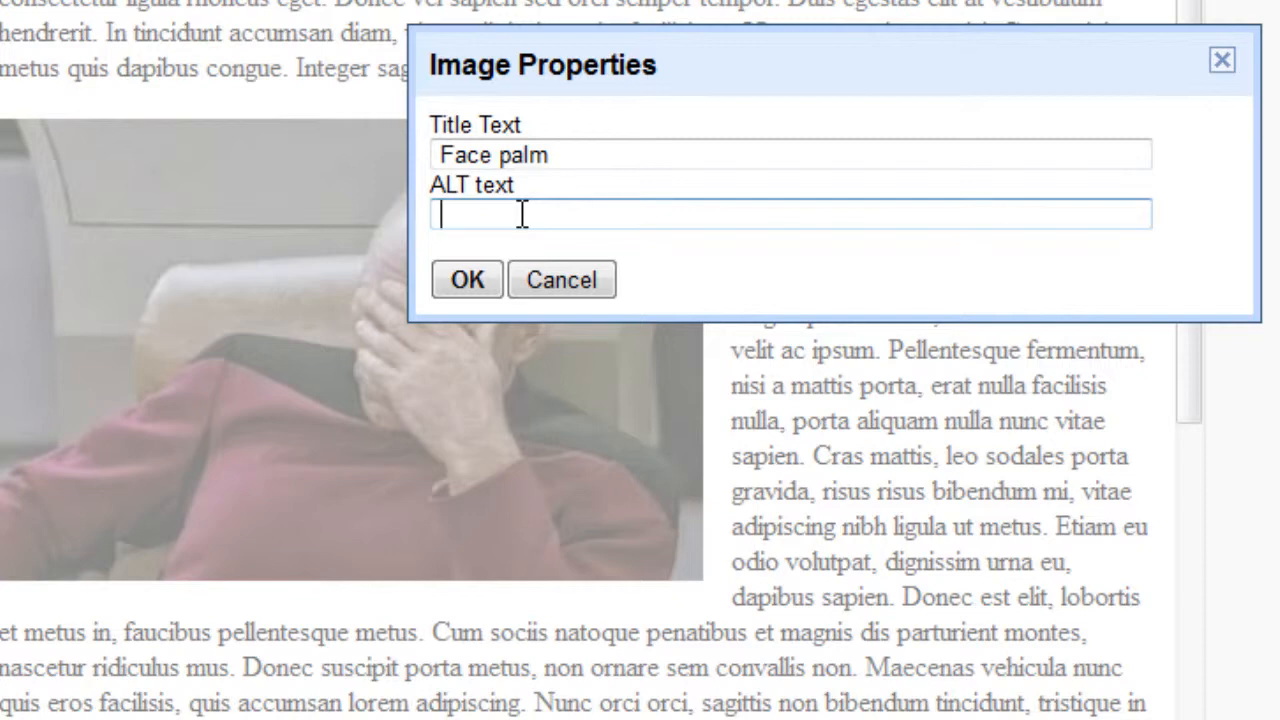
text(Face palm)
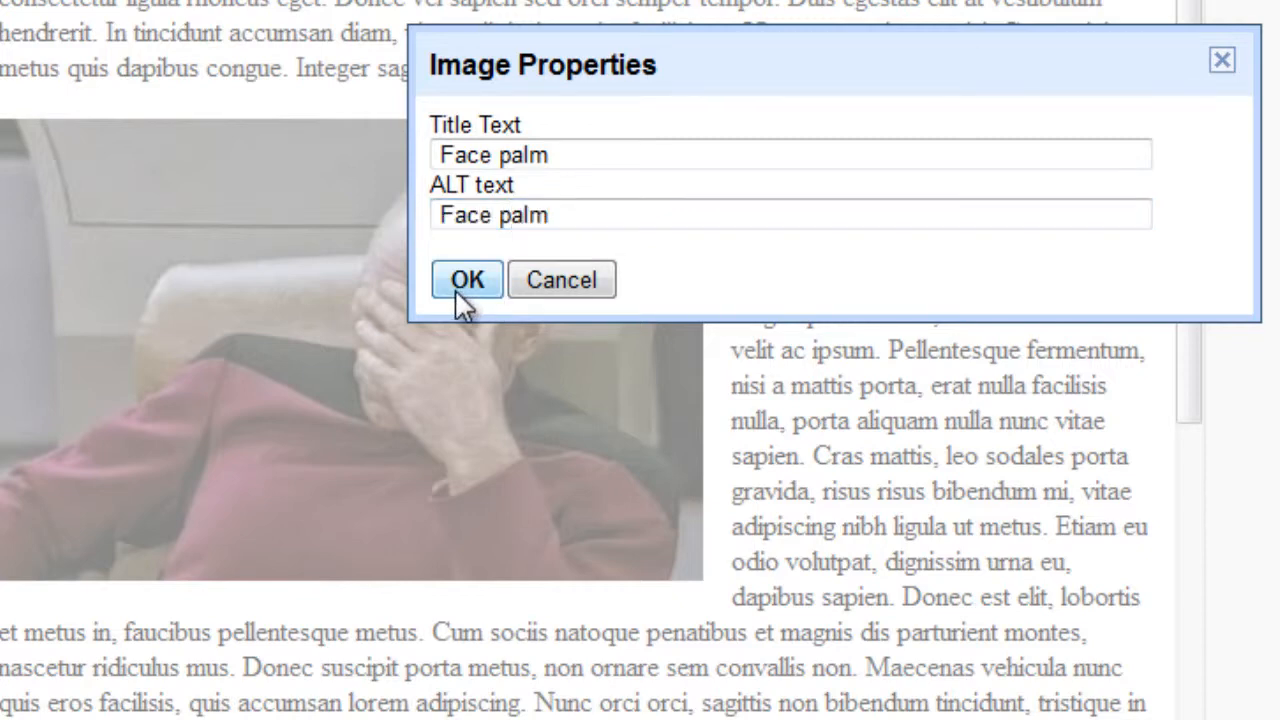
click(465, 279)
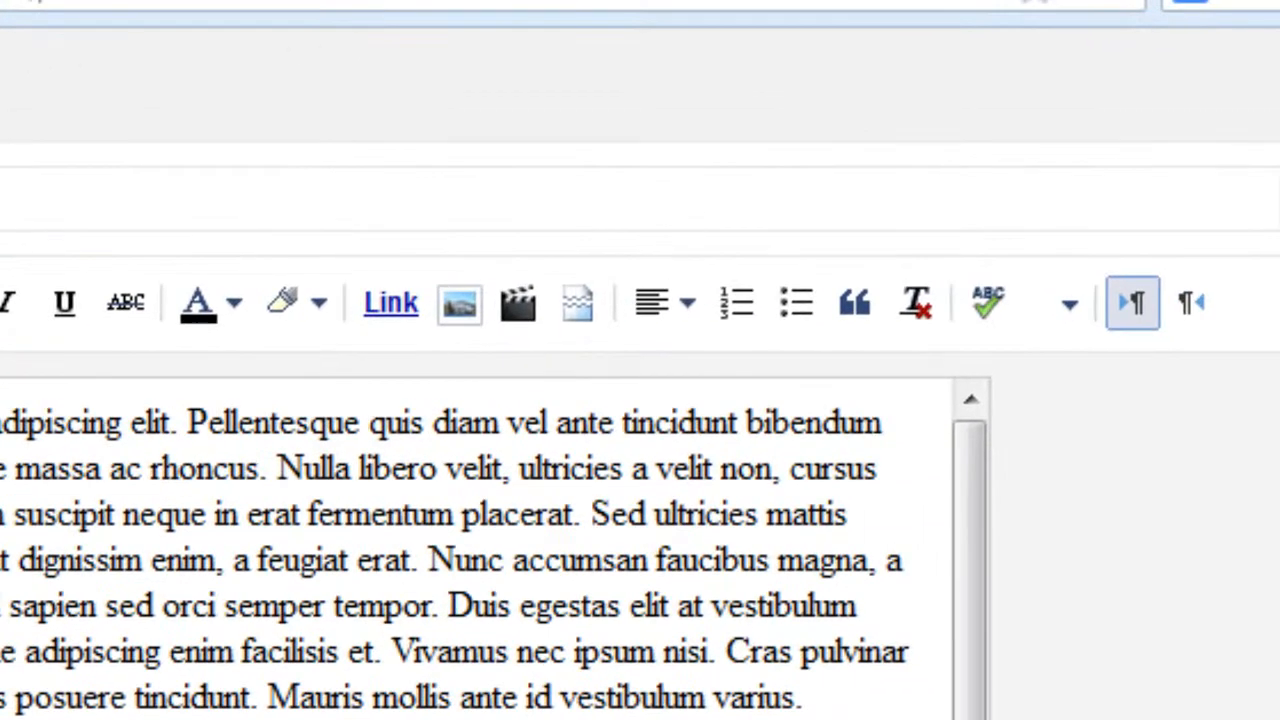
click(389, 302)
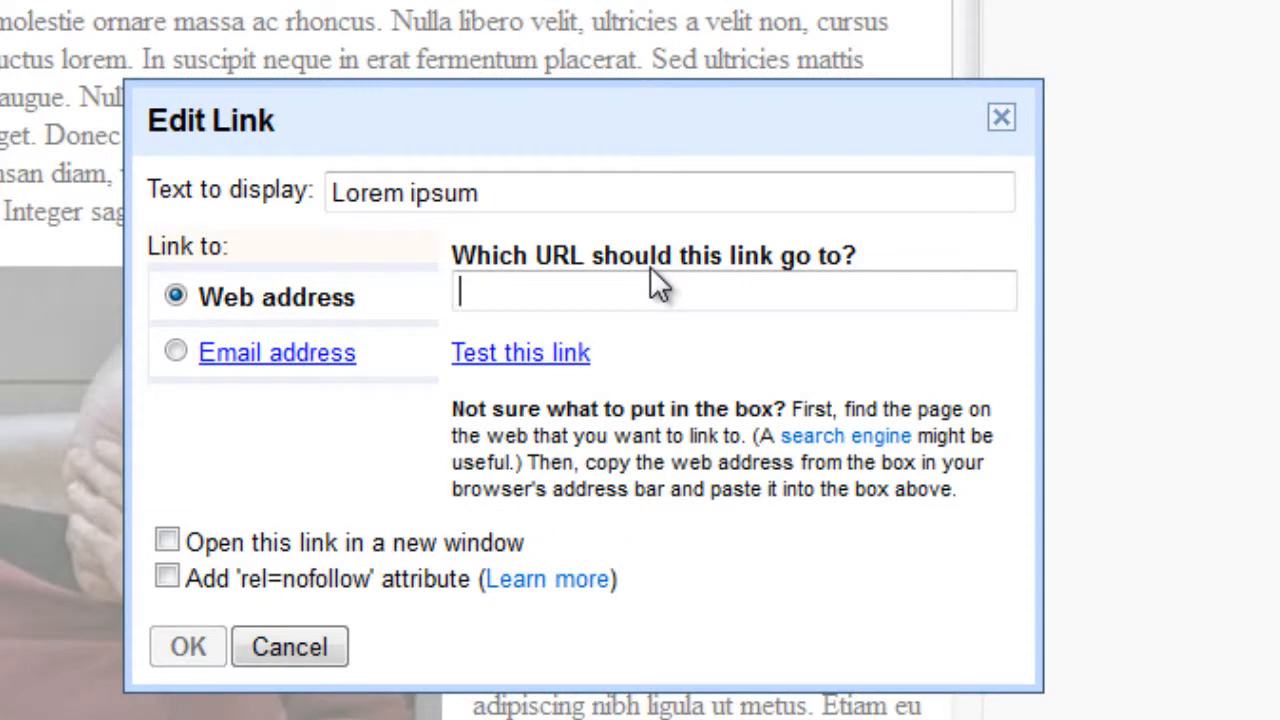
text(http://www.lipsum.com)
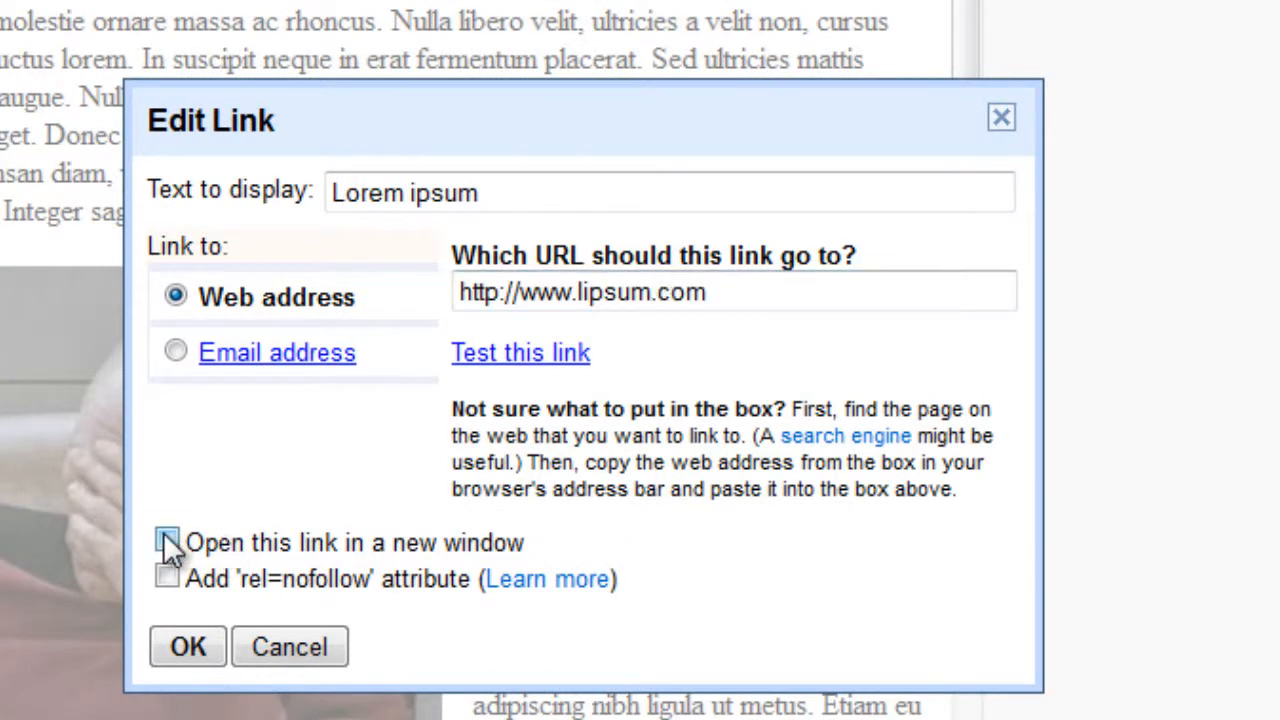
click(168, 542)
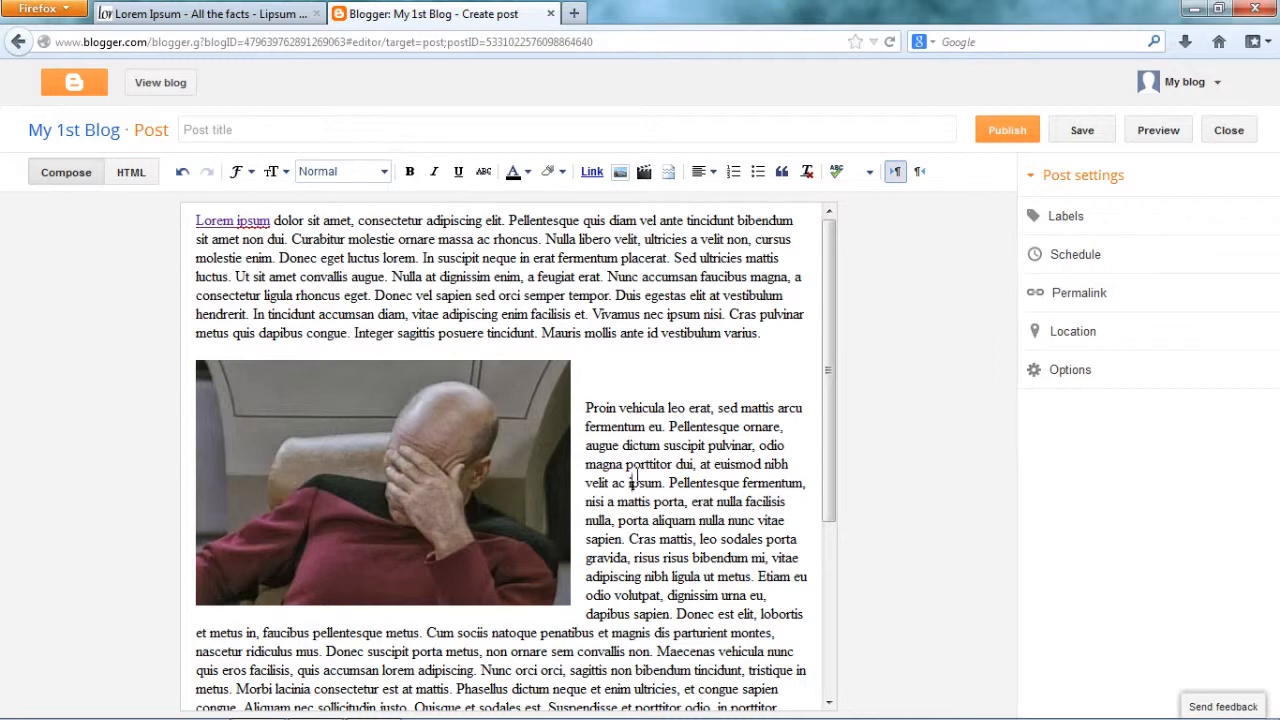
scroll(down, 3)
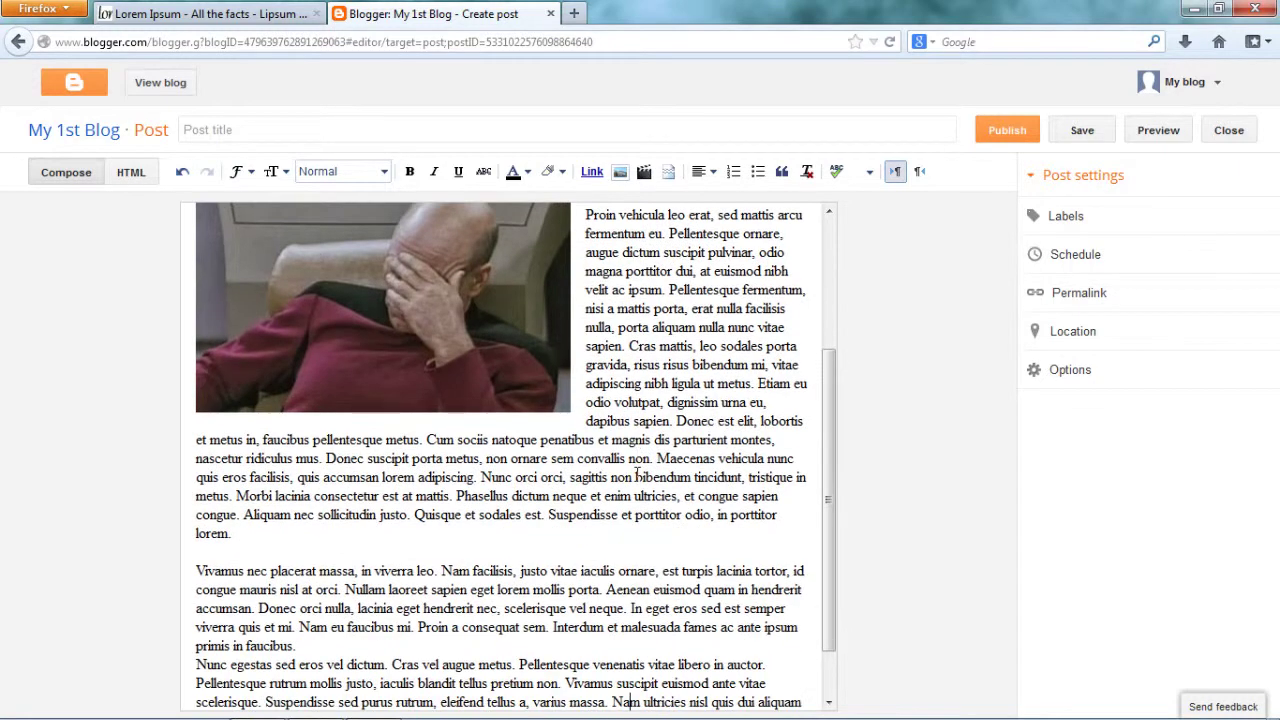
scroll(down, 3)
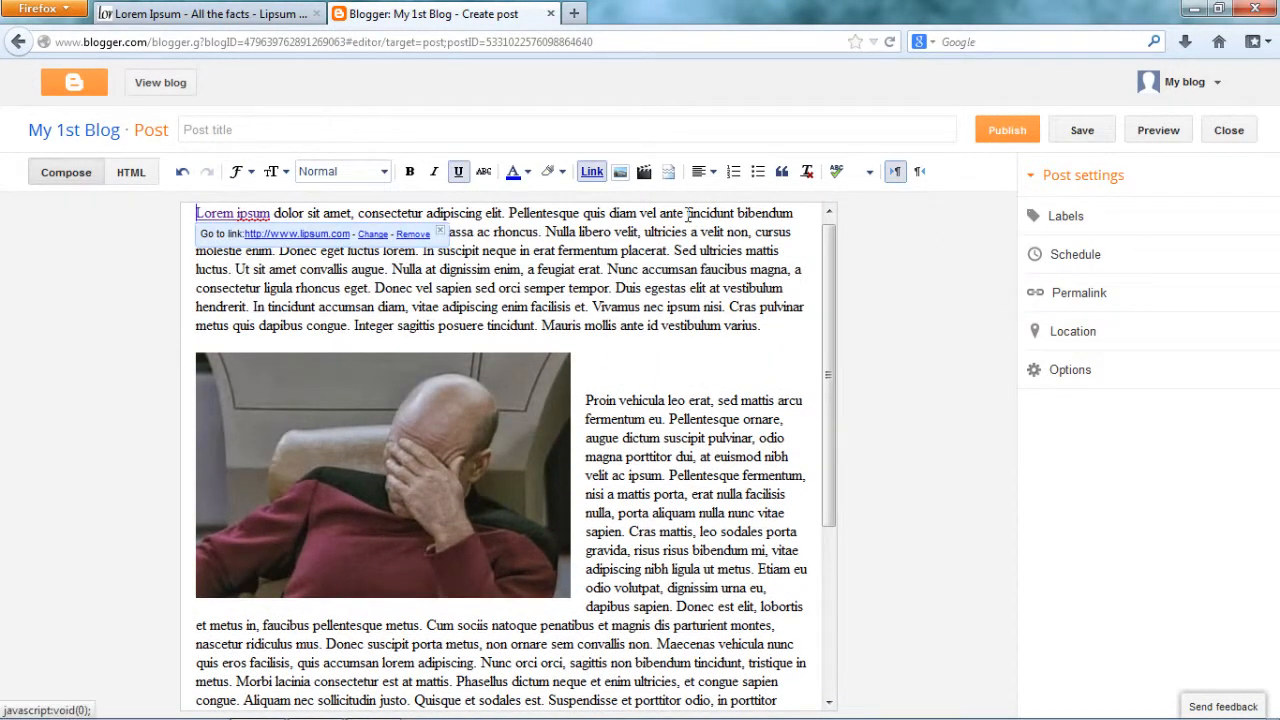
mouse_move(525, 194)
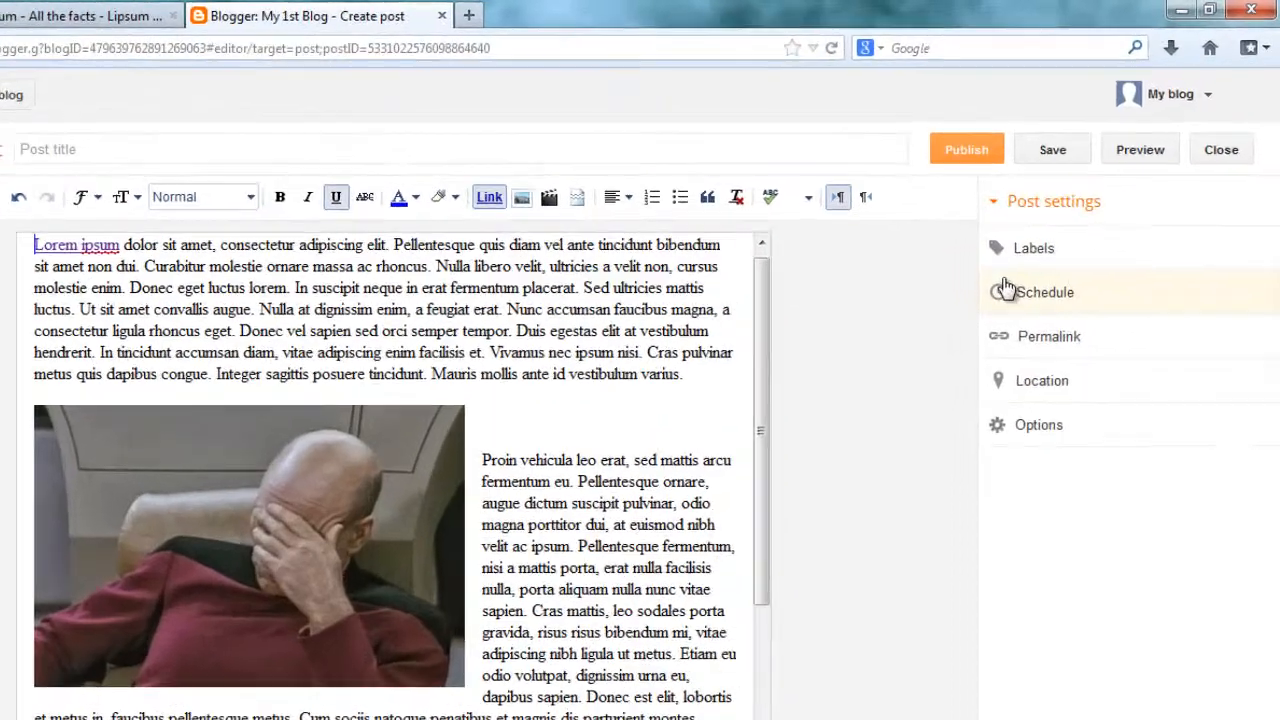
- Add the label 'face palm' to the post
click(1034, 248)
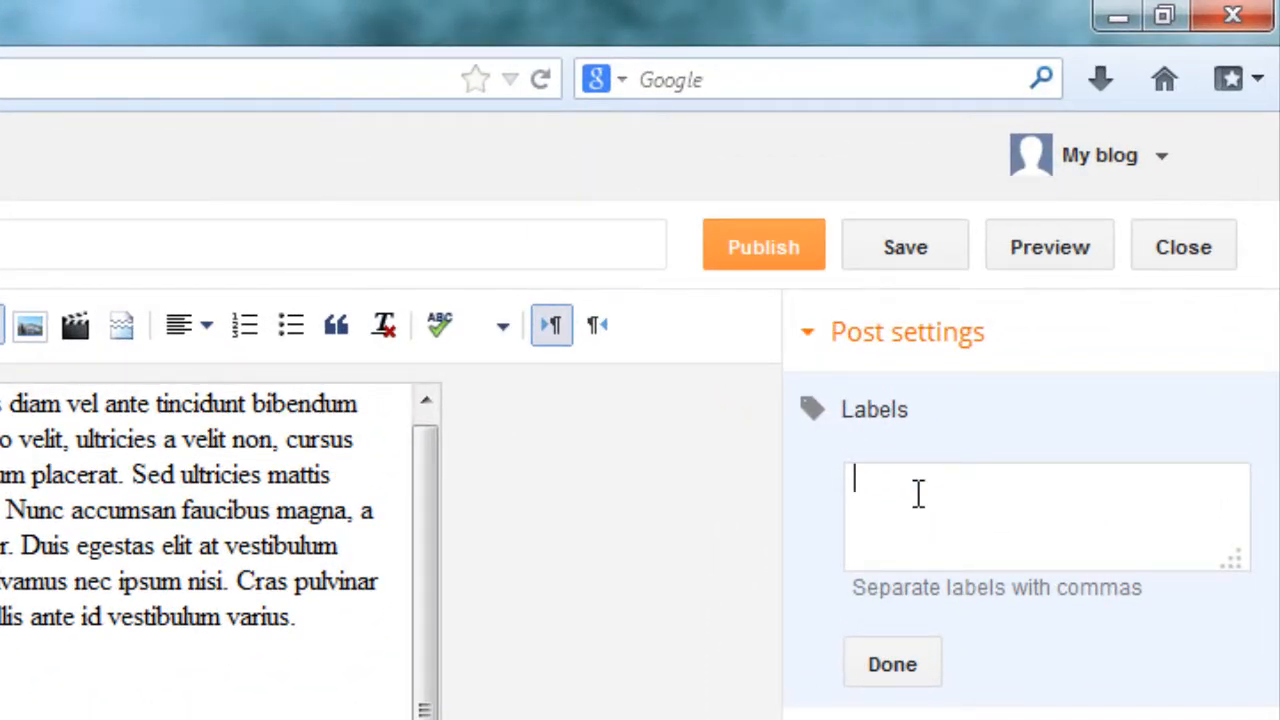
text(face palm)
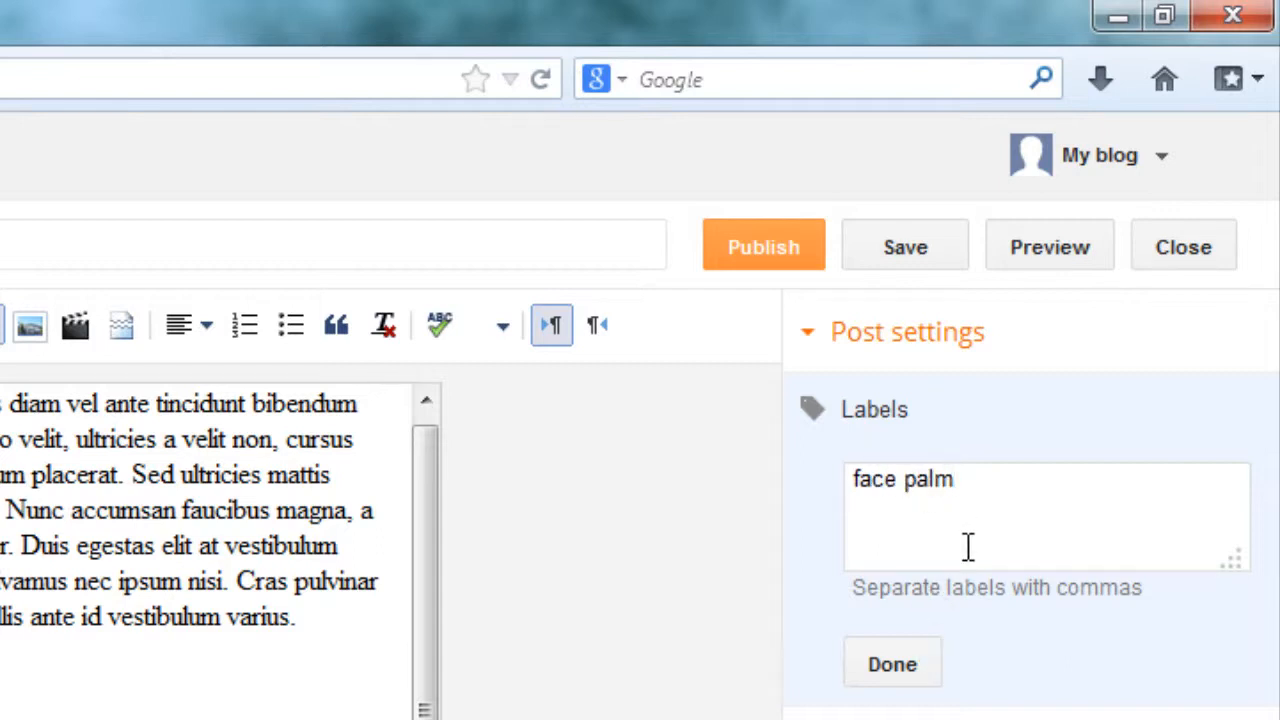
text(,)
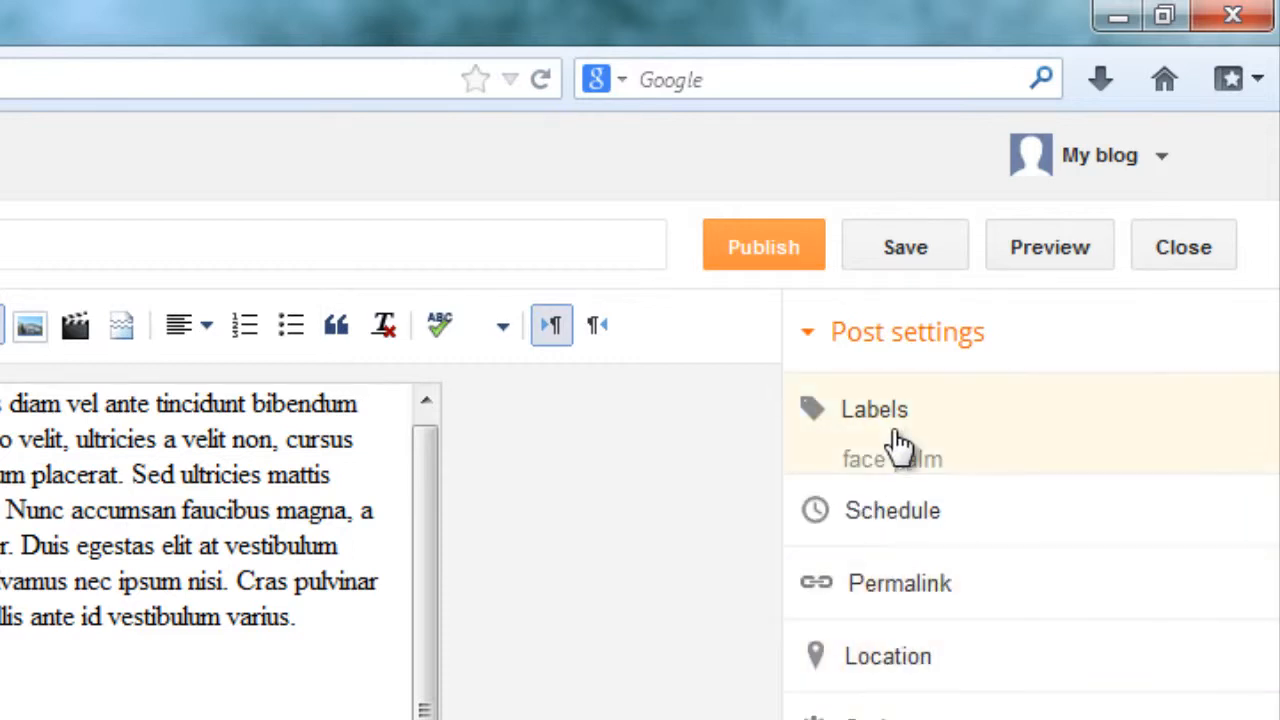
- Keep the post's publish date automatic (23/09/2013 06:45) and close the date settings
click(892, 510)
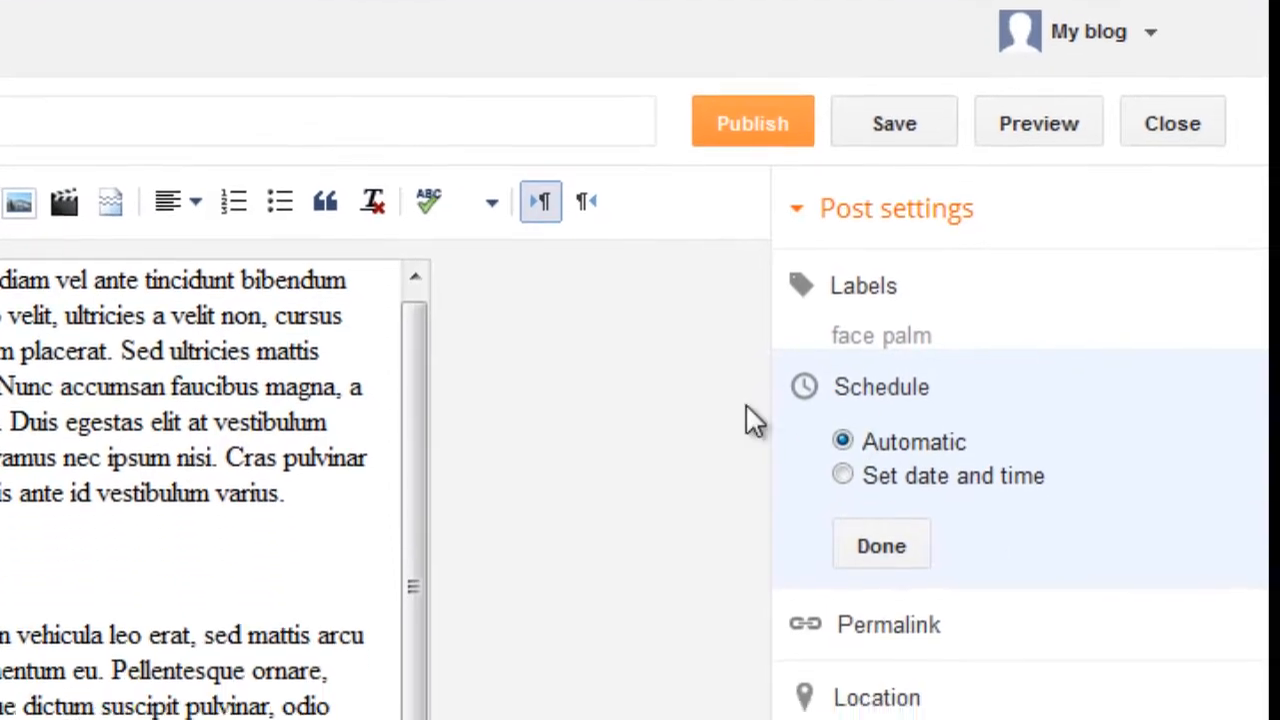
scroll(down, 3)
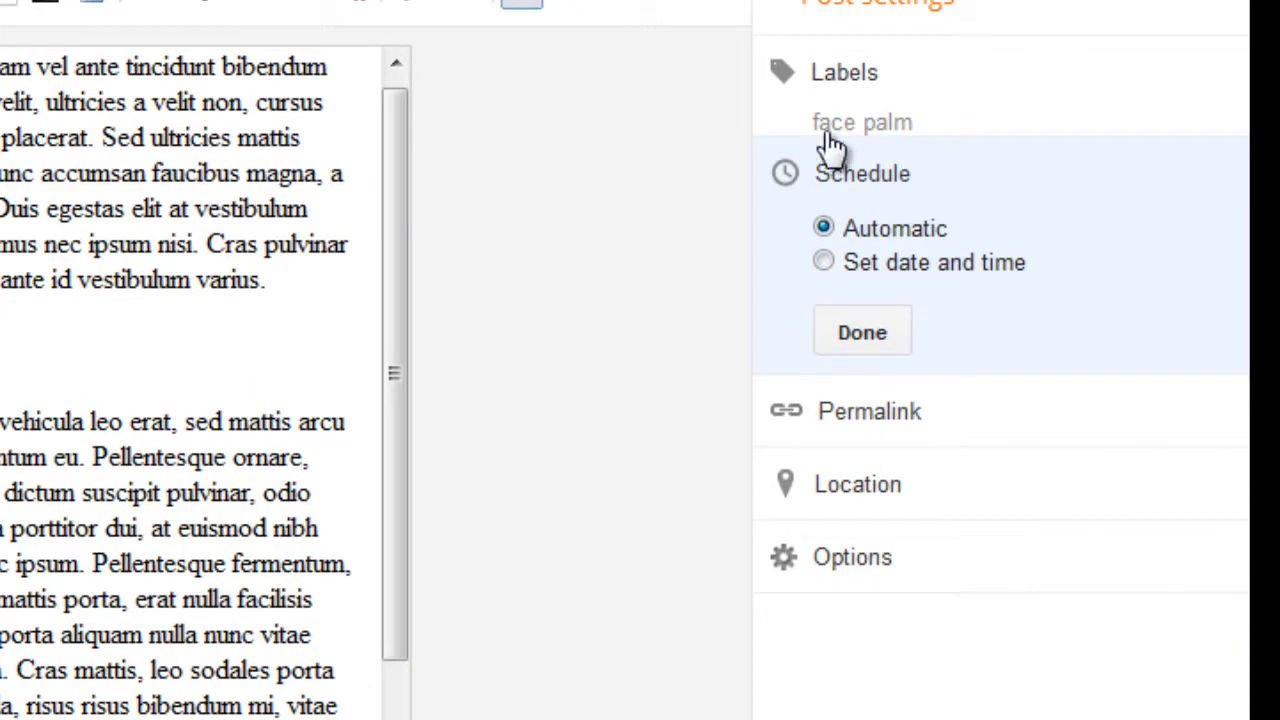
click(823, 255)
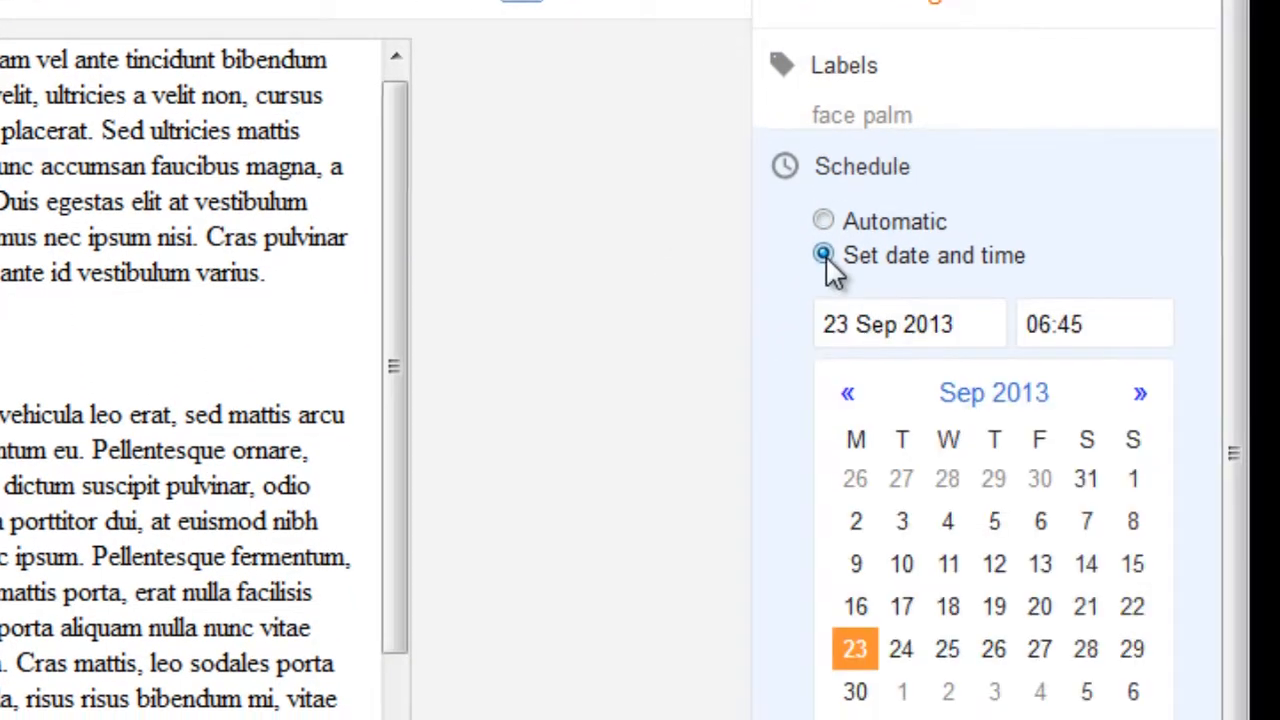
scroll(down, 3)
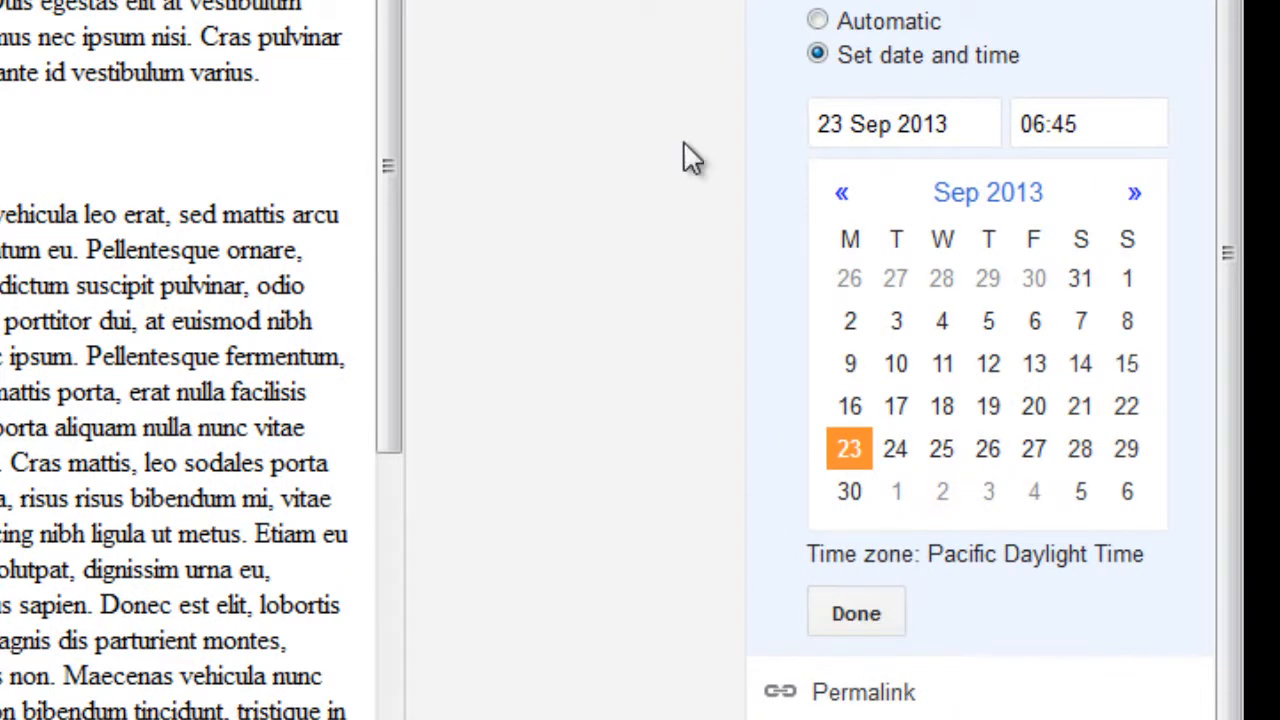
click(811, 22)
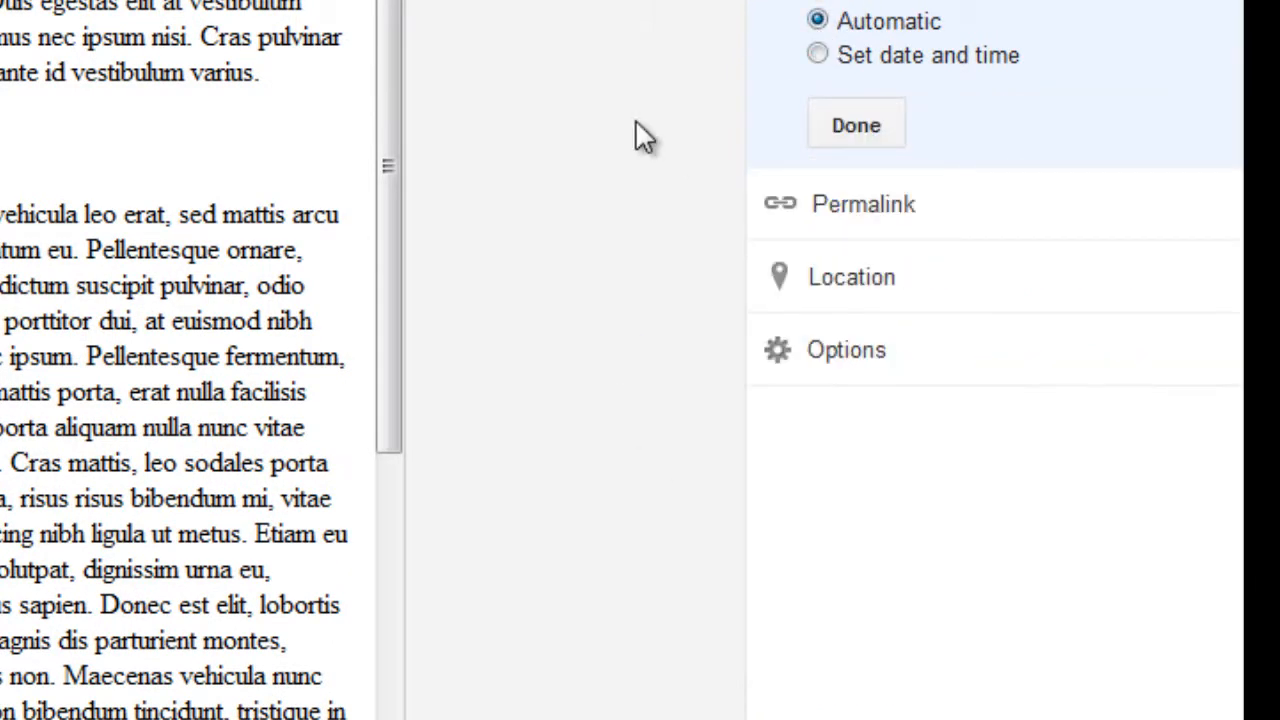
click(856, 124)
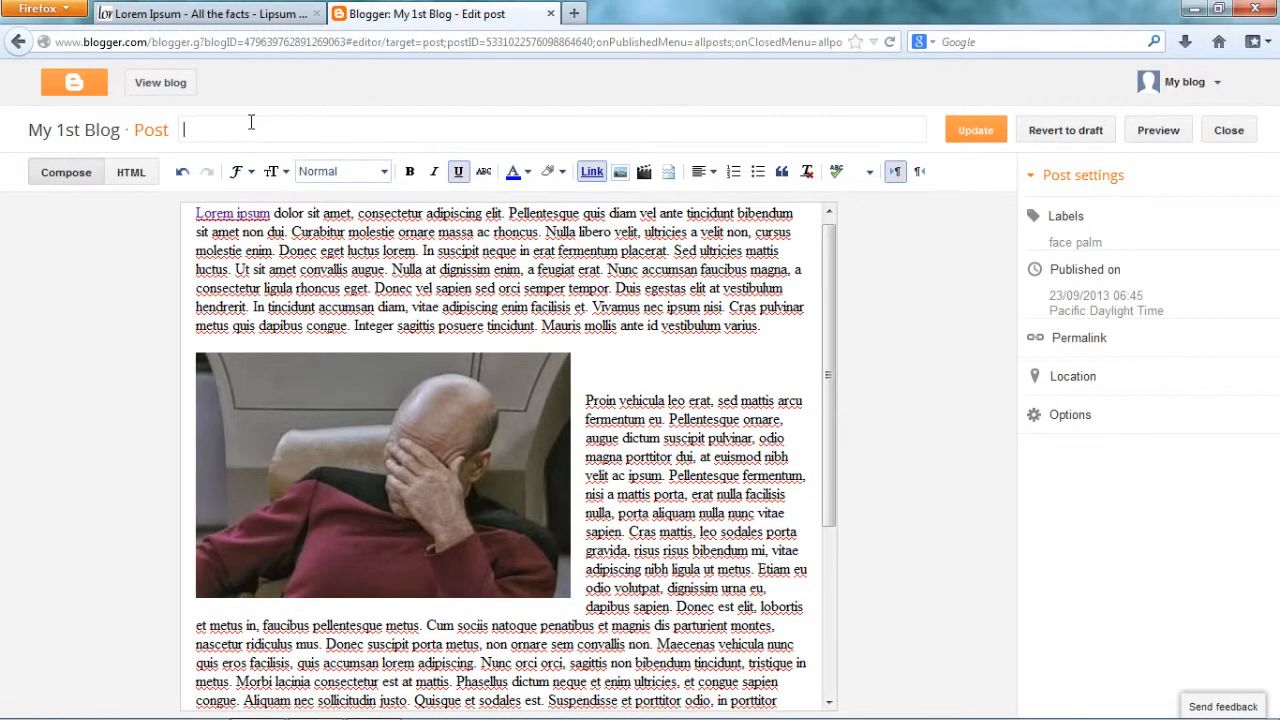
- Give the post the title '1st title' and update it
text(!st title)
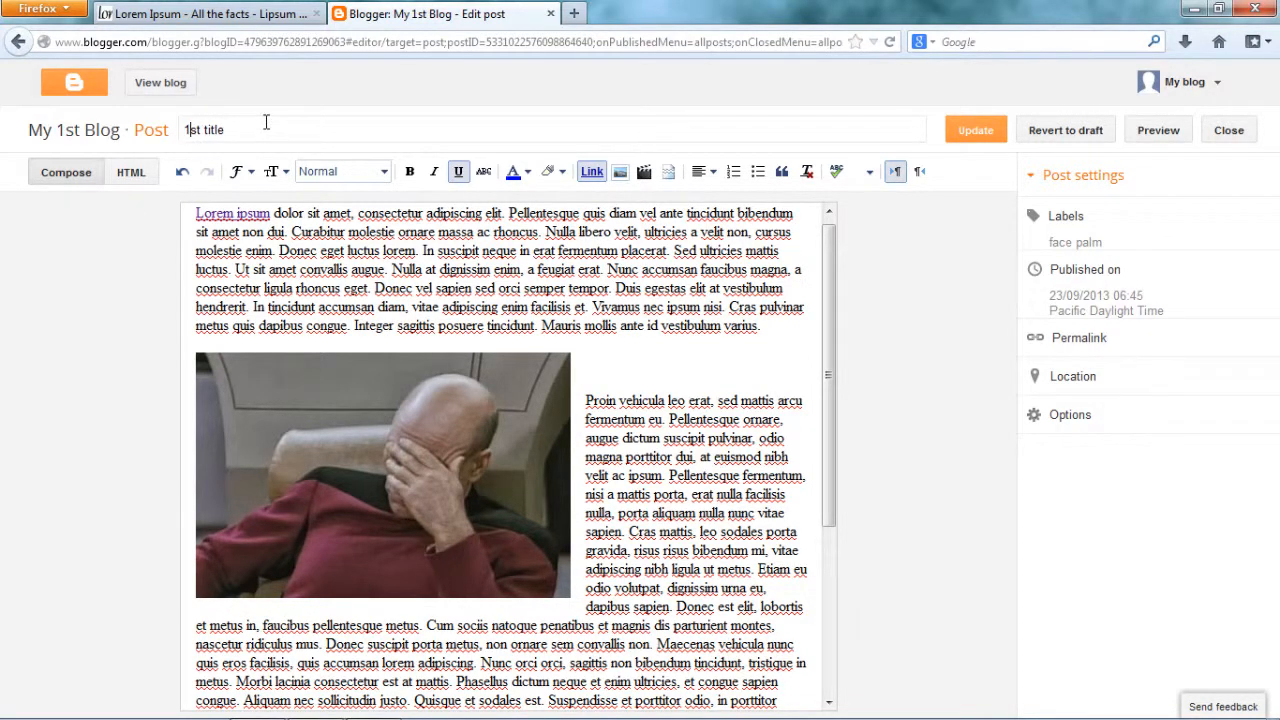
click(1004, 129)
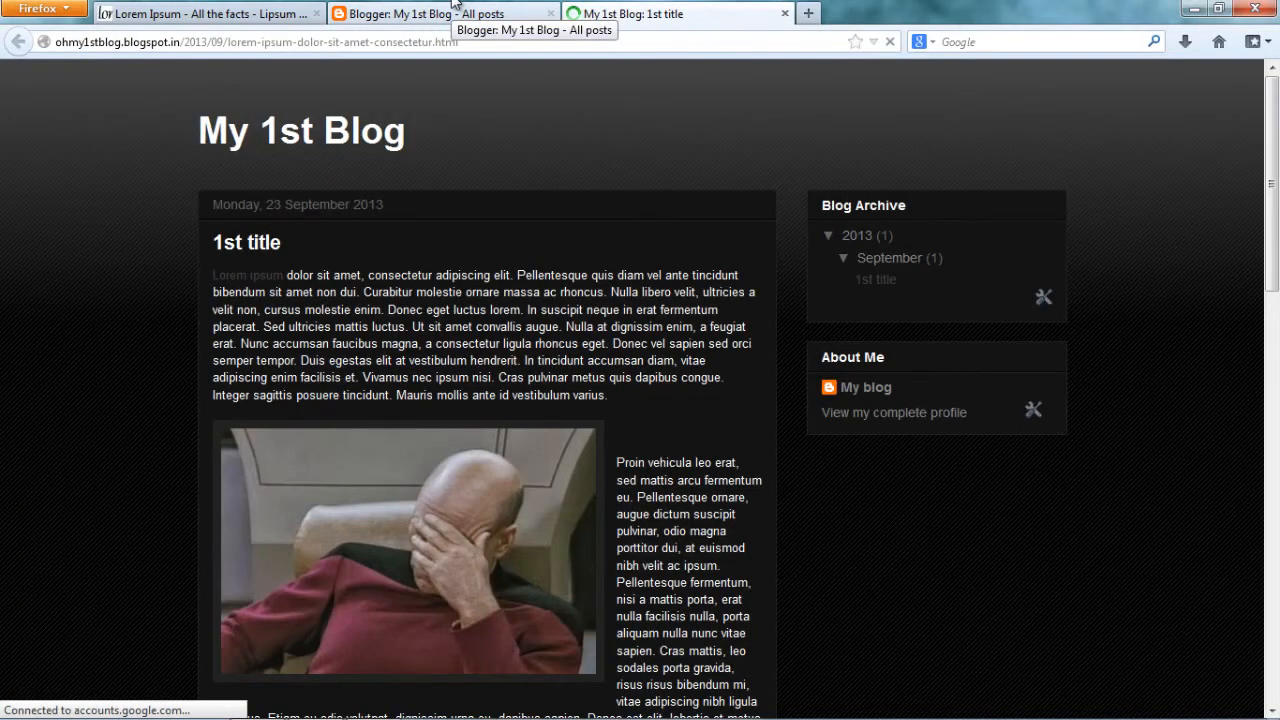
- Scroll down through the live '1st title' post
scroll(down, 3)
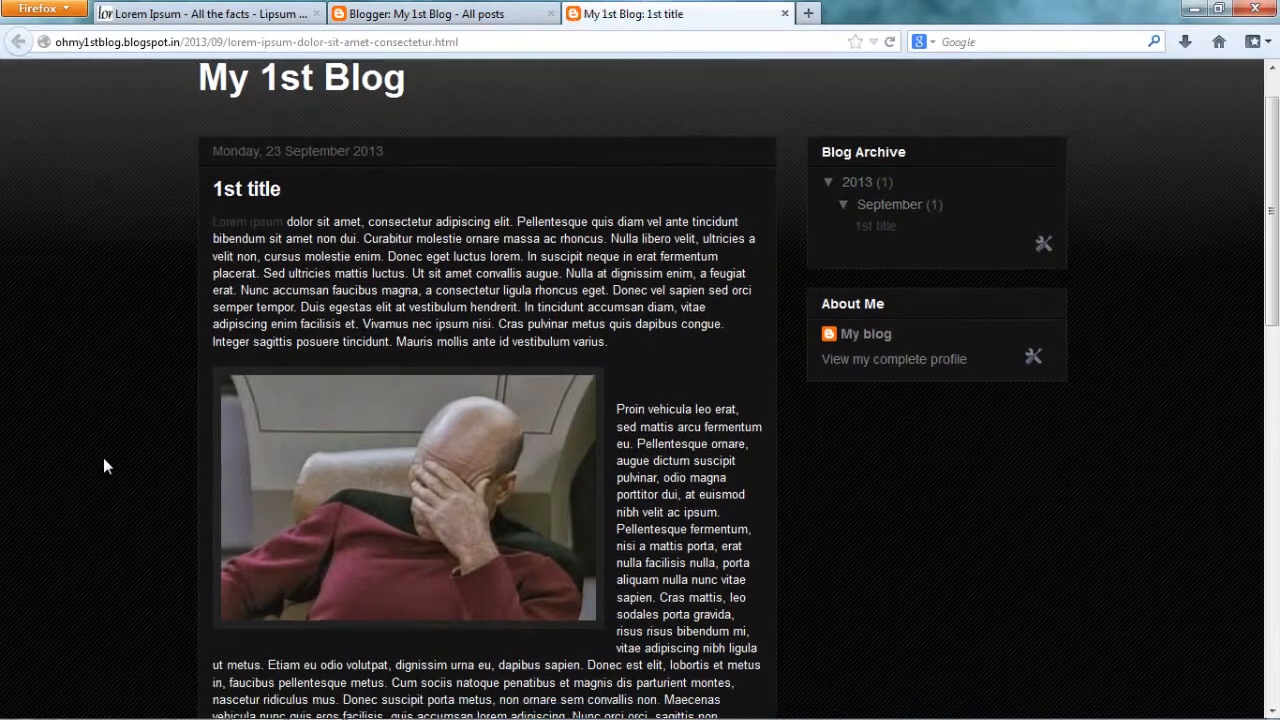
scroll(down, 3)
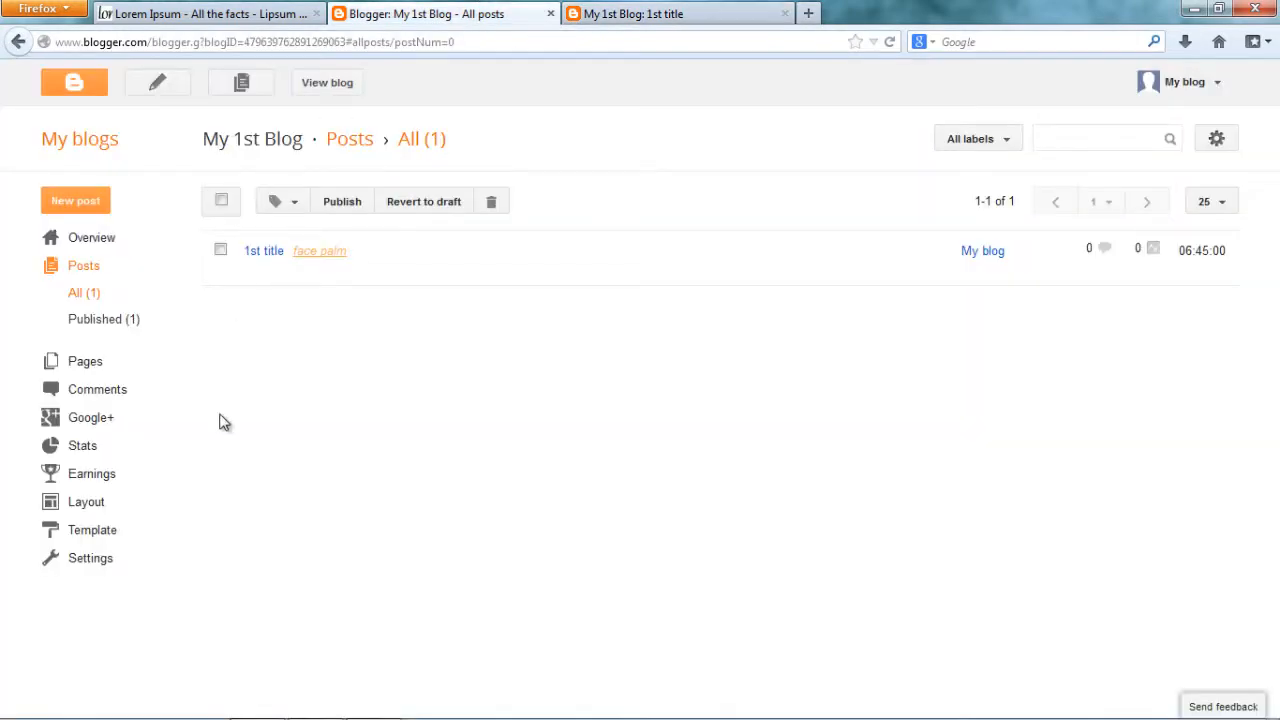
- Go to the blog's Pages section and list the new page options
click(85, 361)
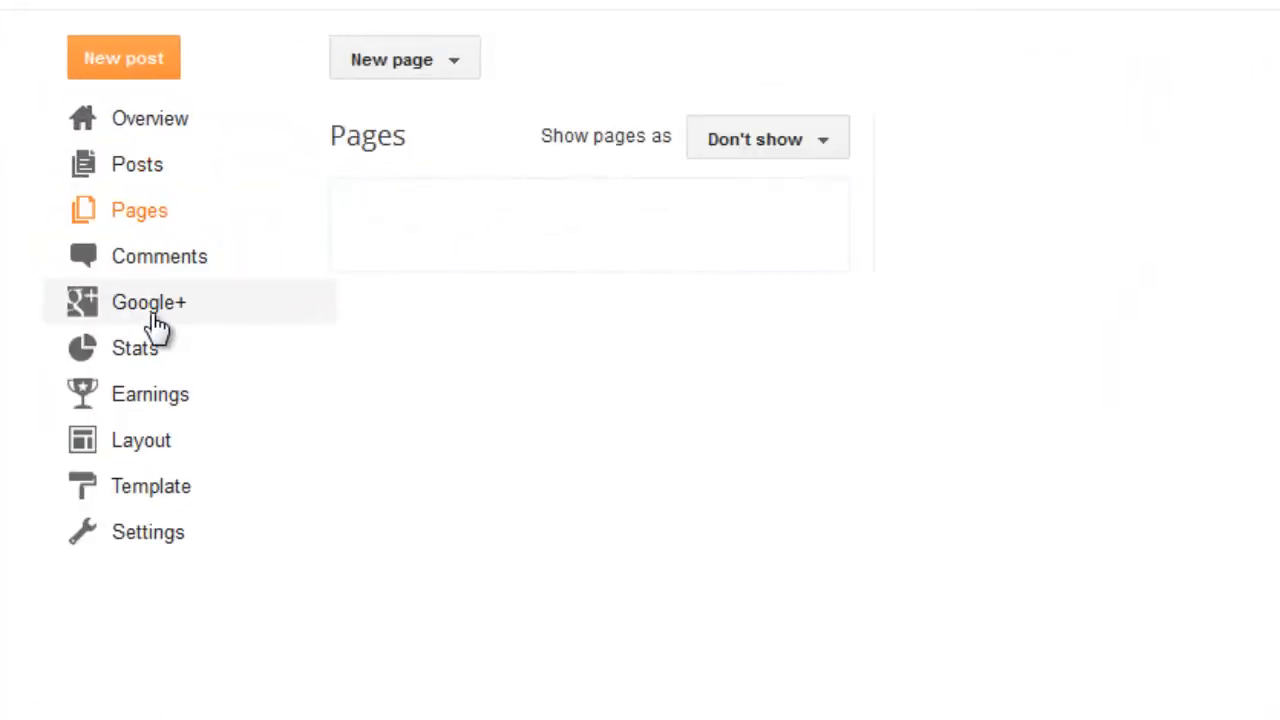
click(404, 58)
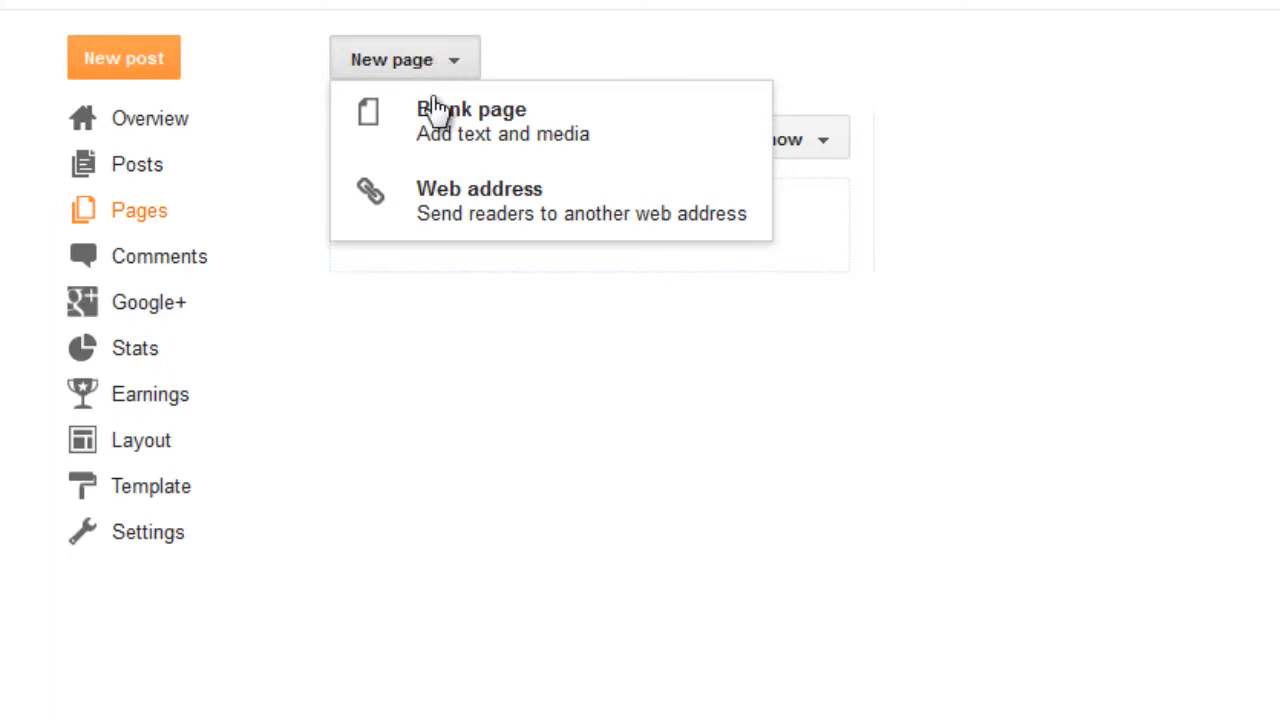
mouse_move(440, 130)
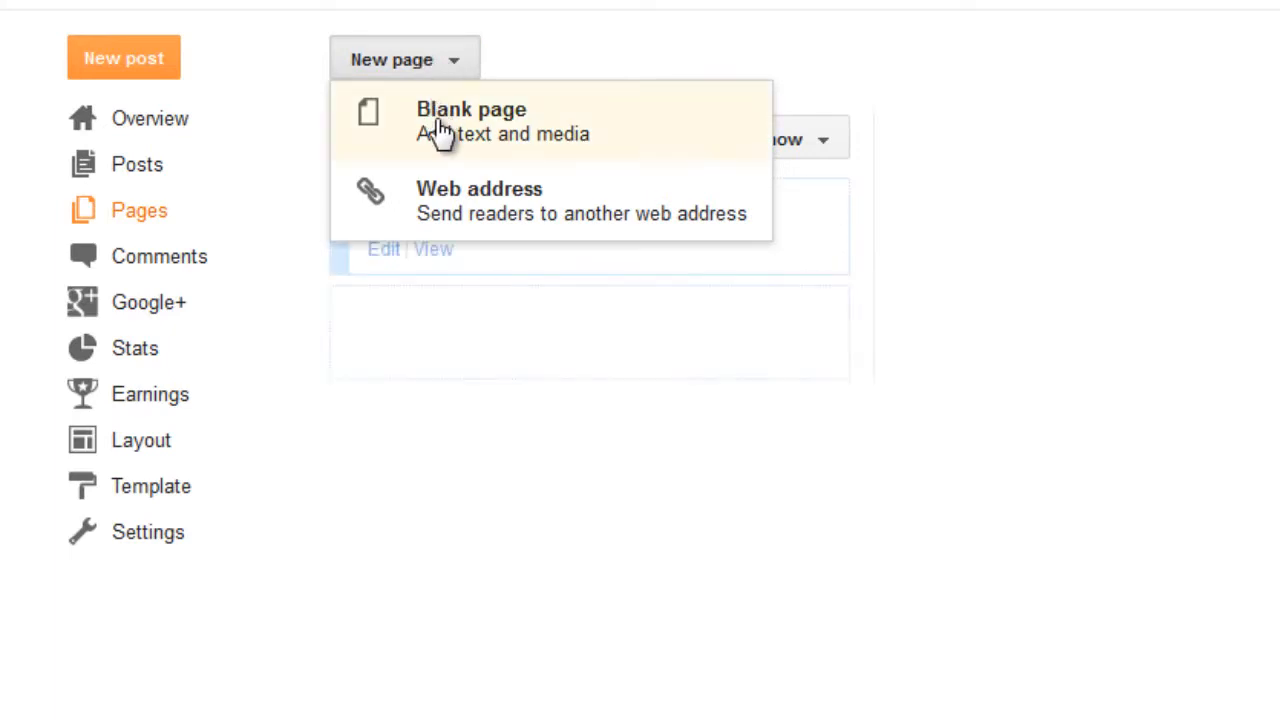
mouse_move(453, 210)
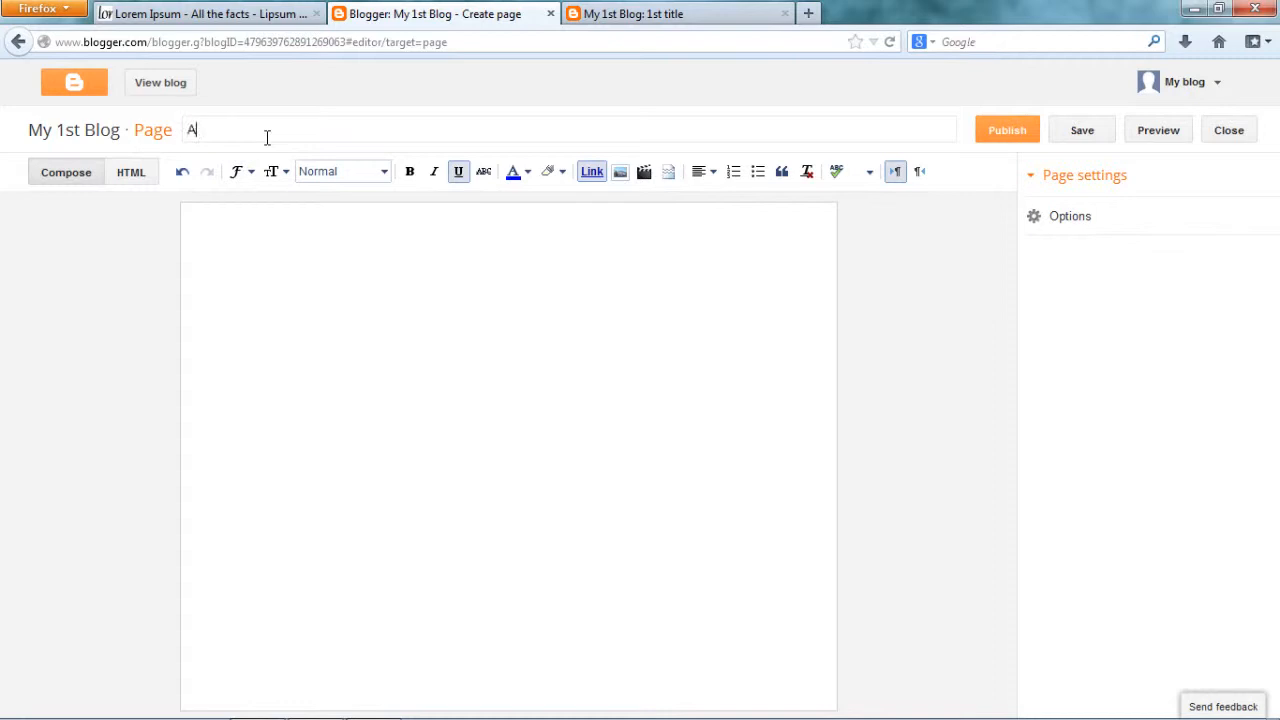
- Title the page 'About uS', add the lipsum.com body text, and publish it
text(bout uS)
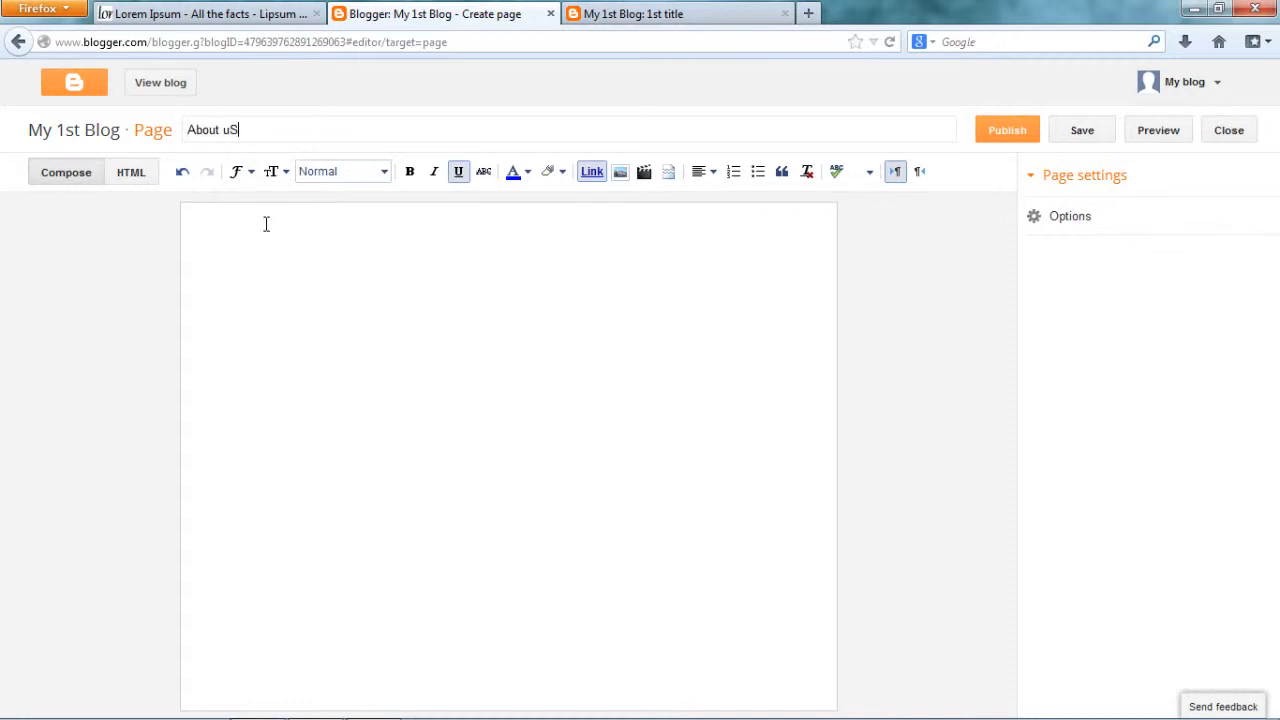
text(http://www.lipsum.com)
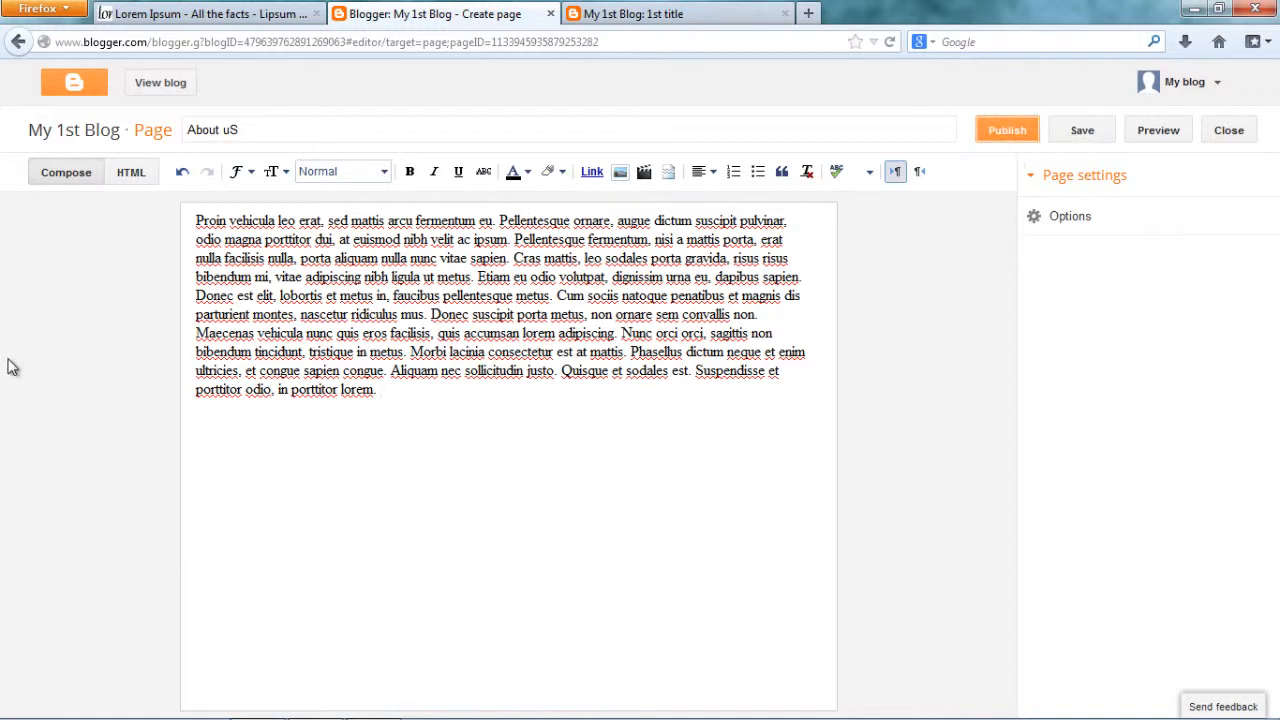
mouse_move(1007, 130)
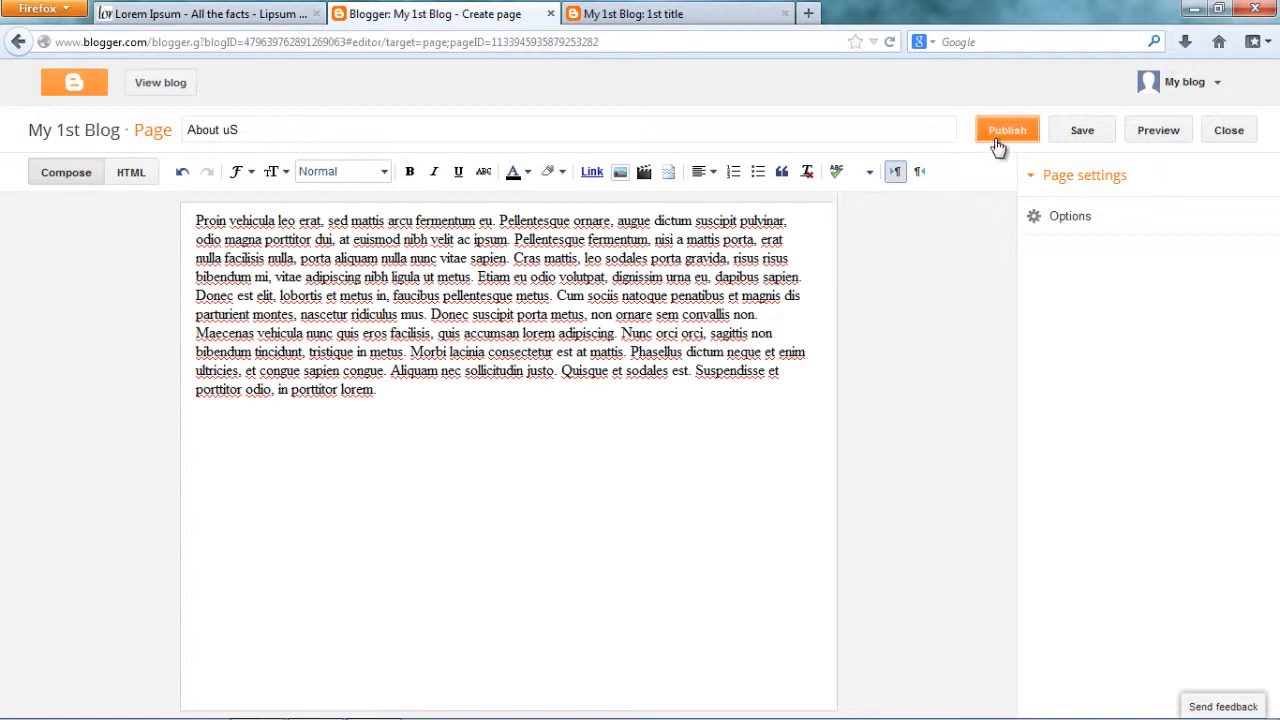
click(1006, 130)
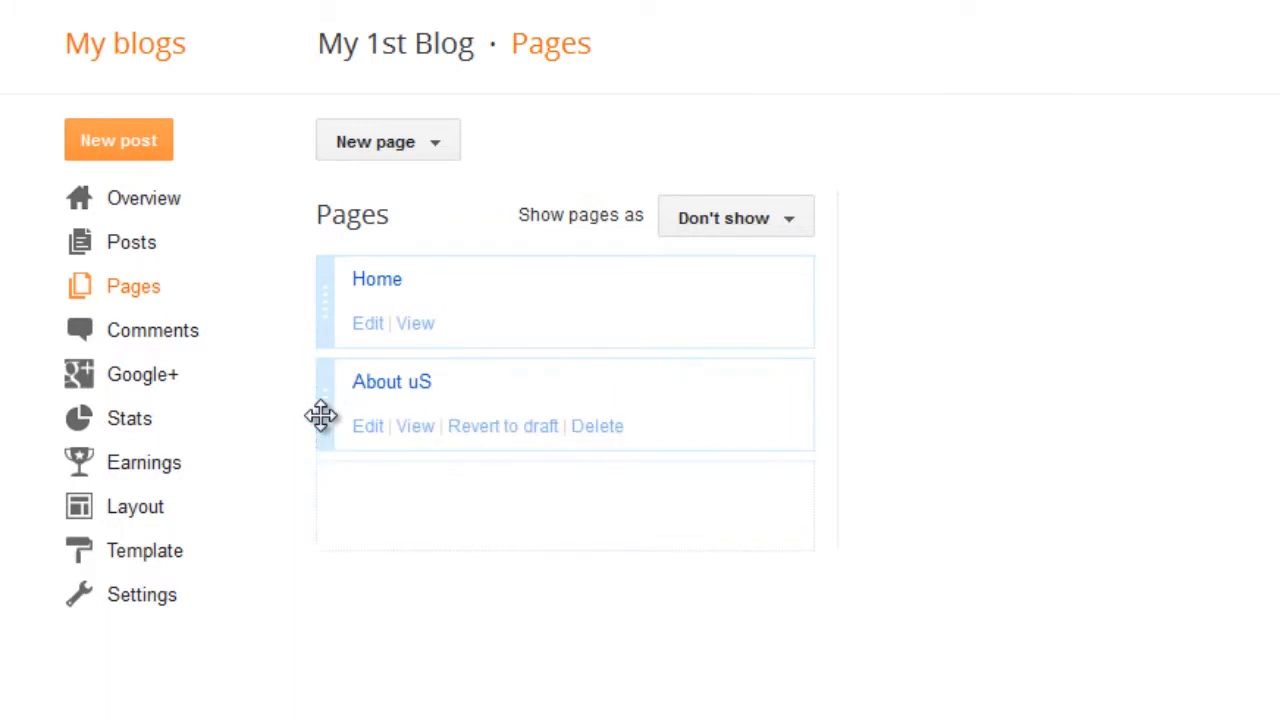
mouse_move(755, 274)
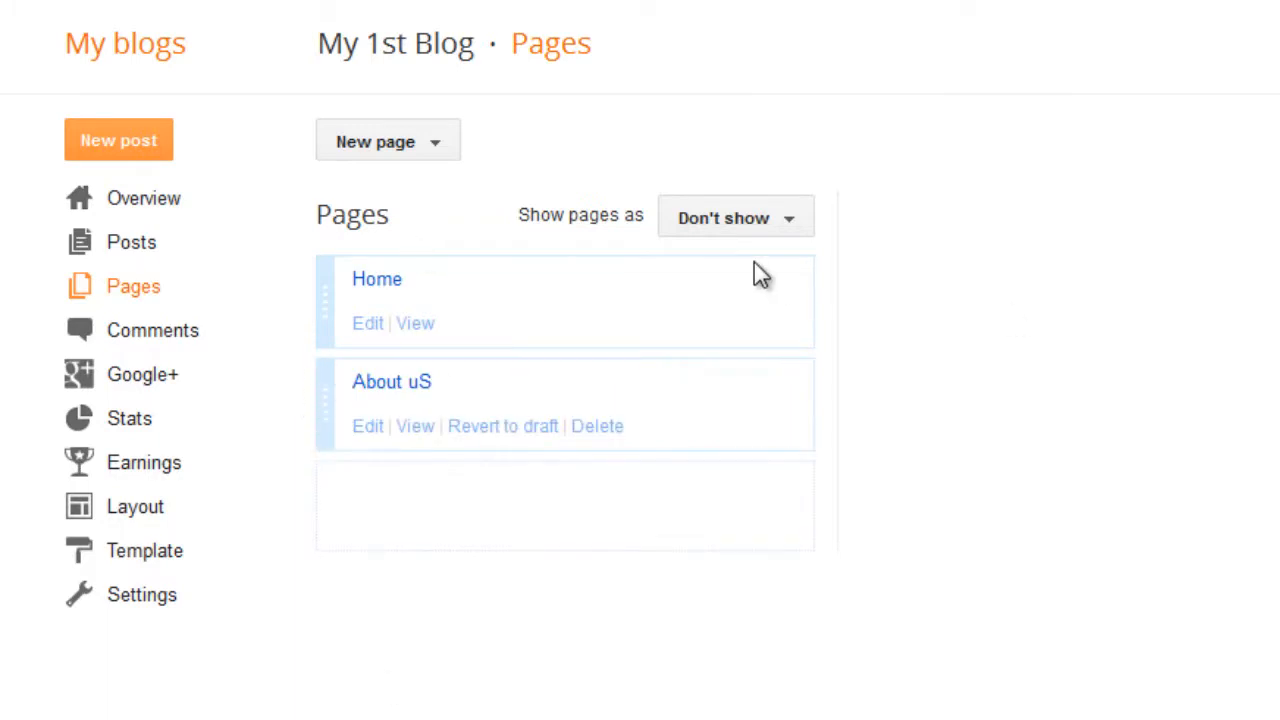
- Show the blog's pages as top tabs and save the arrangement
click(734, 217)
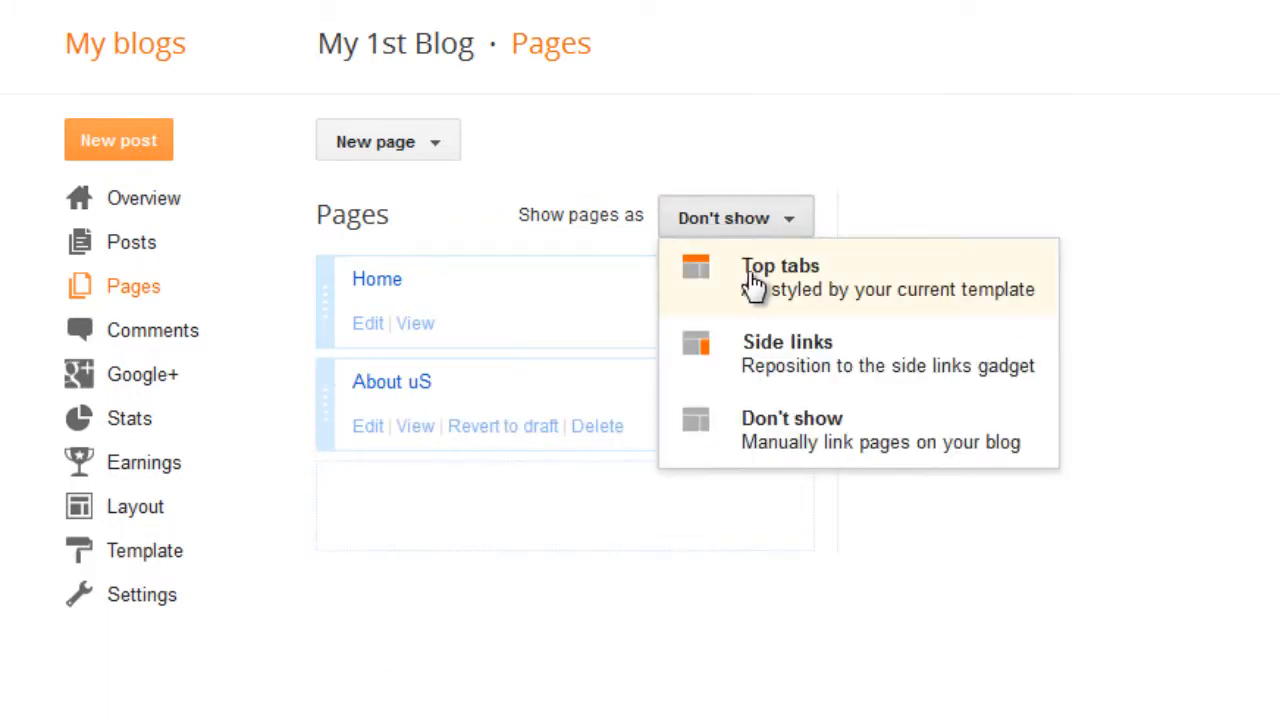
mouse_move(798, 278)
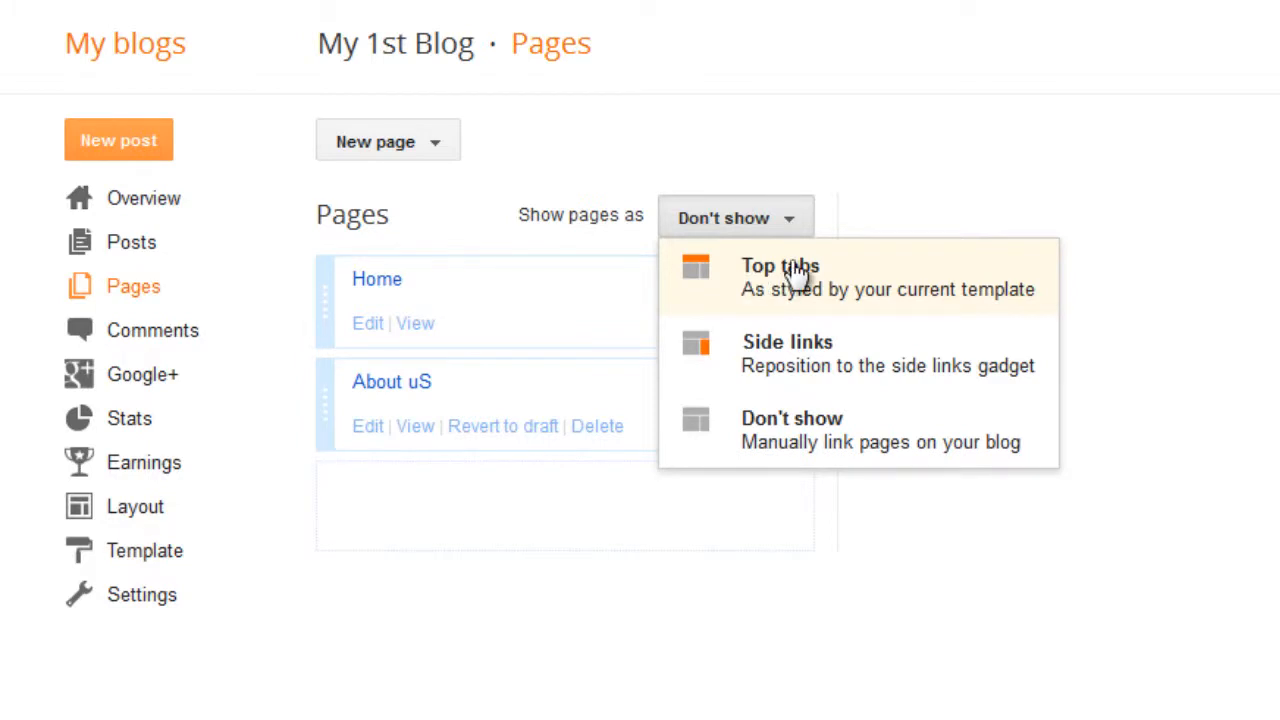
click(779, 267)
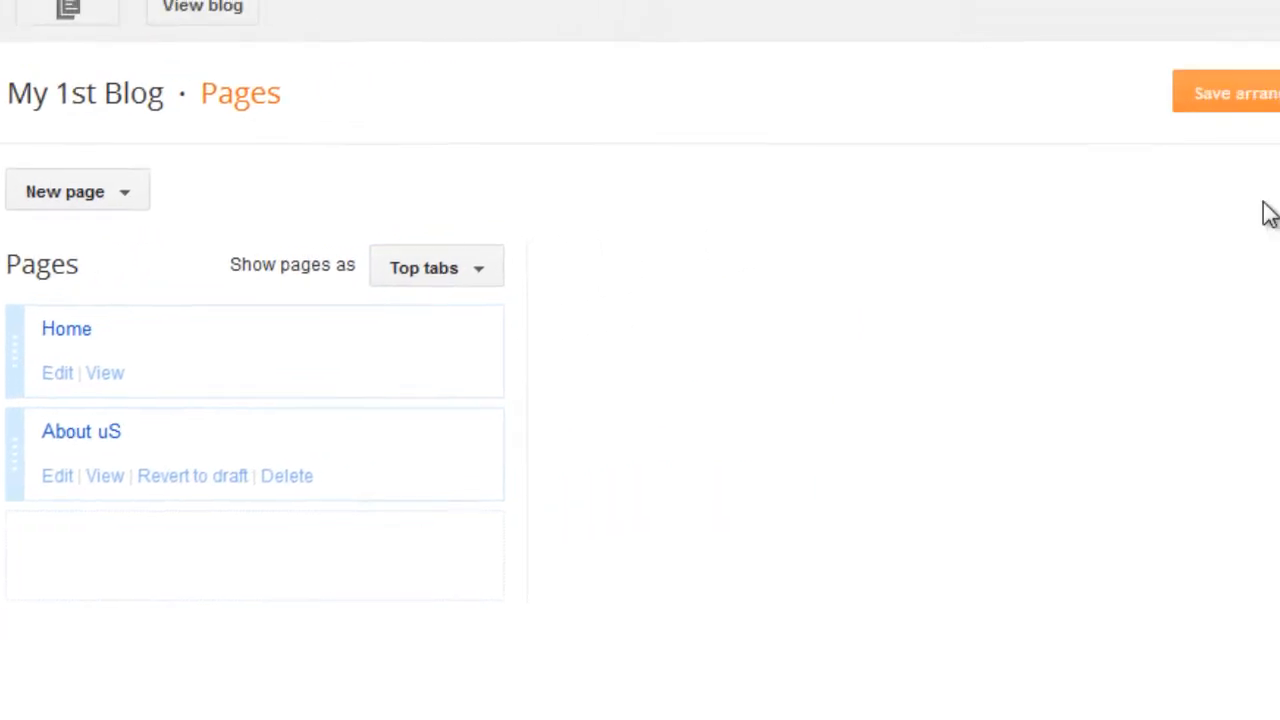
click(1236, 92)
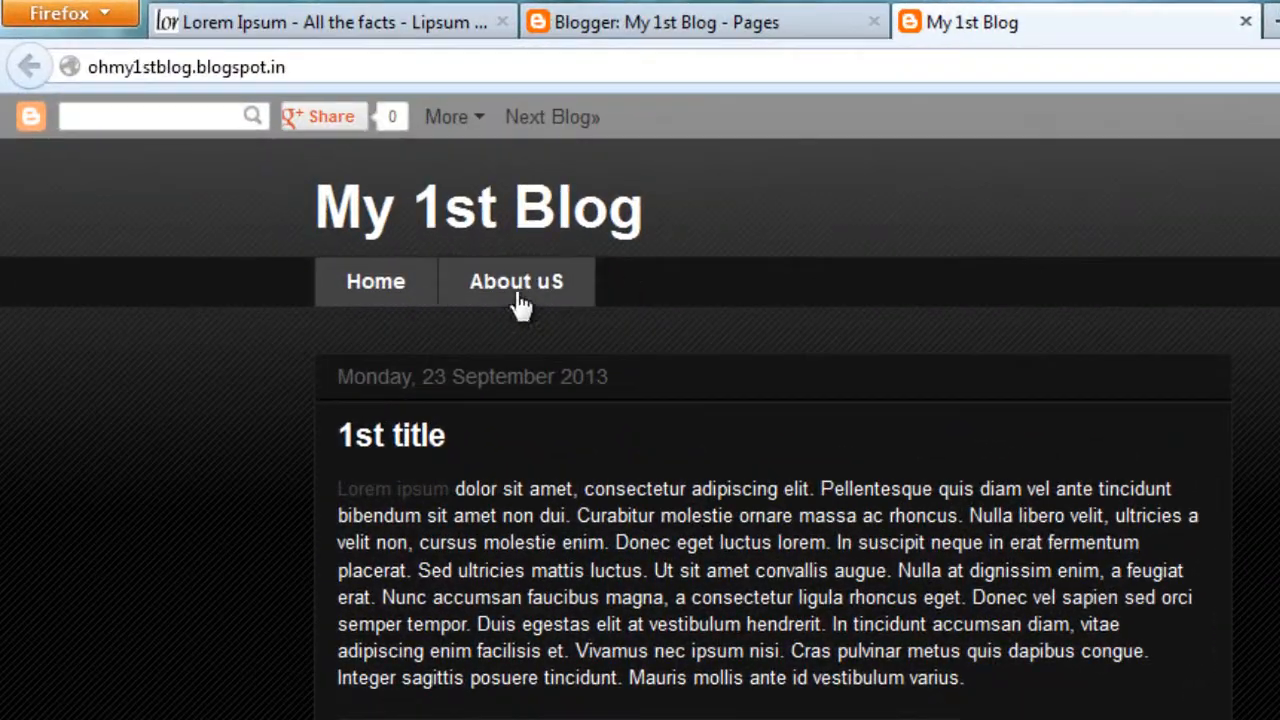
- Open the live About uS page, visit the pages dashboard, then return to it
click(515, 281)
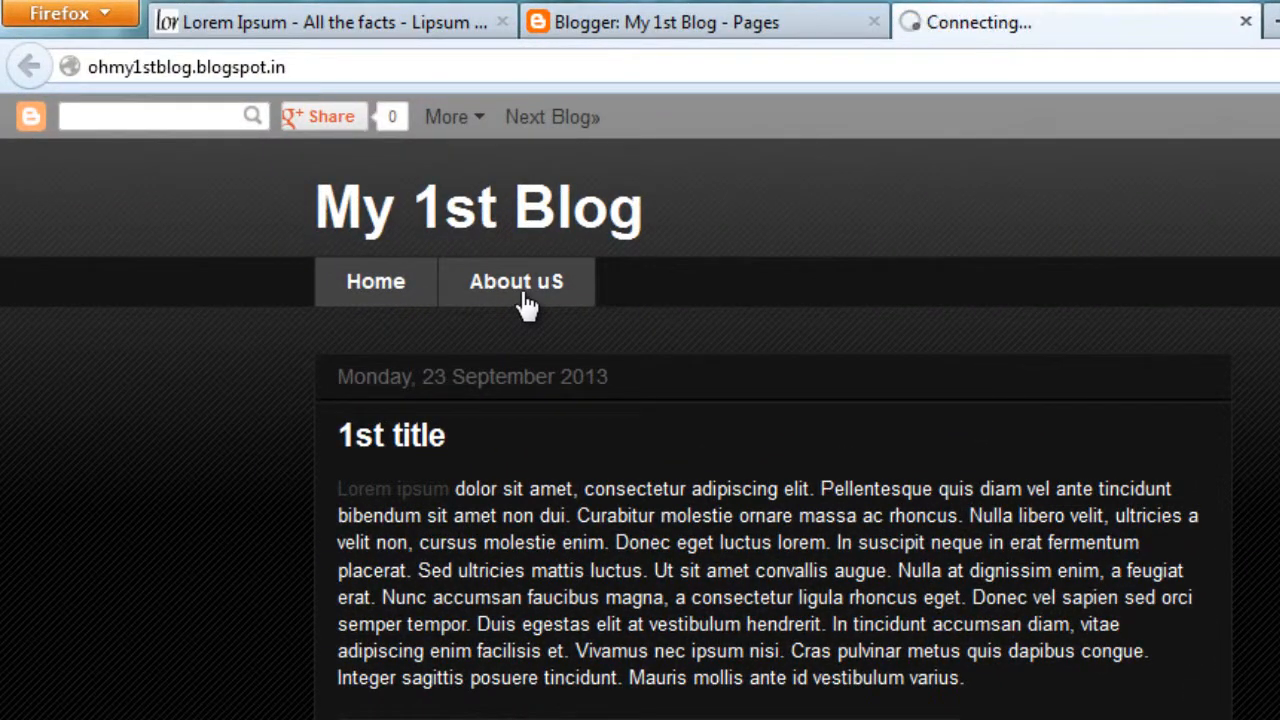
click(516, 281)
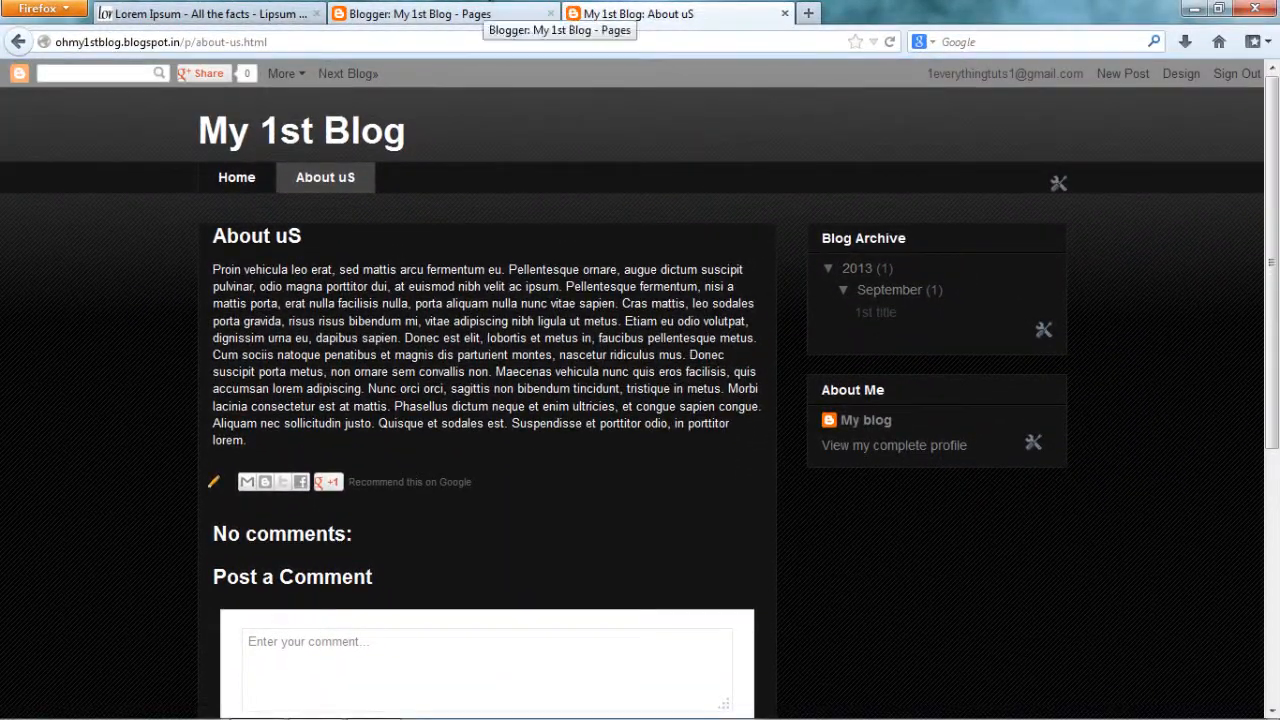
click(450, 14)
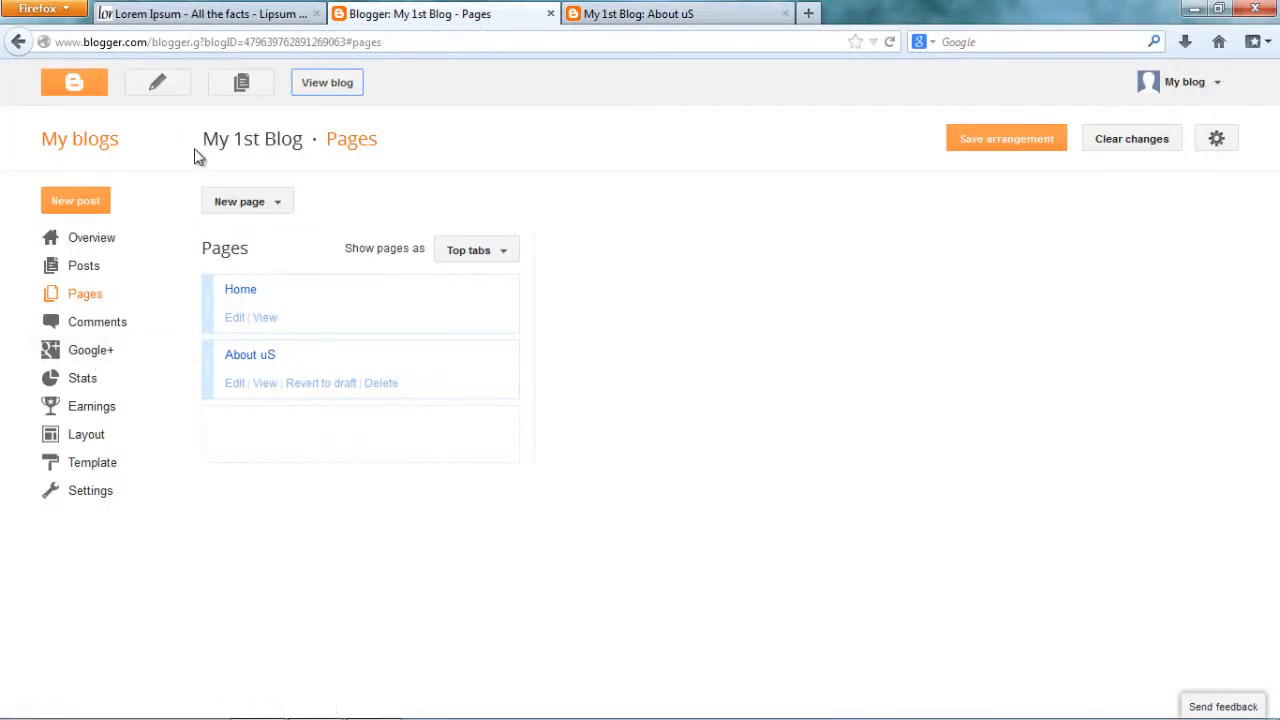
mouse_move(86, 434)
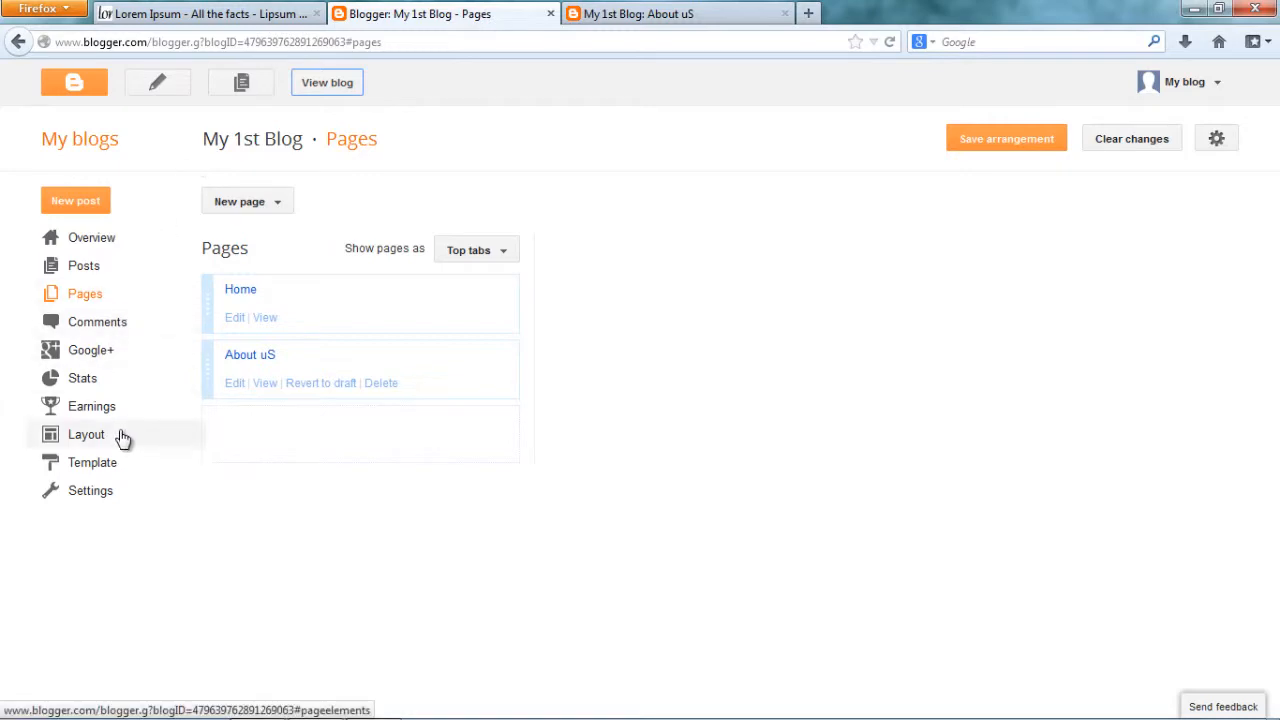
mouse_move(610, 18)
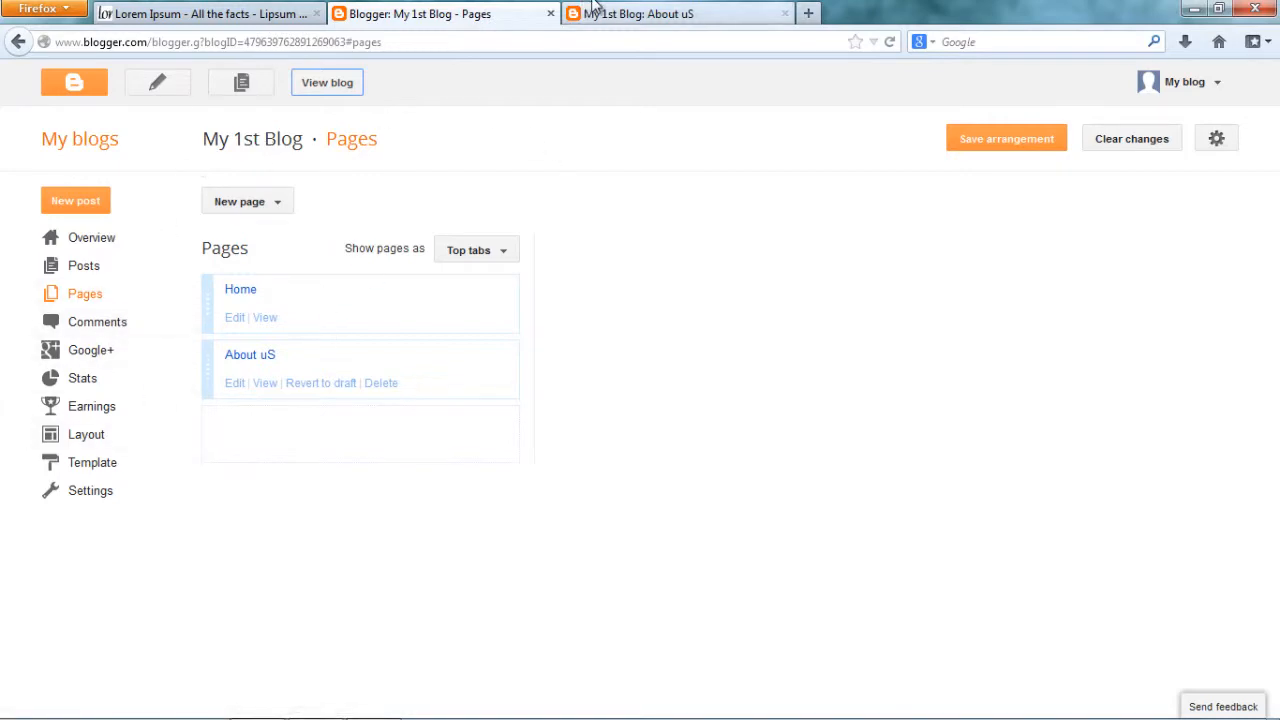
click(677, 13)
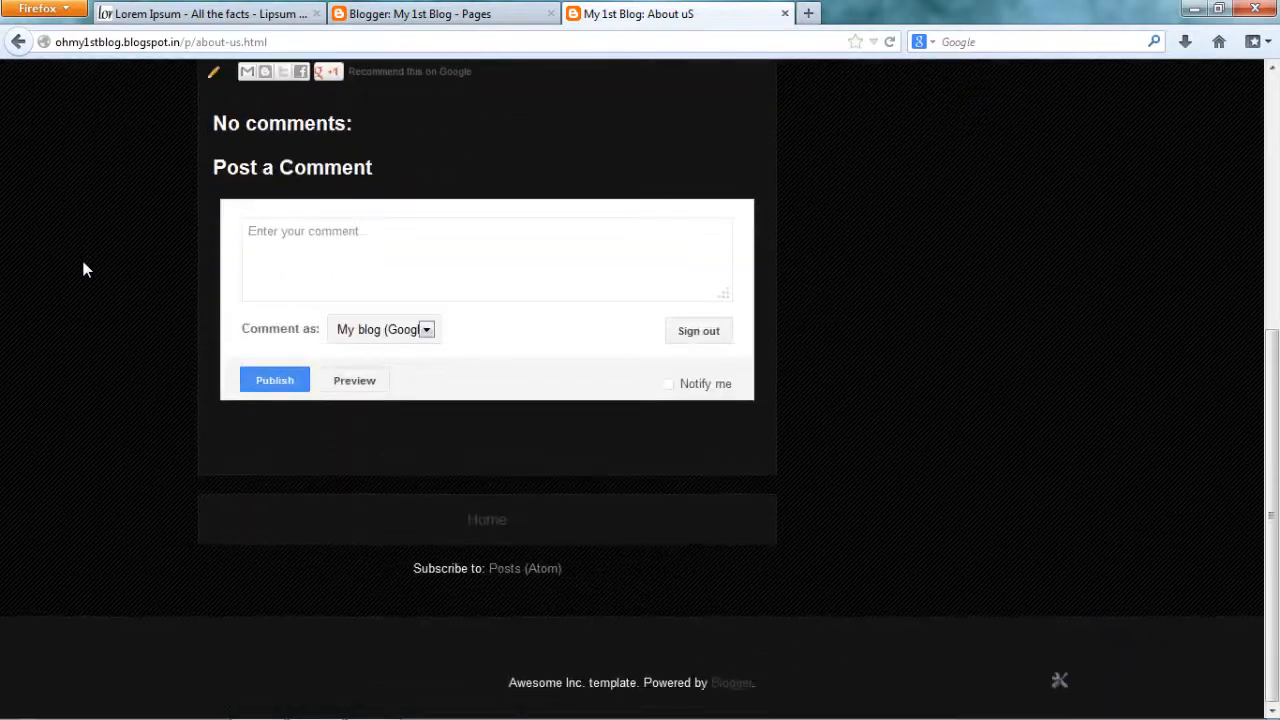
scroll(up, 3)
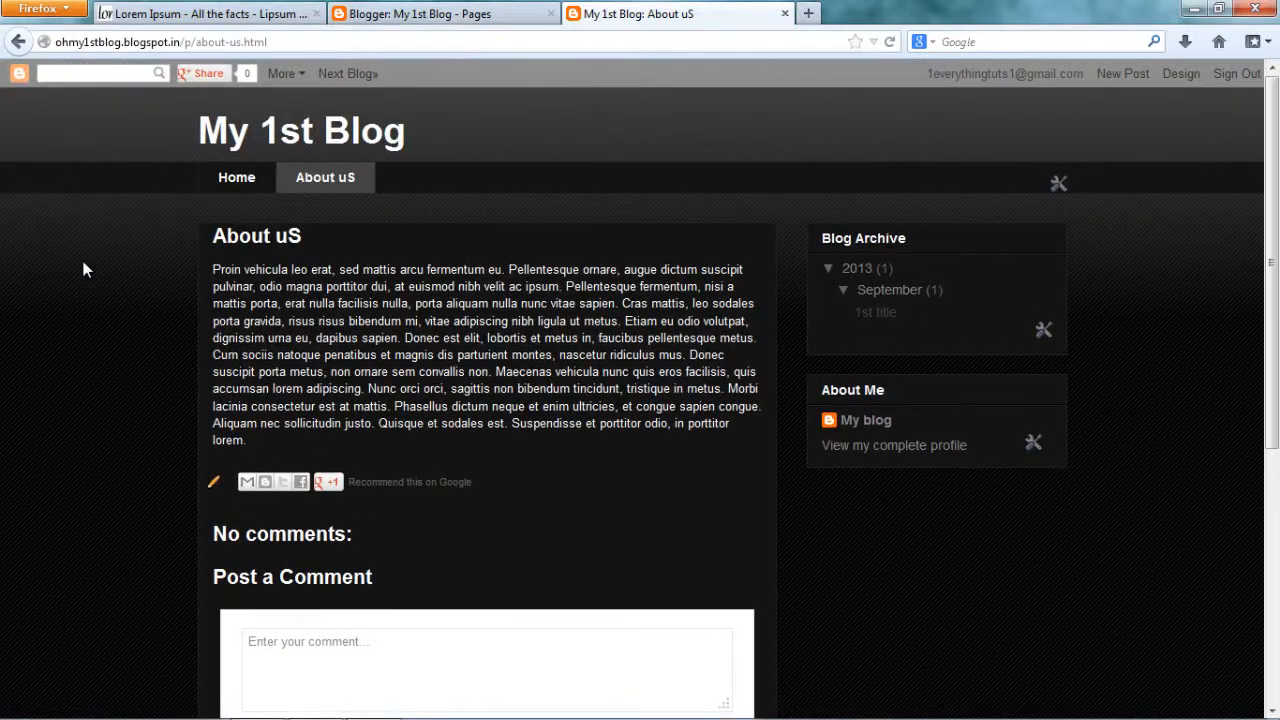